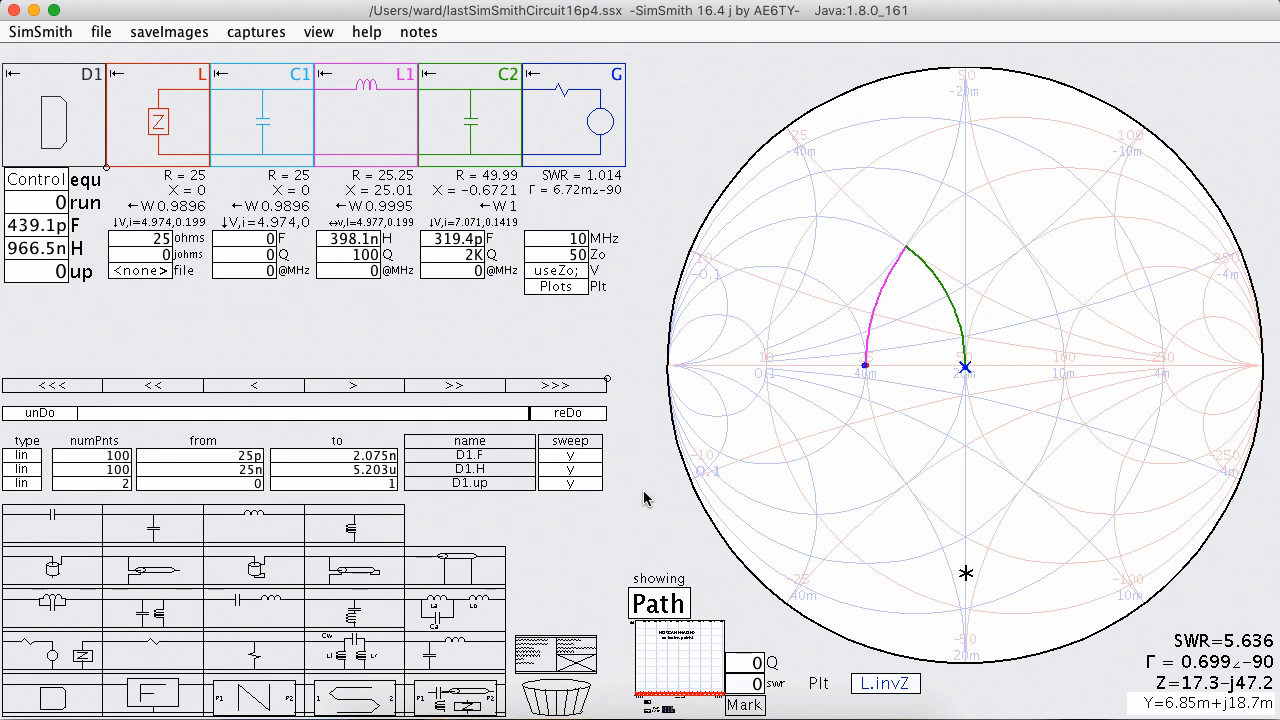
pyautogui.moveTo(870, 340)
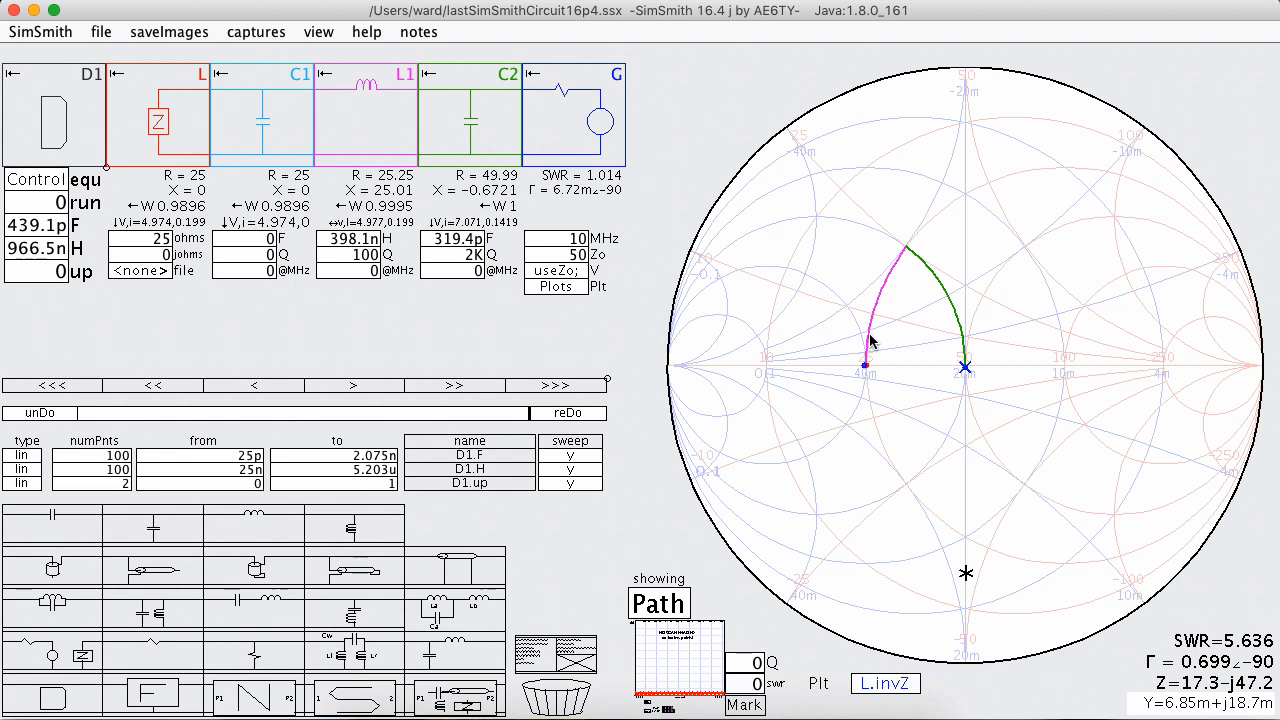
pyautogui.moveTo(350, 80)
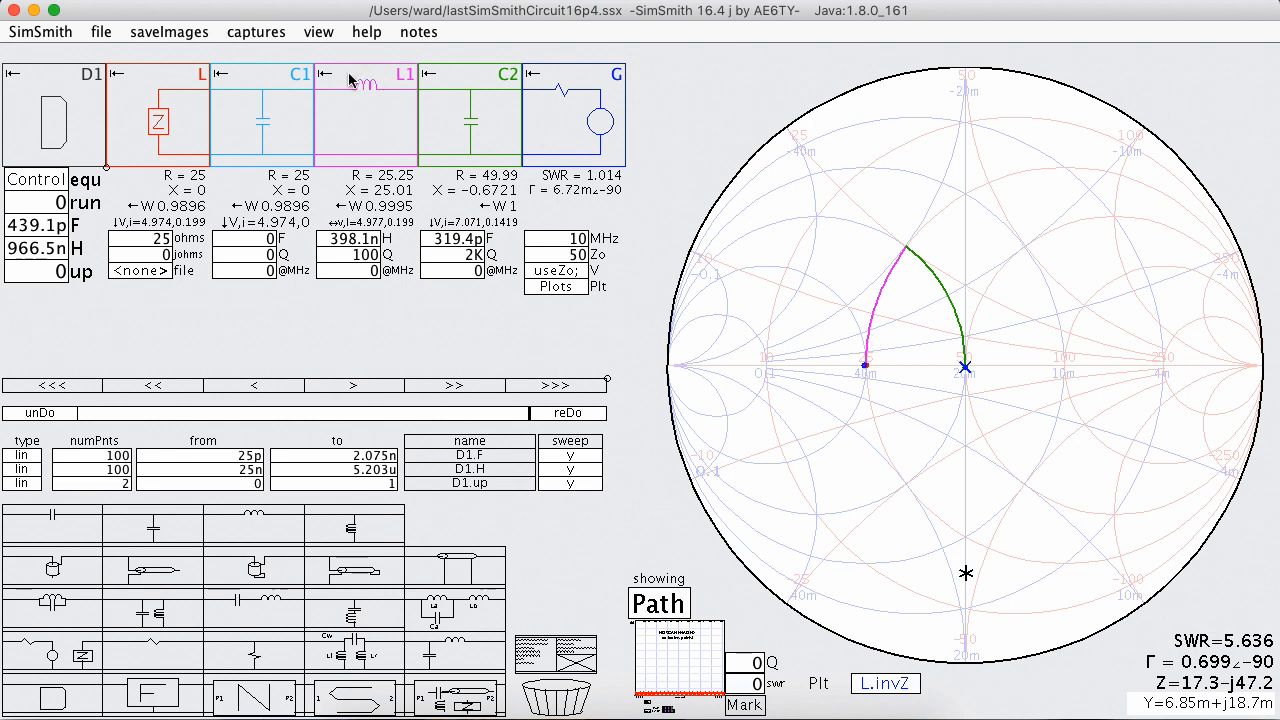
pyautogui.moveTo(380, 136)
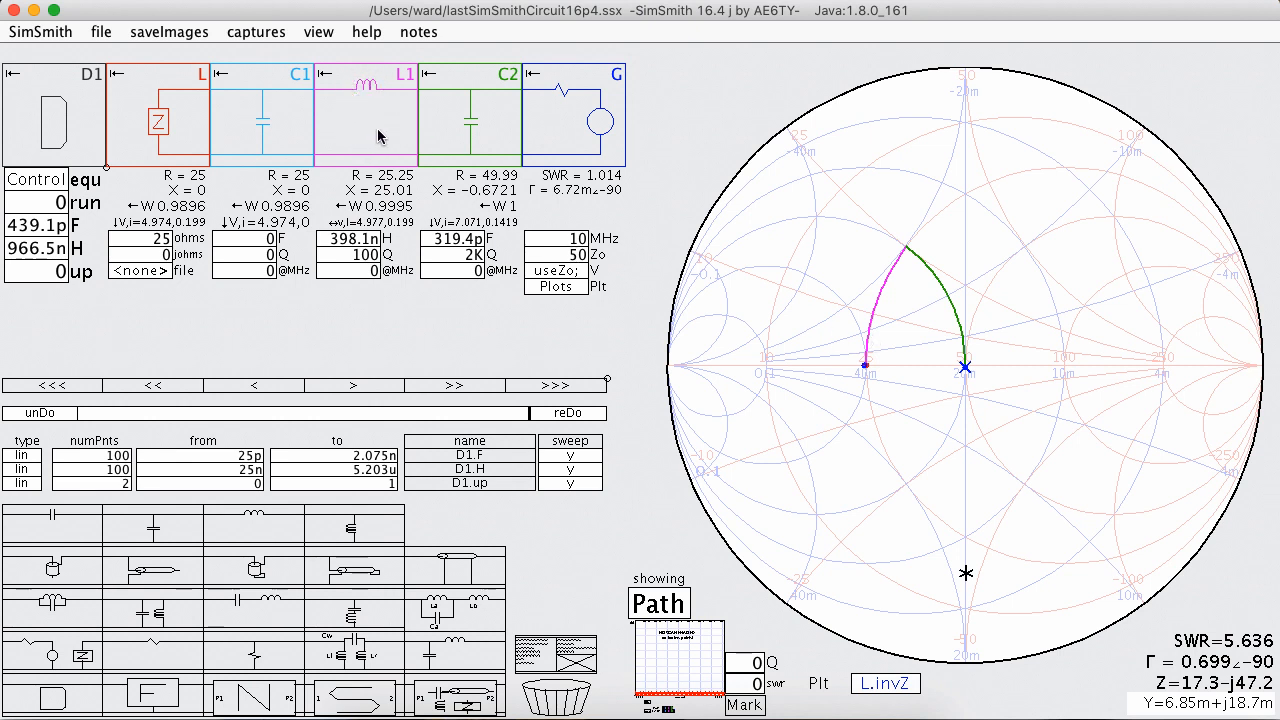
pyautogui.moveTo(268, 98)
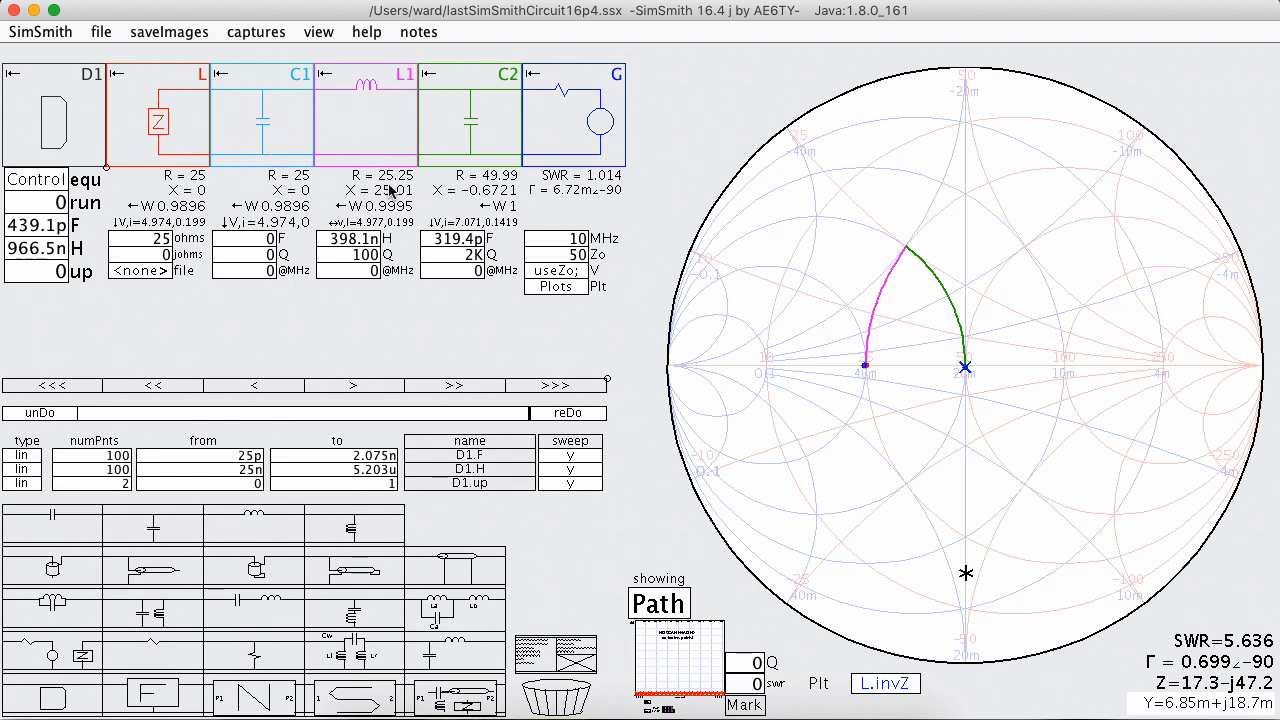
pyautogui.moveTo(470, 96)
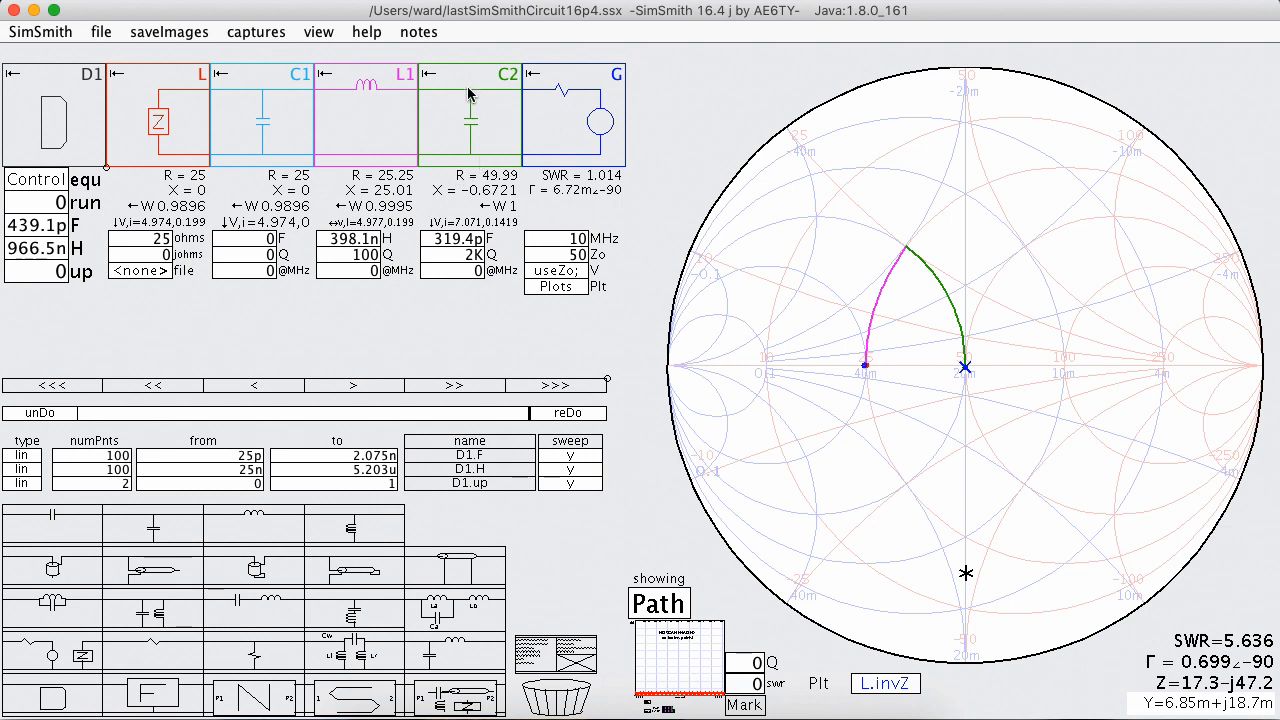
pyautogui.moveTo(478, 144)
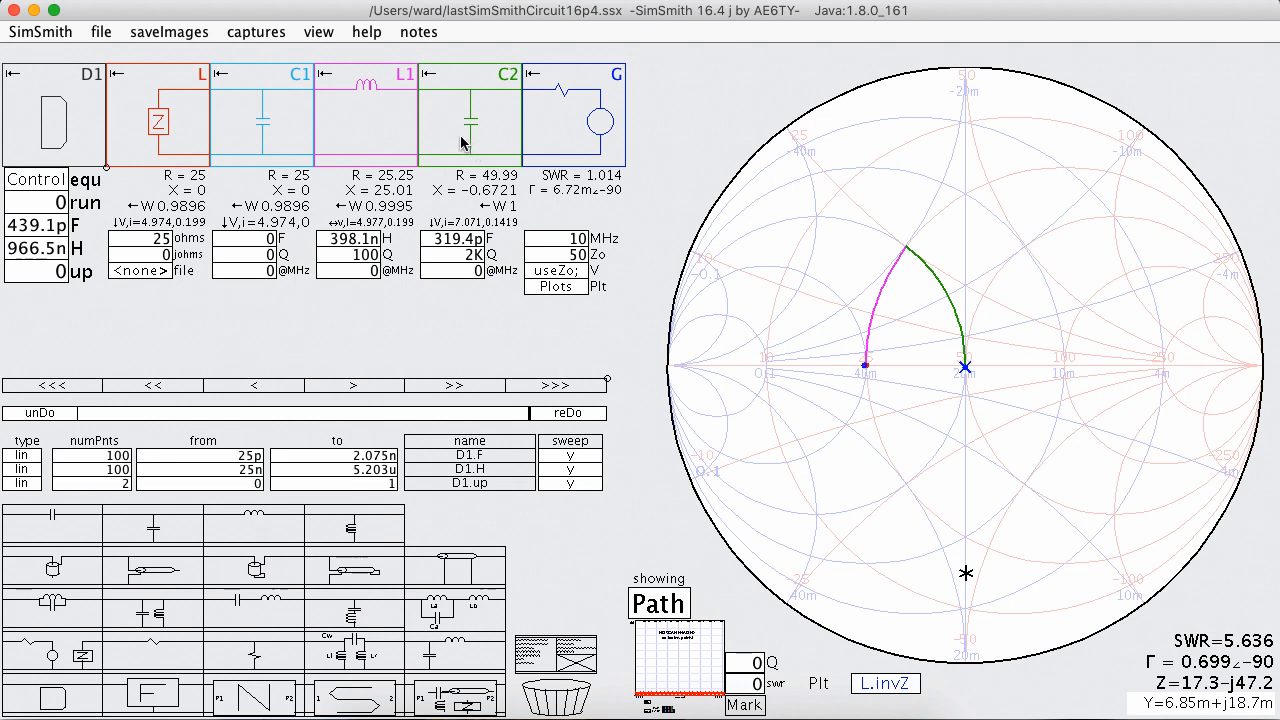
pyautogui.moveTo(470, 114)
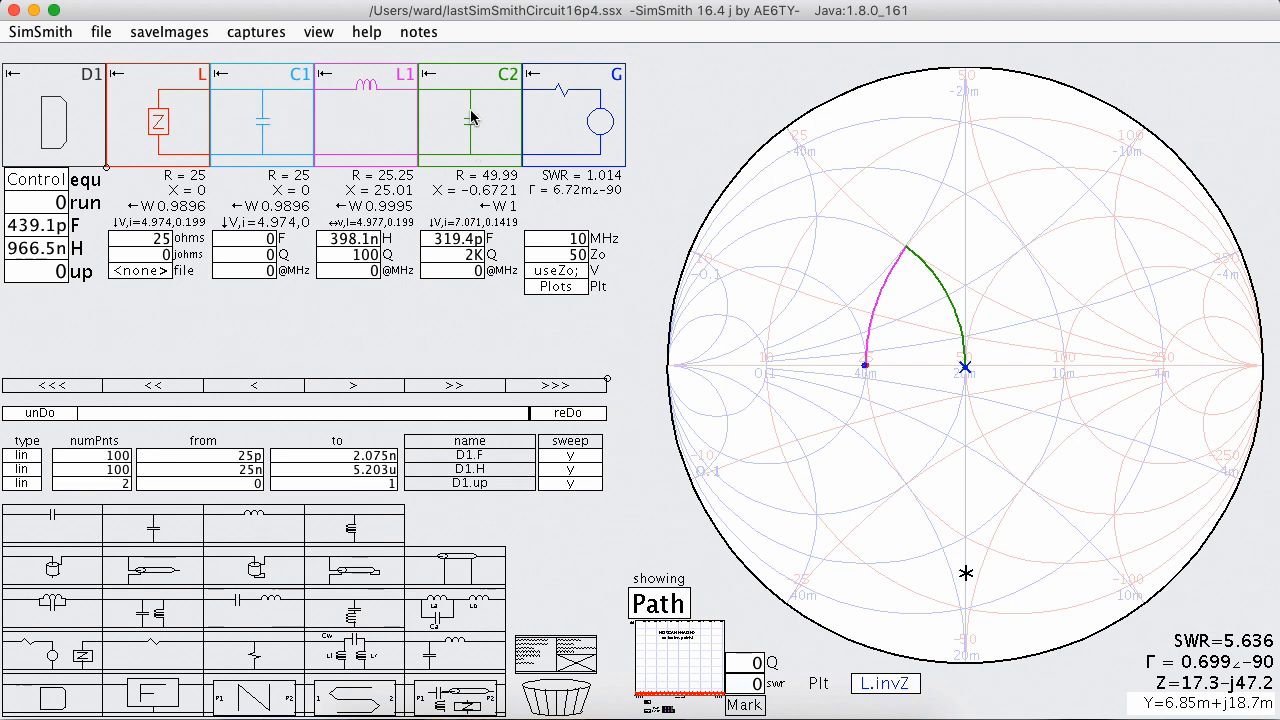
pyautogui.moveTo(546, 316)
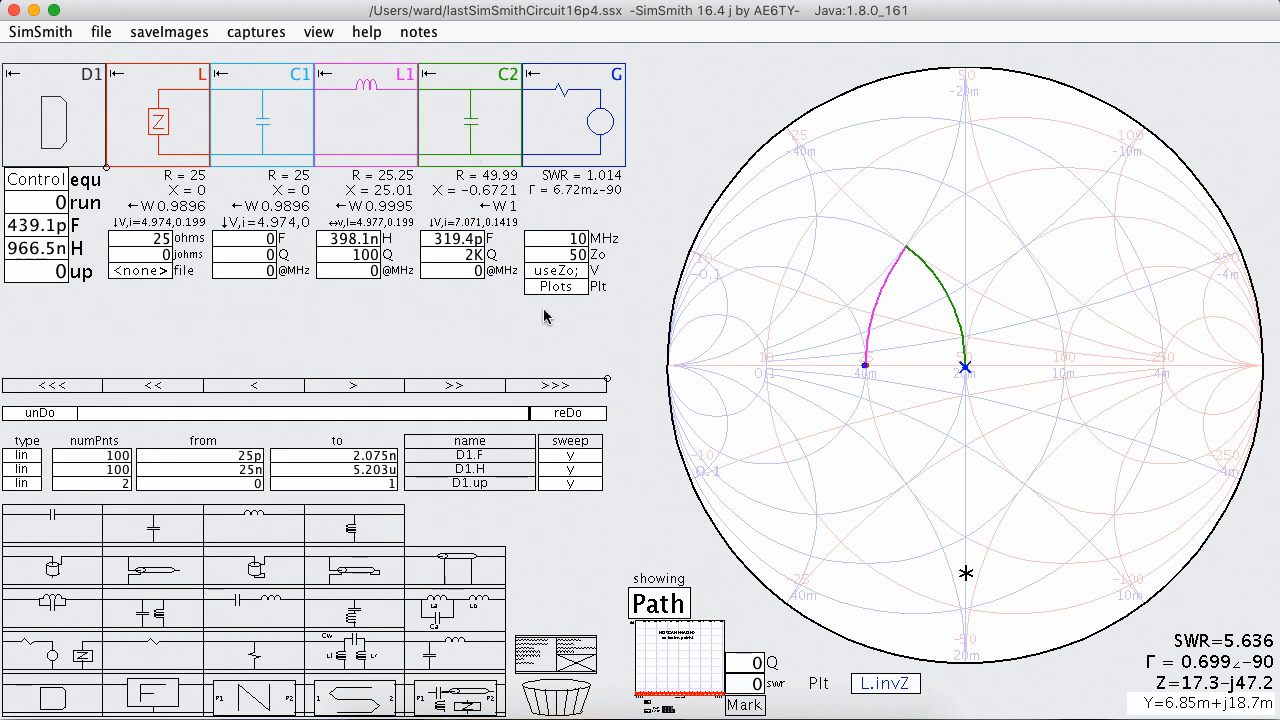
pyautogui.moveTo(260, 182)
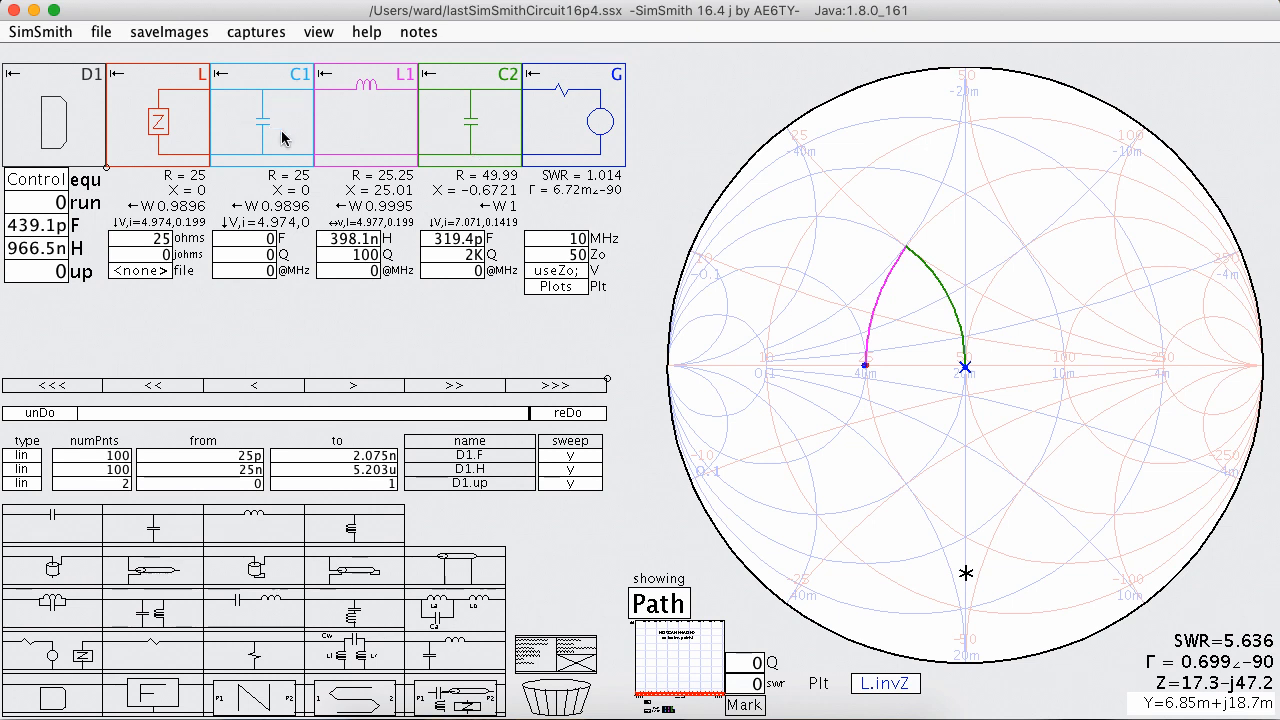
pyautogui.moveTo(424, 110)
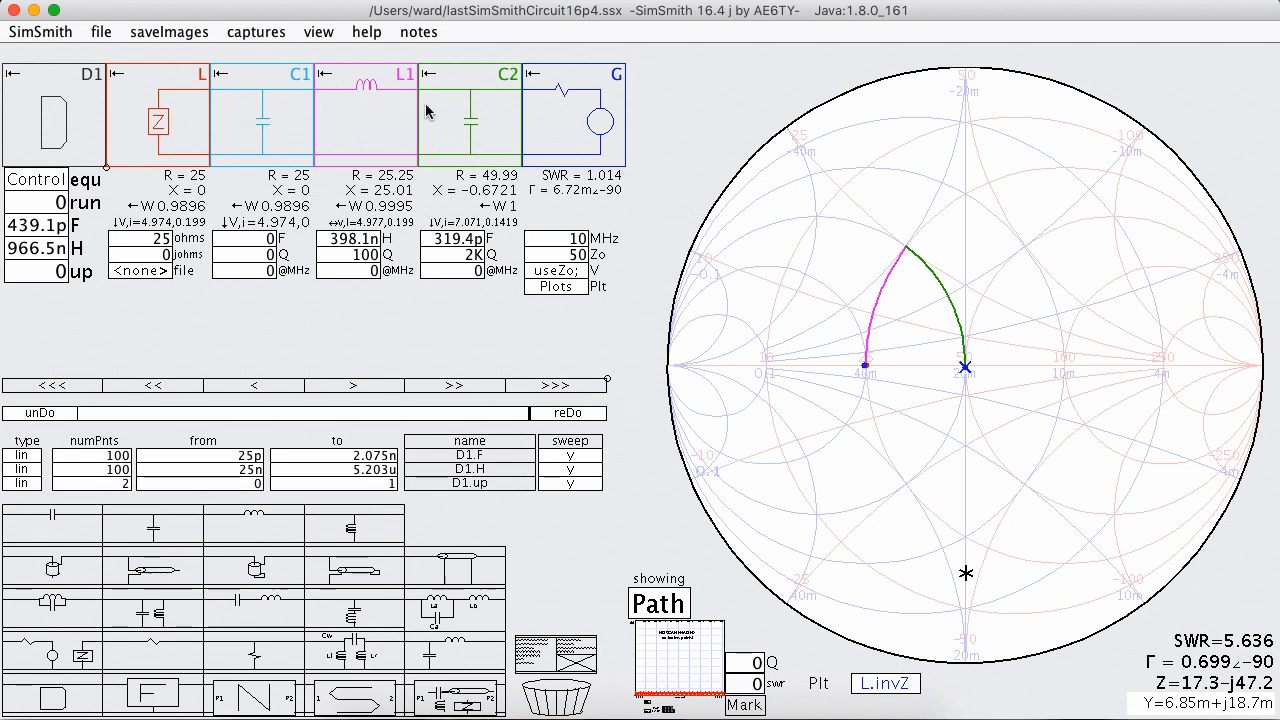
pyautogui.moveTo(276, 132)
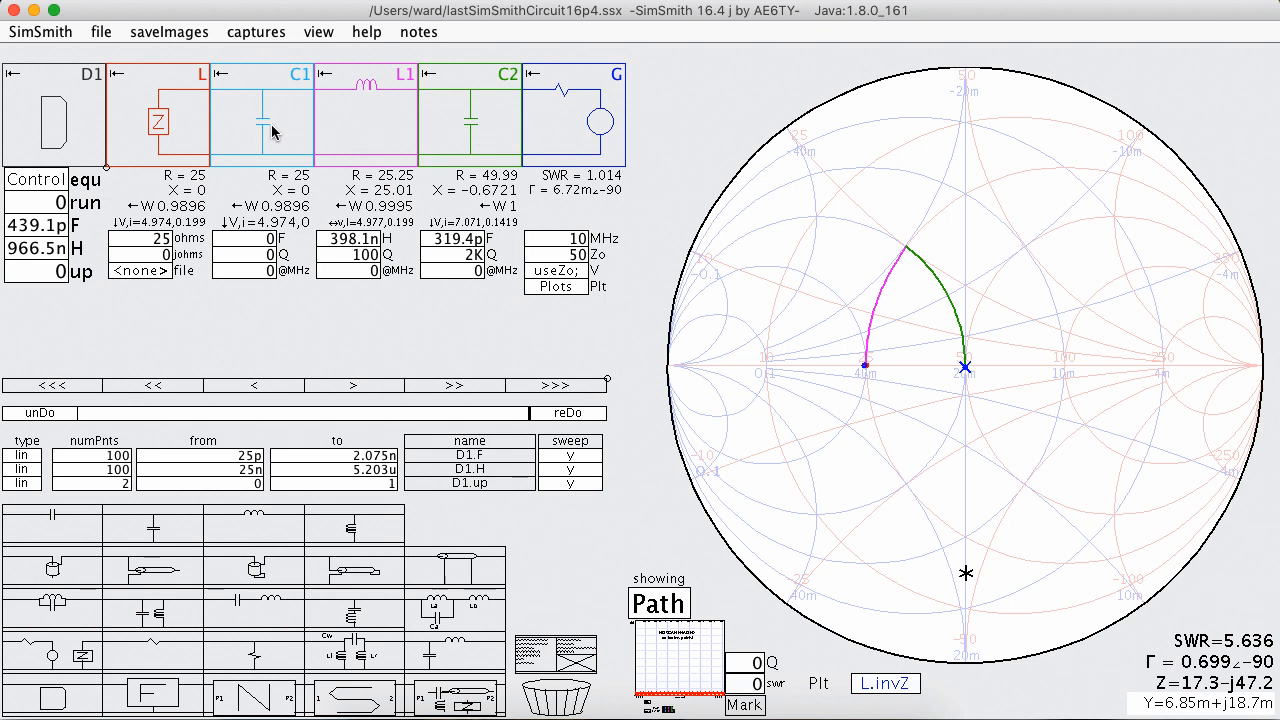
pyautogui.moveTo(268, 120)
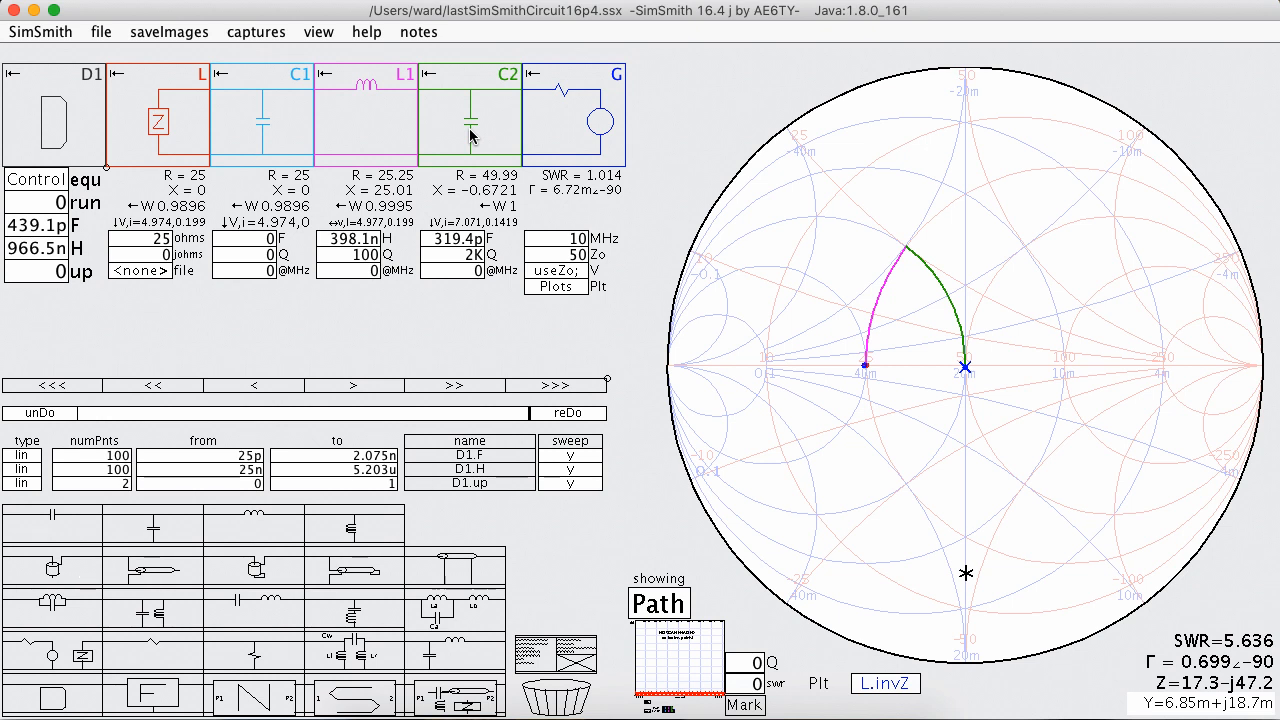
pyautogui.moveTo(70, 118)
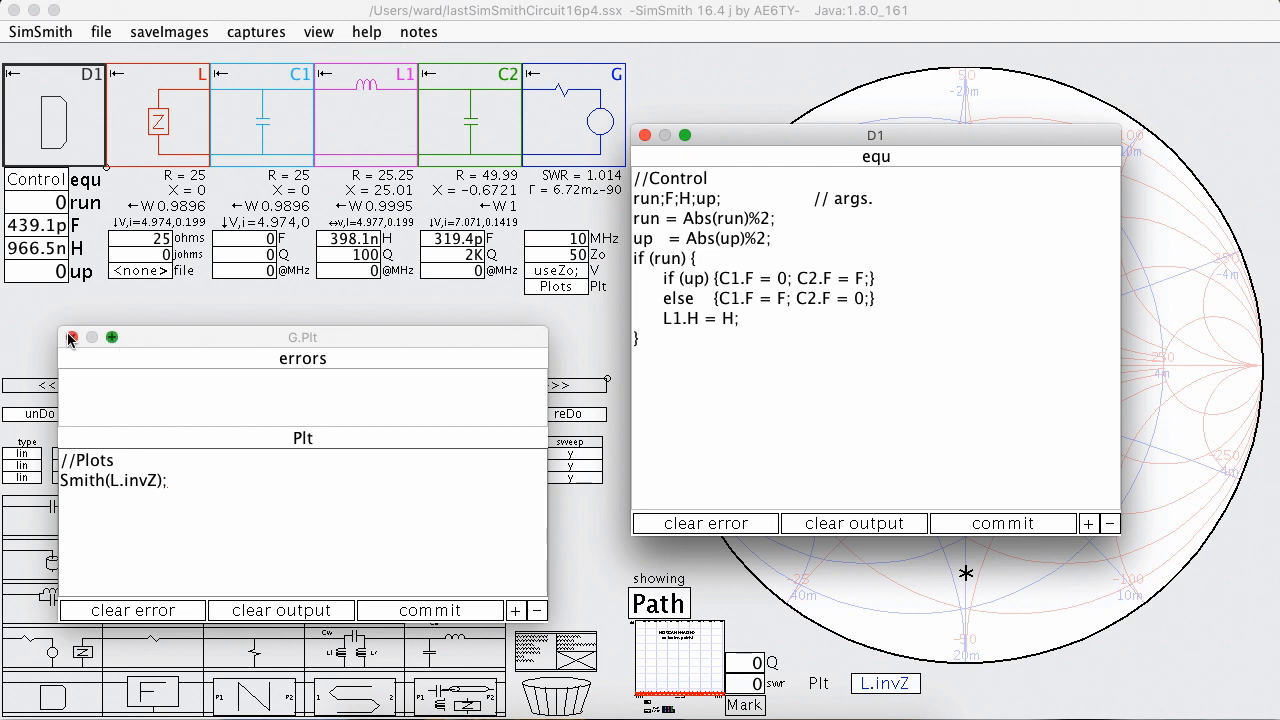
# Step: Add 'L.ohms = L.invZ; L.johms = 0;' to the D1 equ script and commit it
pyautogui.click(72, 336)
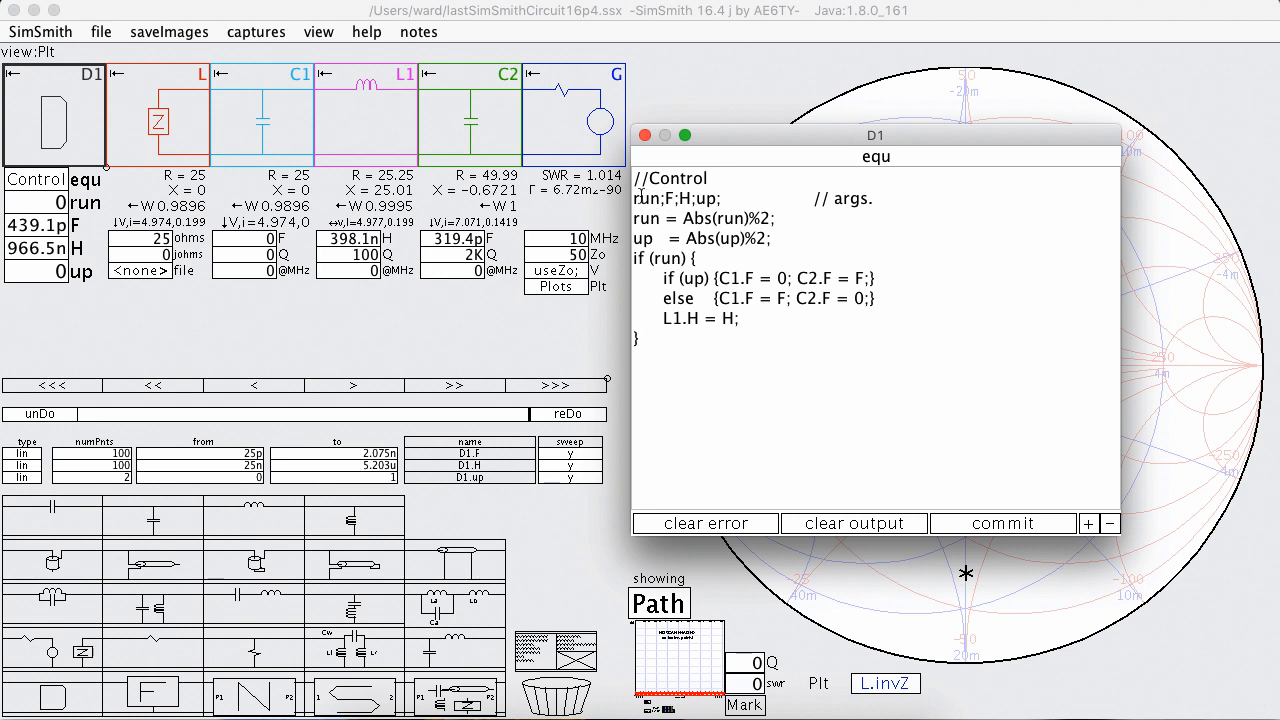
pyautogui.click(728, 198)
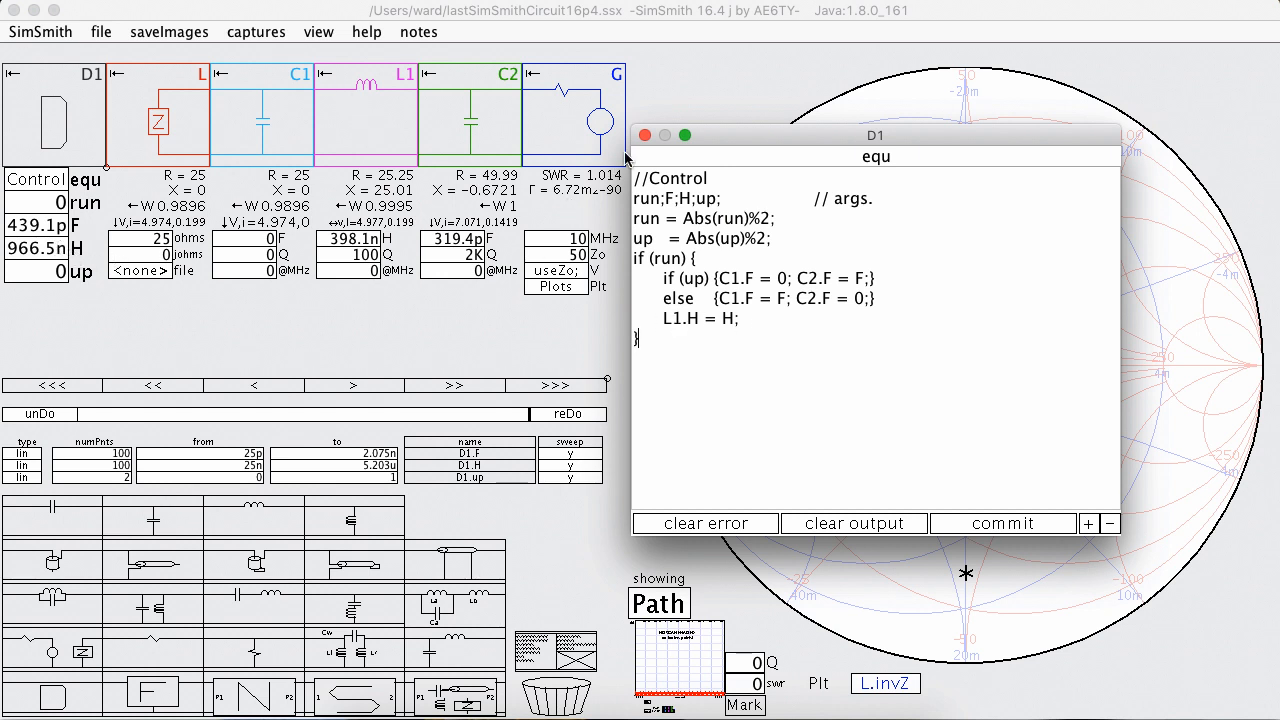
pyautogui.click(644, 136)
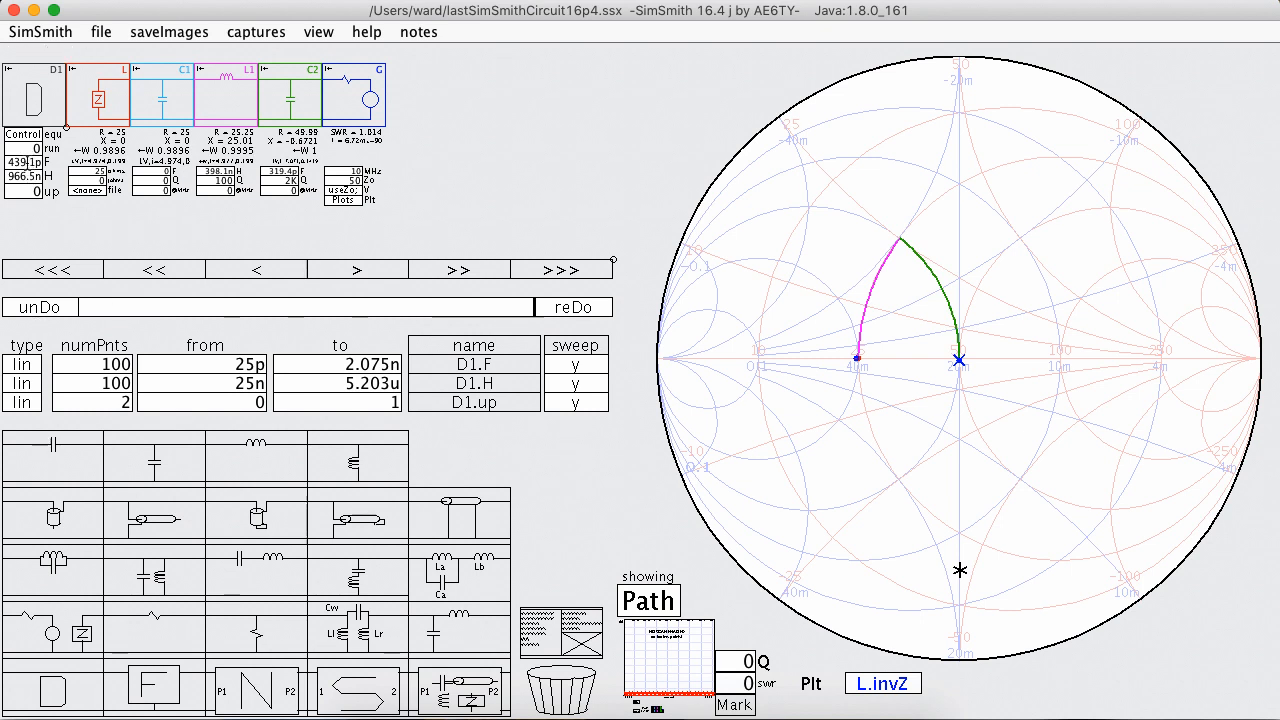
pyautogui.moveTo(556, 390)
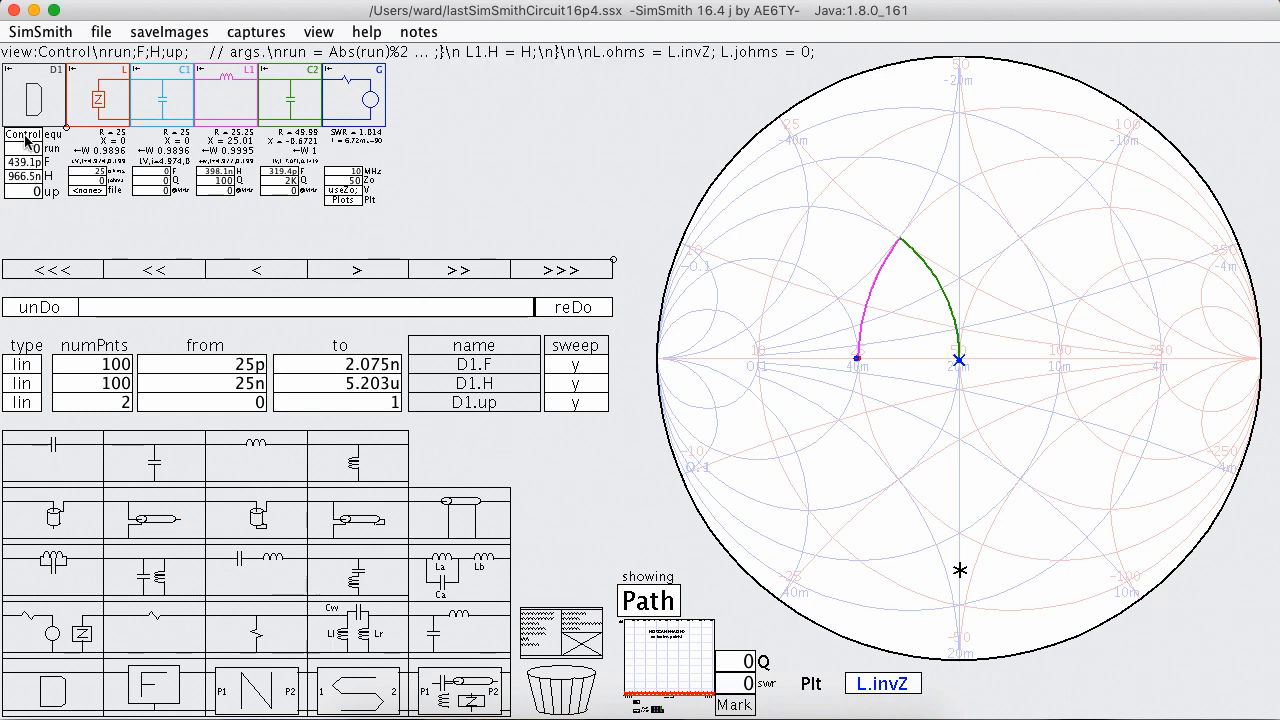
pyautogui.moveTo(144, 100)
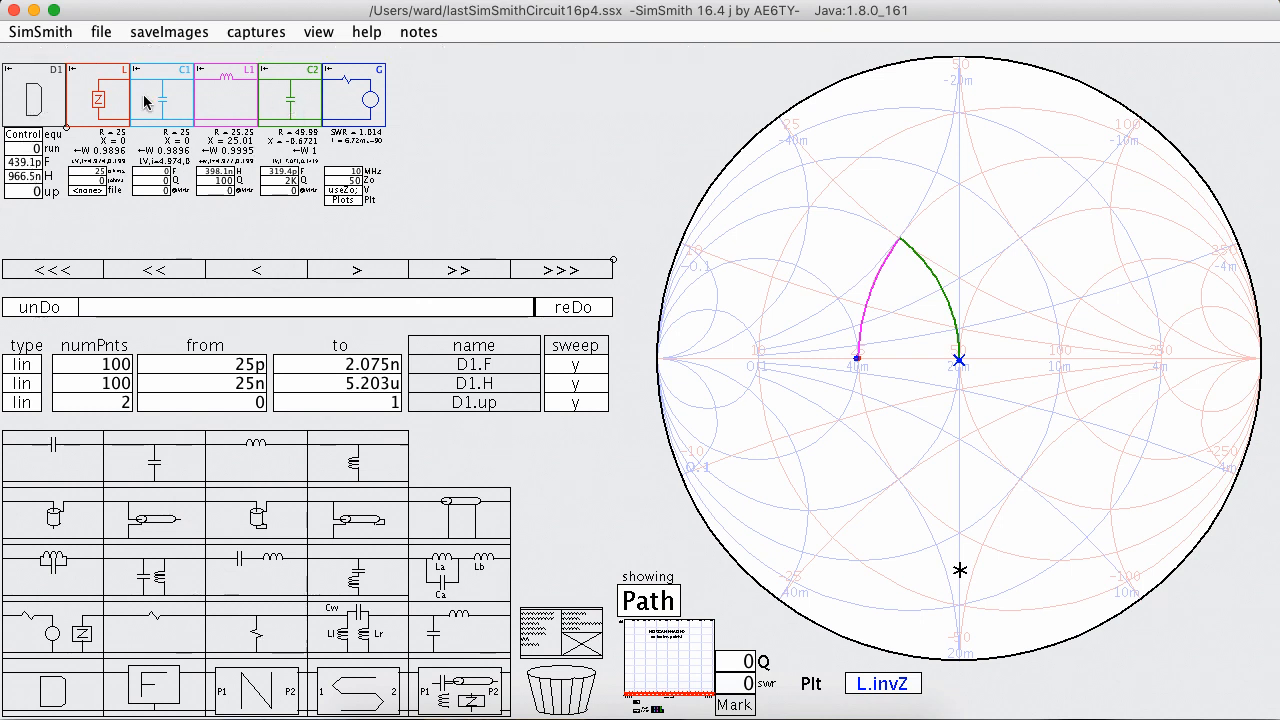
pyautogui.moveTo(630, 270)
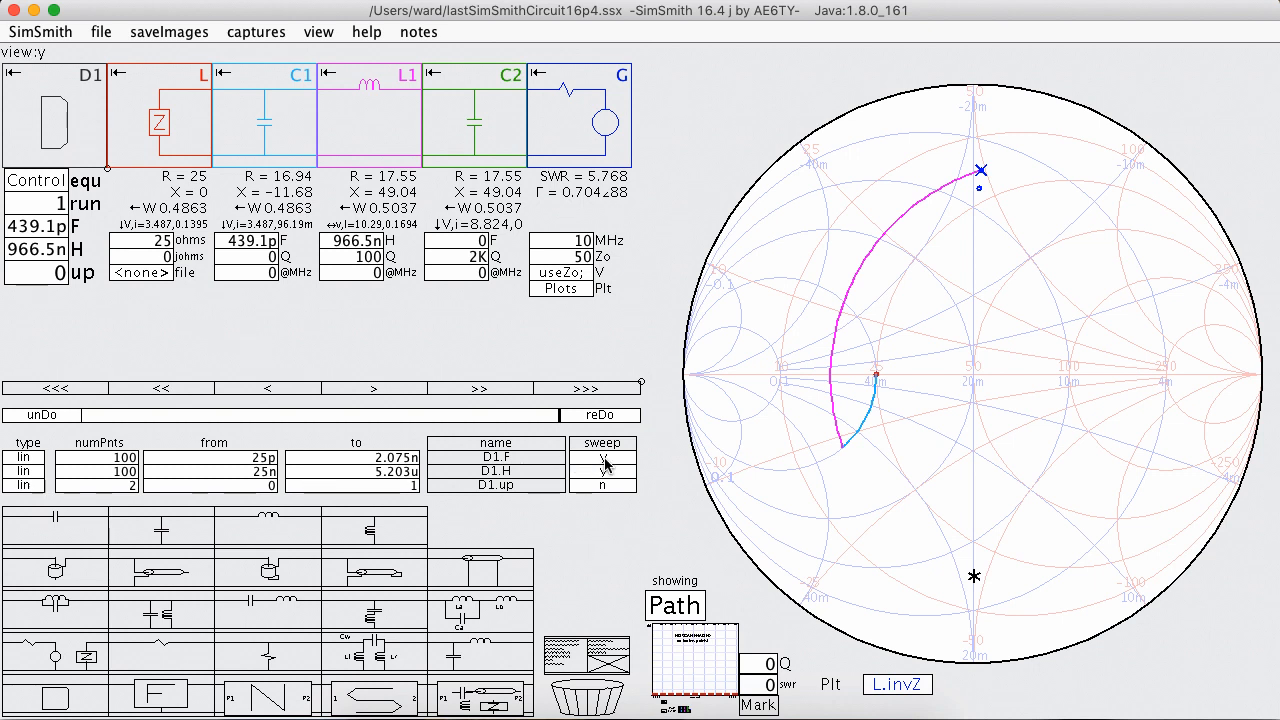
pyautogui.click(604, 460)
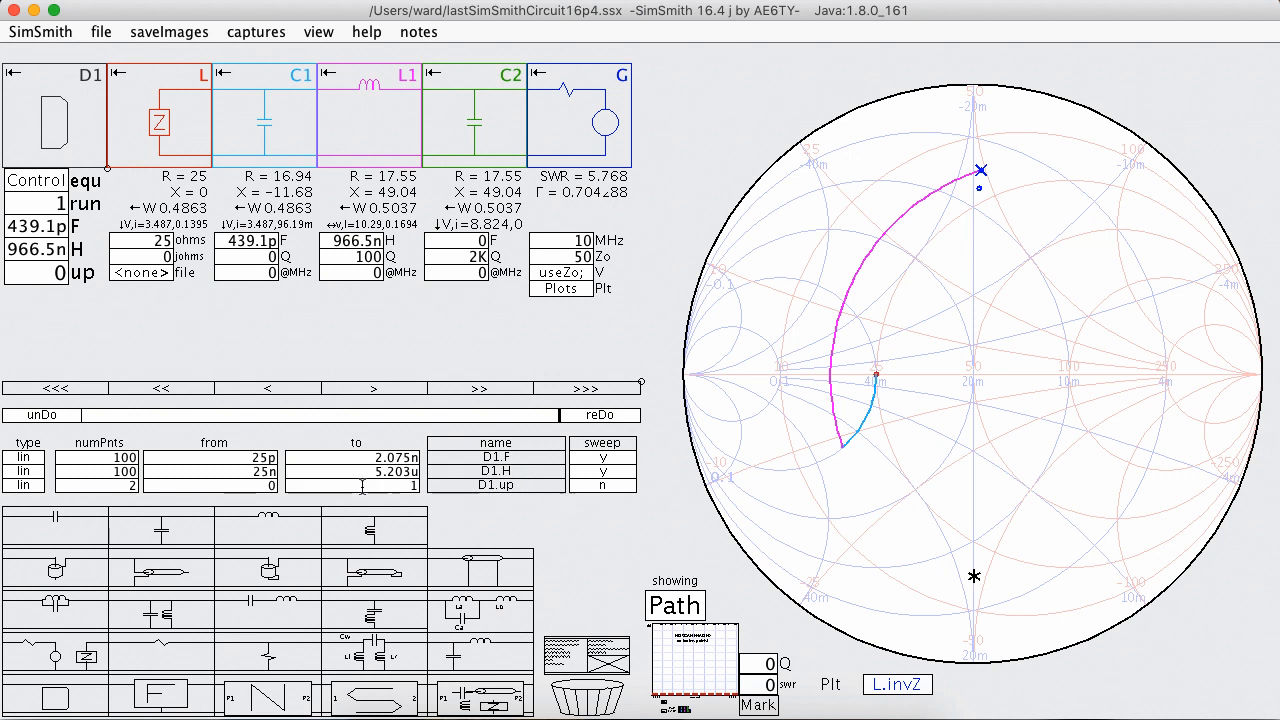
pyautogui.moveTo(620, 490)
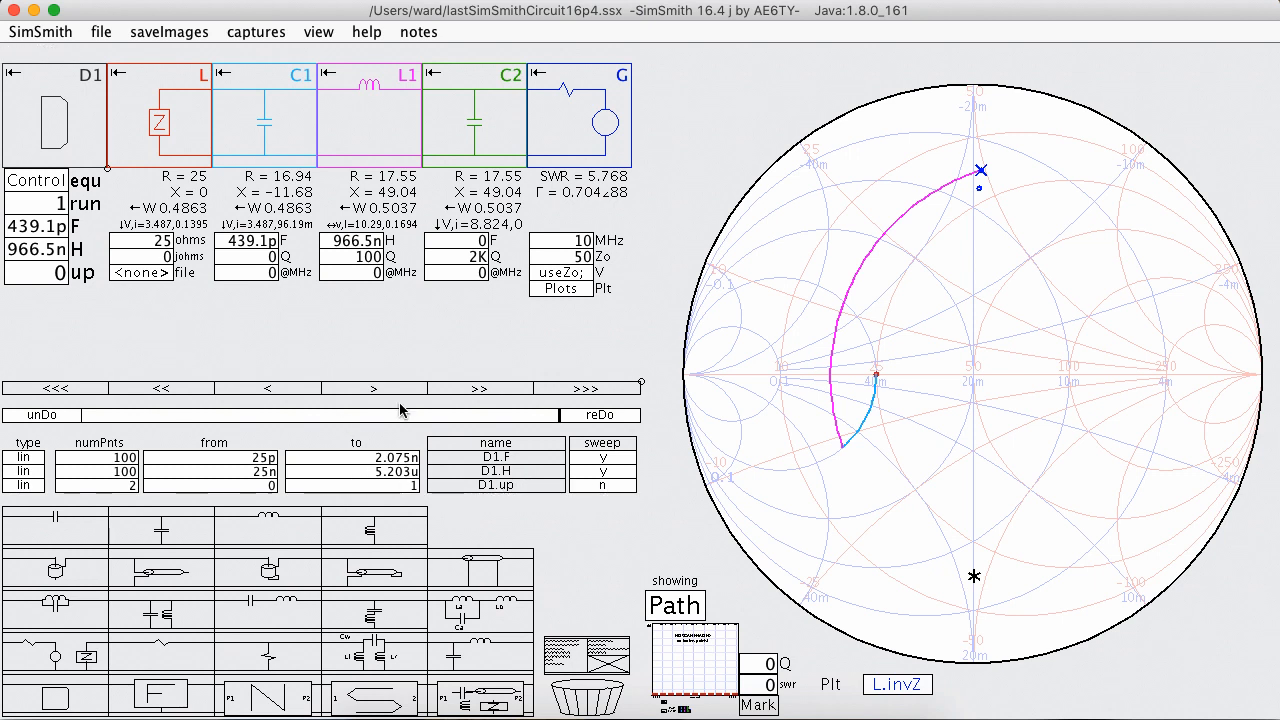
pyautogui.click(676, 604)
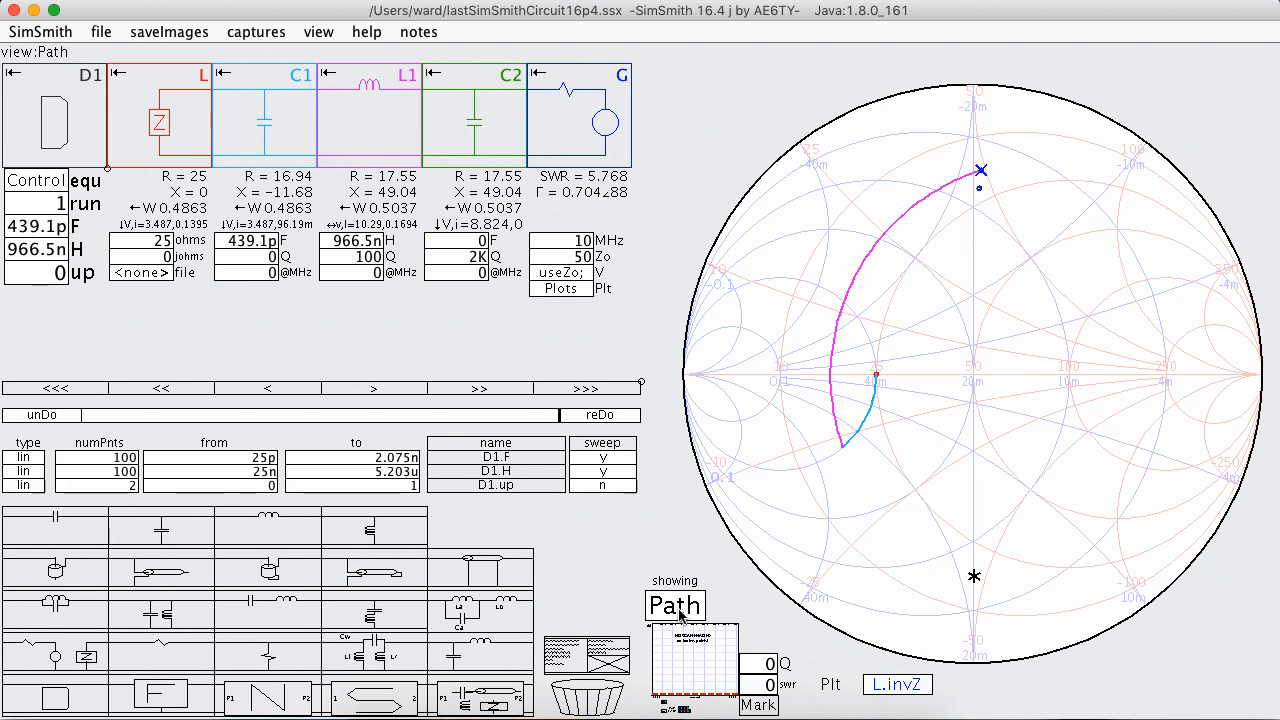
# Step: Switch the display from Path to Sweep and review the Smith(L.invZ) plot script
pyautogui.click(676, 604)
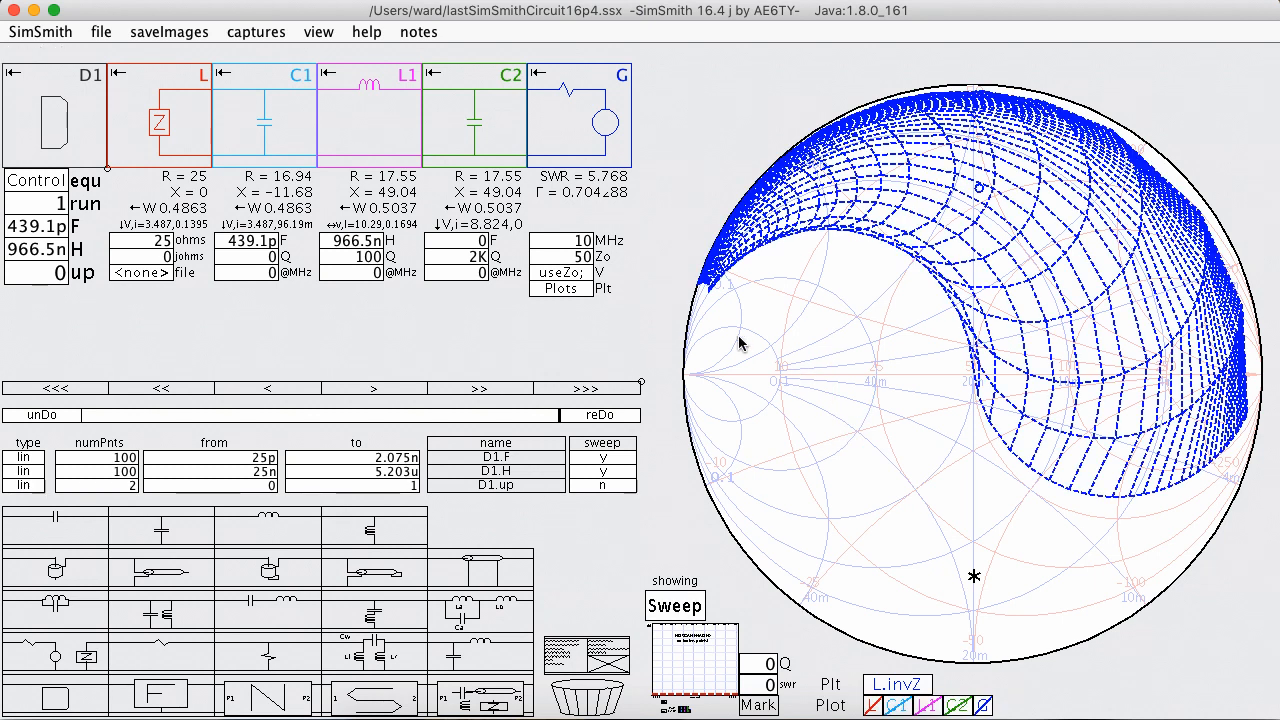
pyautogui.moveTo(678, 324)
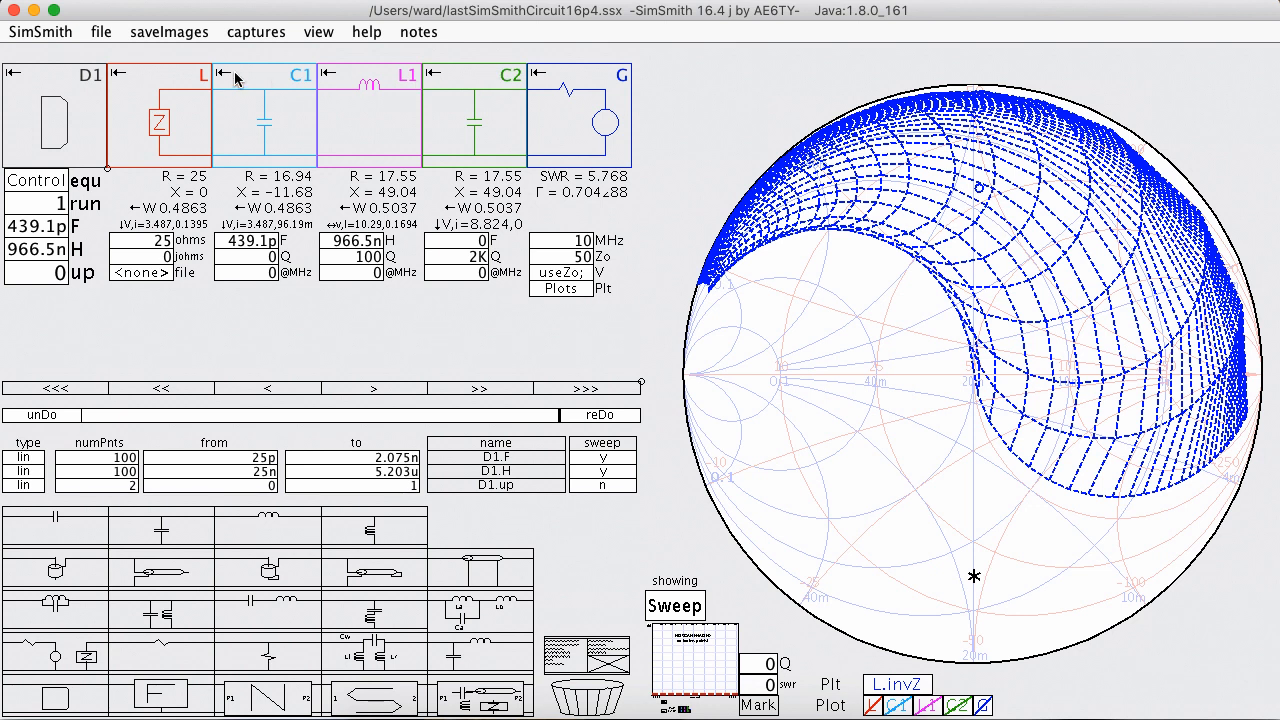
pyautogui.moveTo(896, 408)
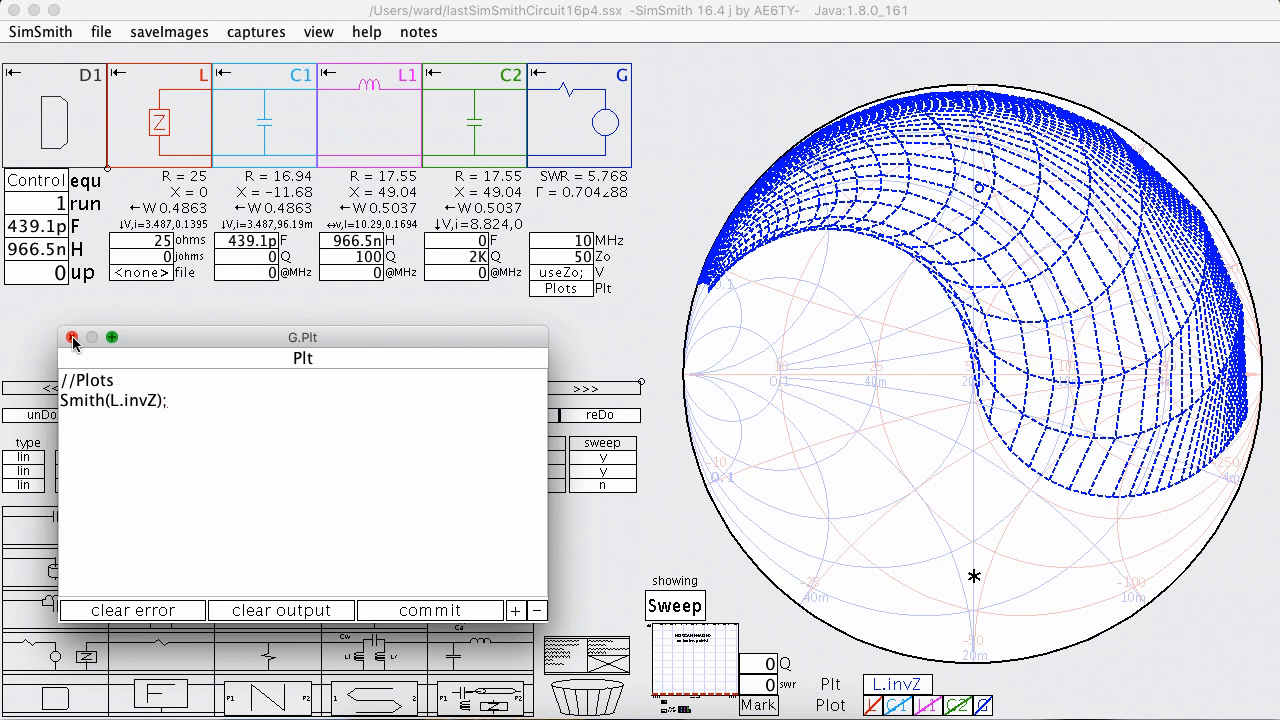
pyautogui.click(72, 336)
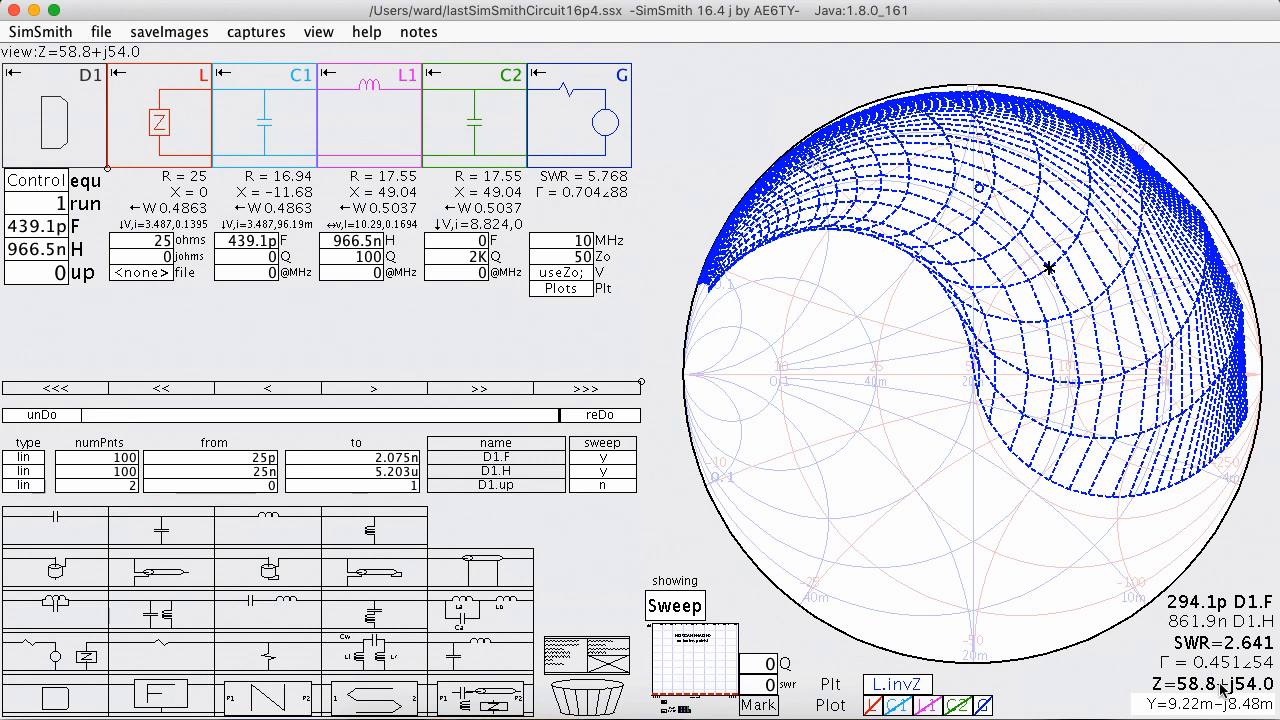
pyautogui.moveTo(1088, 348)
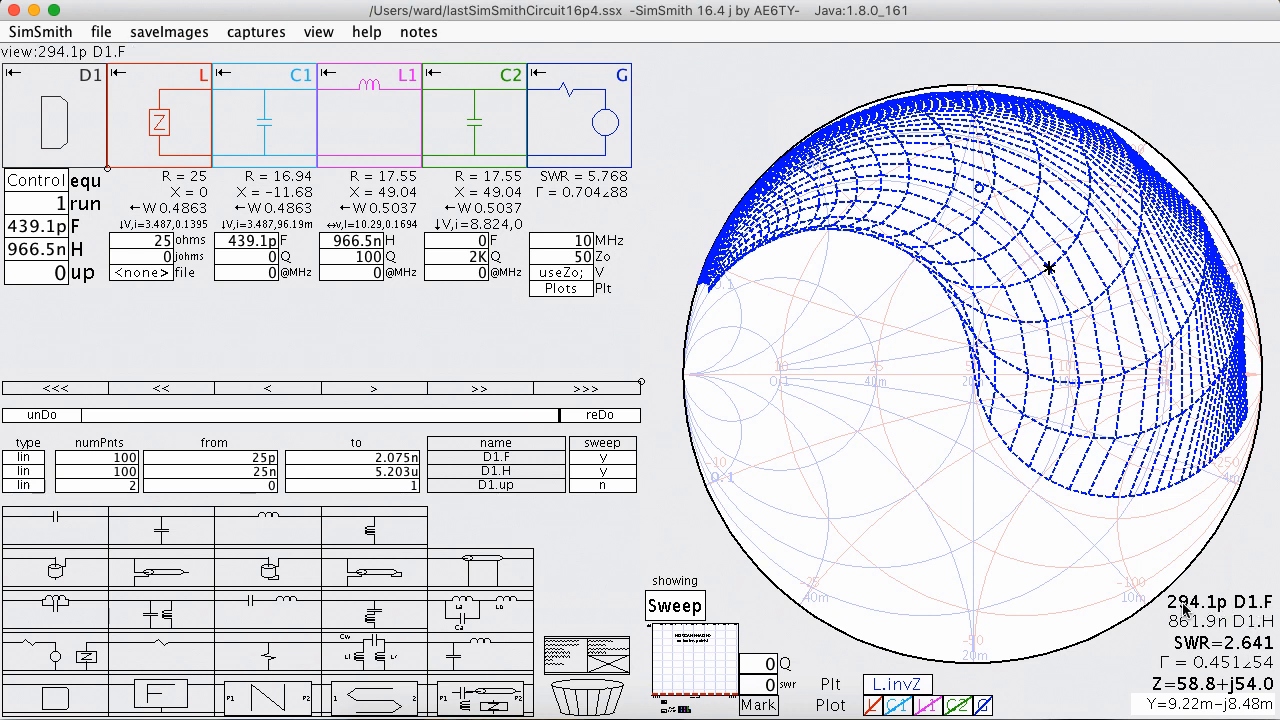
pyautogui.moveTo(1218, 608)
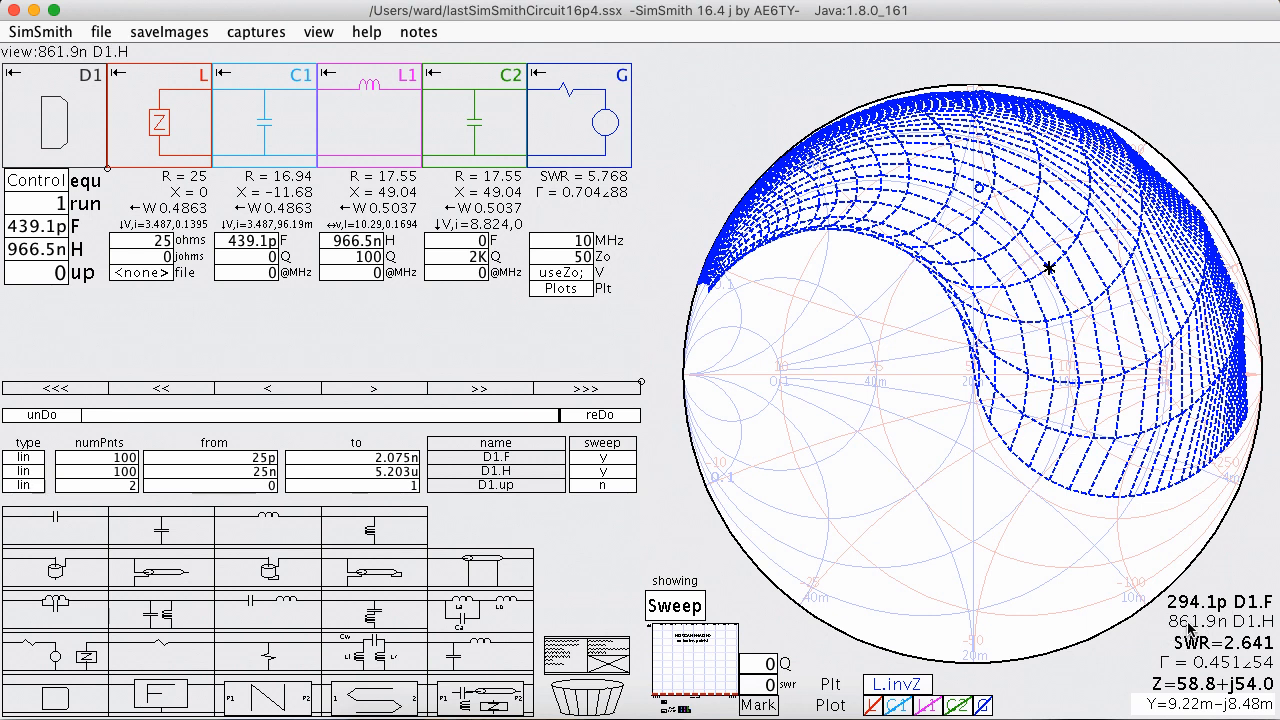
pyautogui.moveTo(1148, 420)
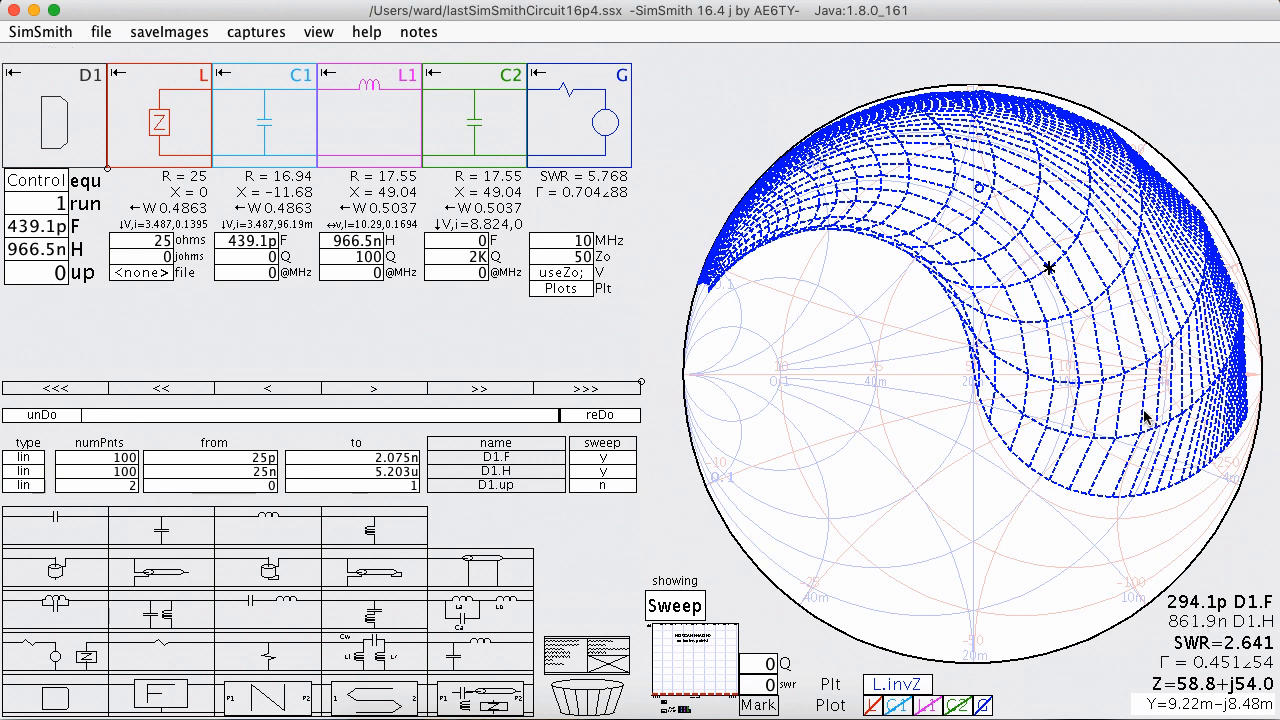
pyautogui.moveTo(1048, 274)
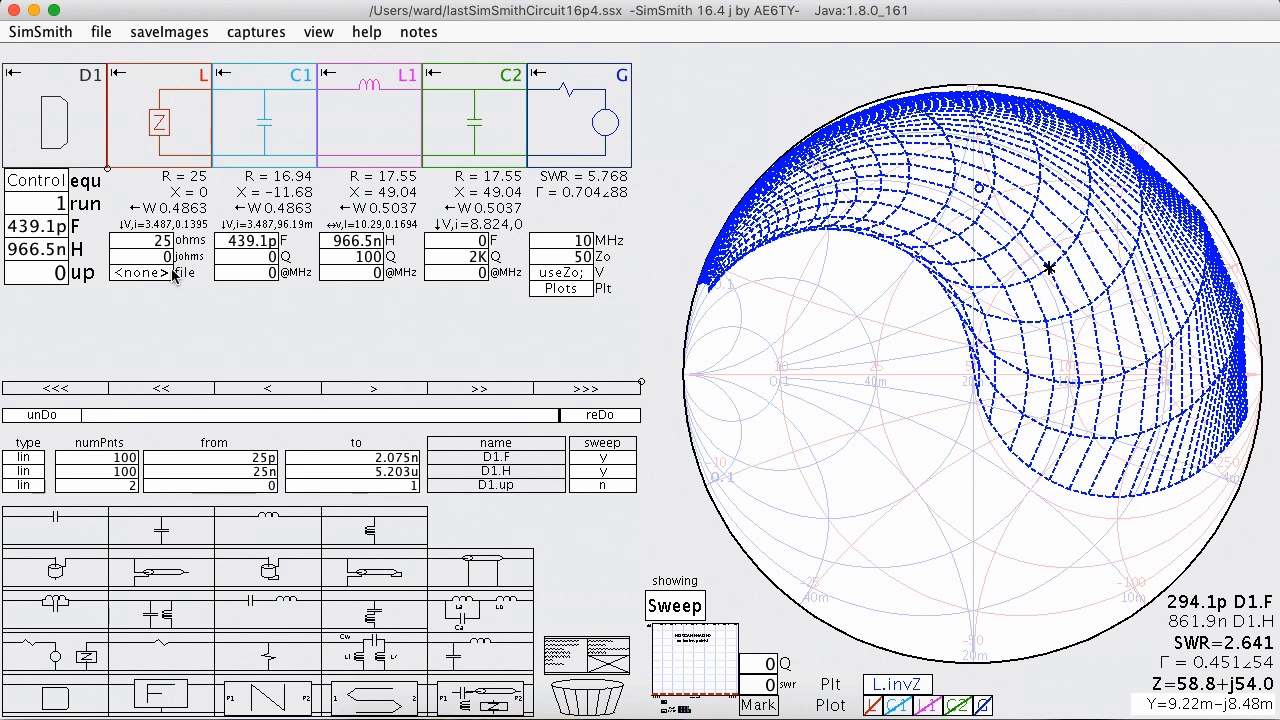
pyautogui.moveTo(1050, 274)
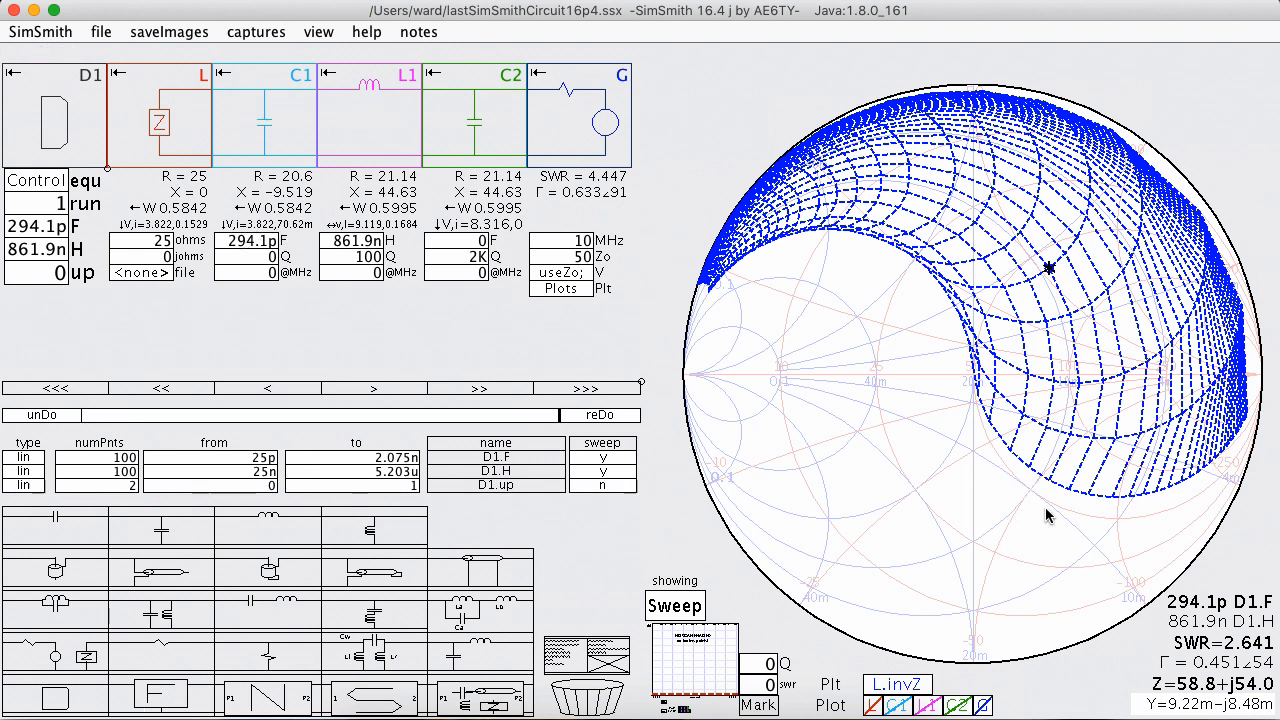
pyautogui.moveTo(432, 180)
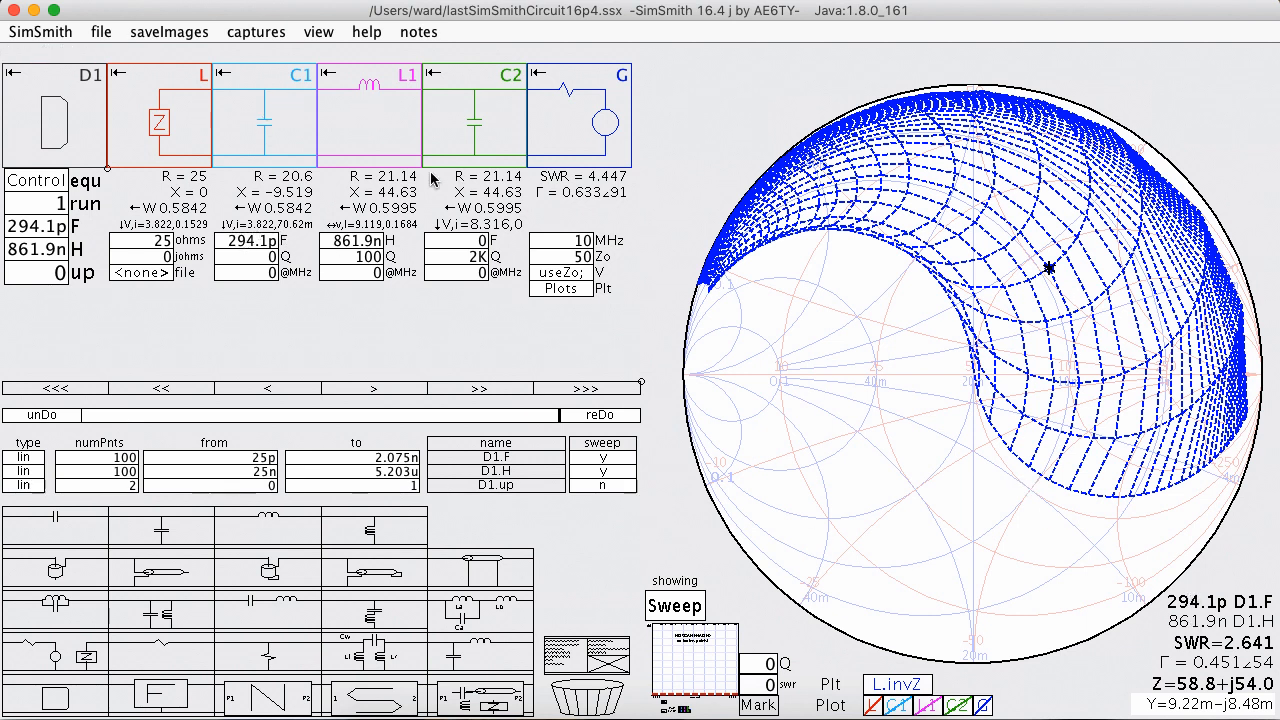
pyautogui.moveTo(538, 344)
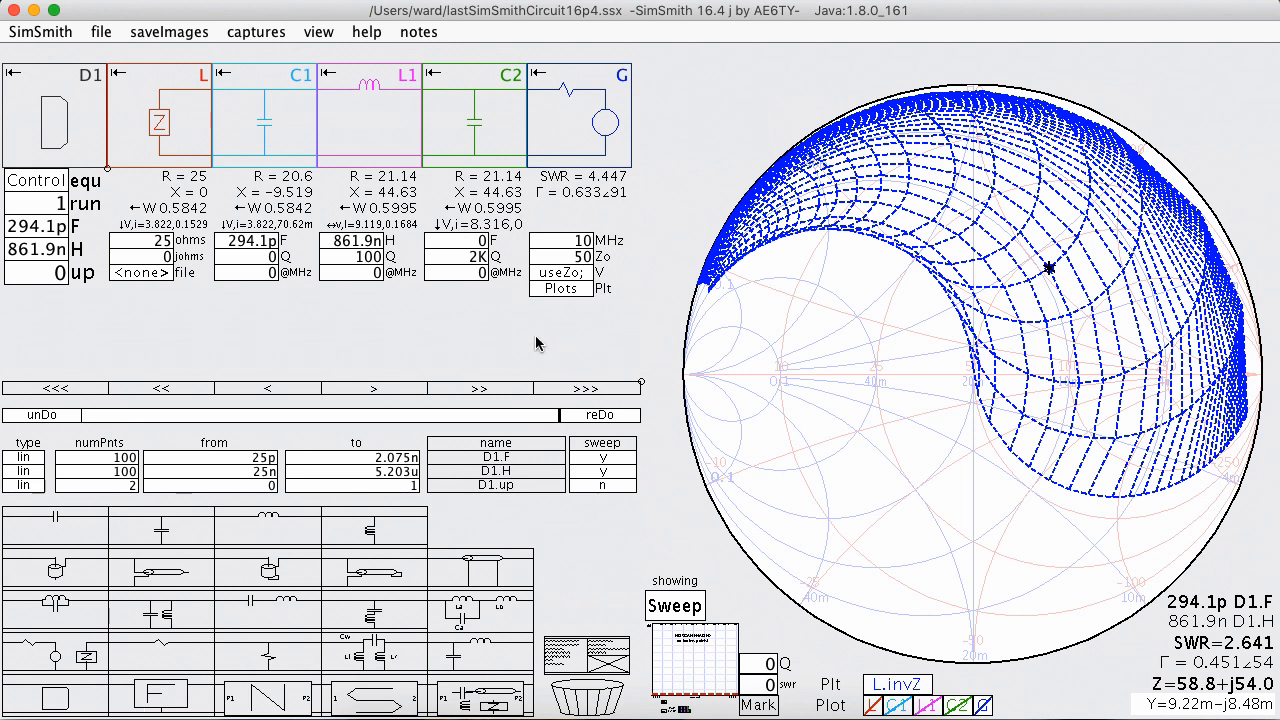
pyautogui.moveTo(476, 292)
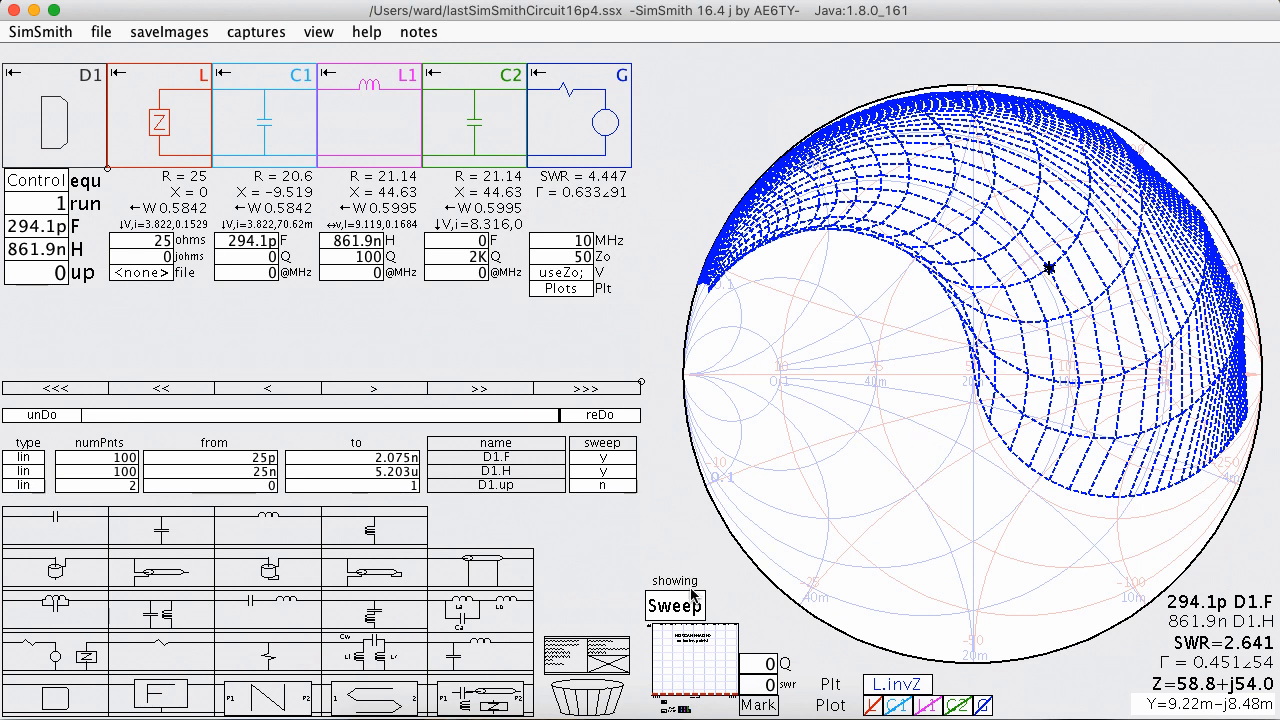
pyautogui.moveTo(1078, 270)
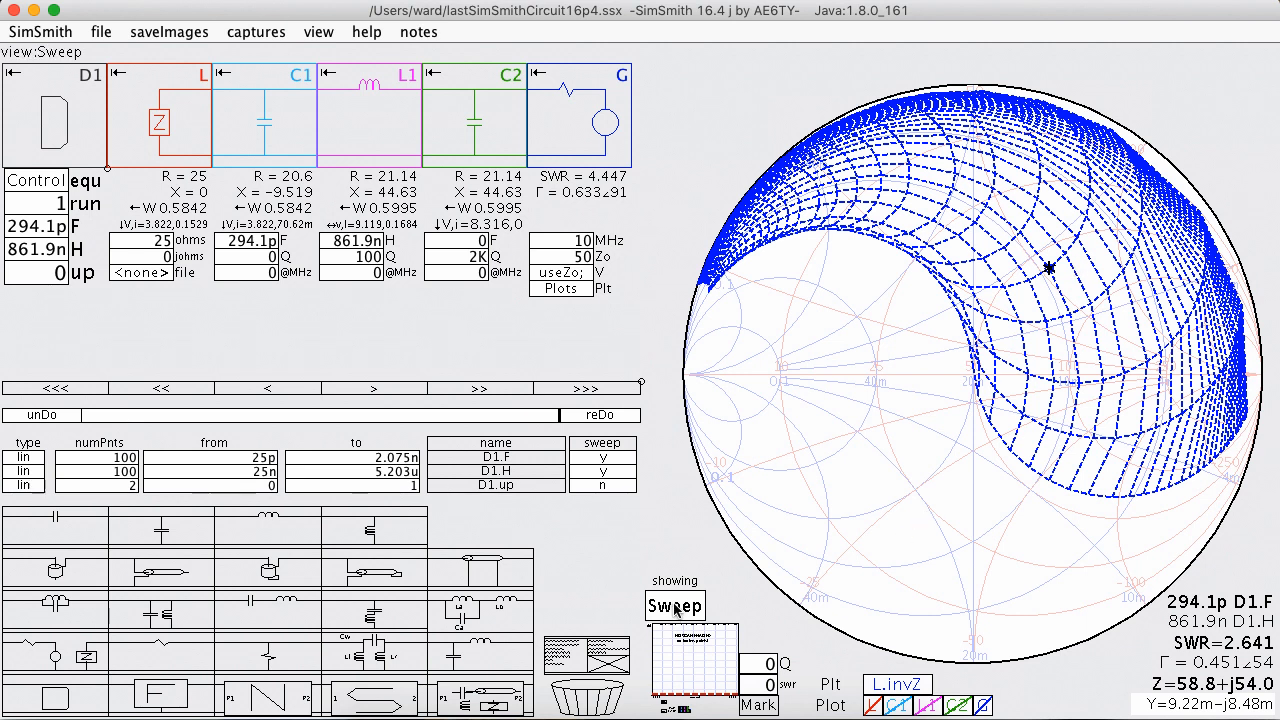
# Step: Show Both the sweep region and circuit trace, then start editing L's ohms
pyautogui.click(676, 604)
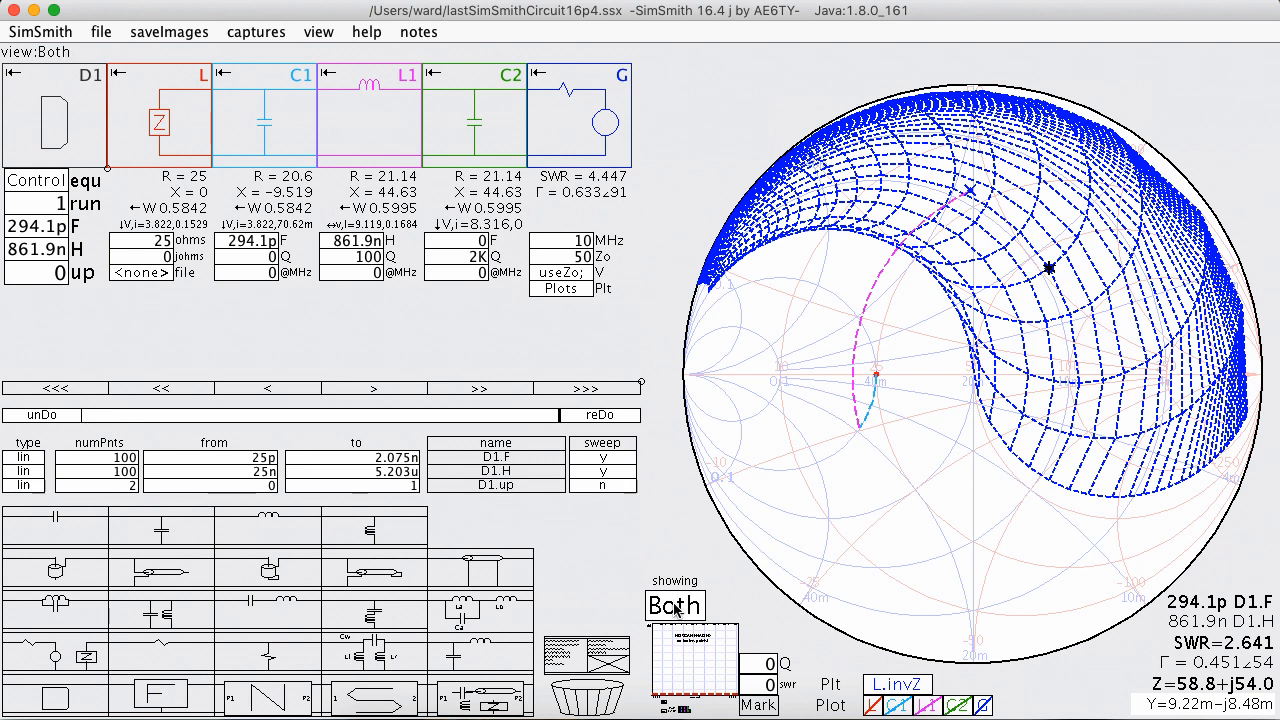
pyautogui.moveTo(930, 218)
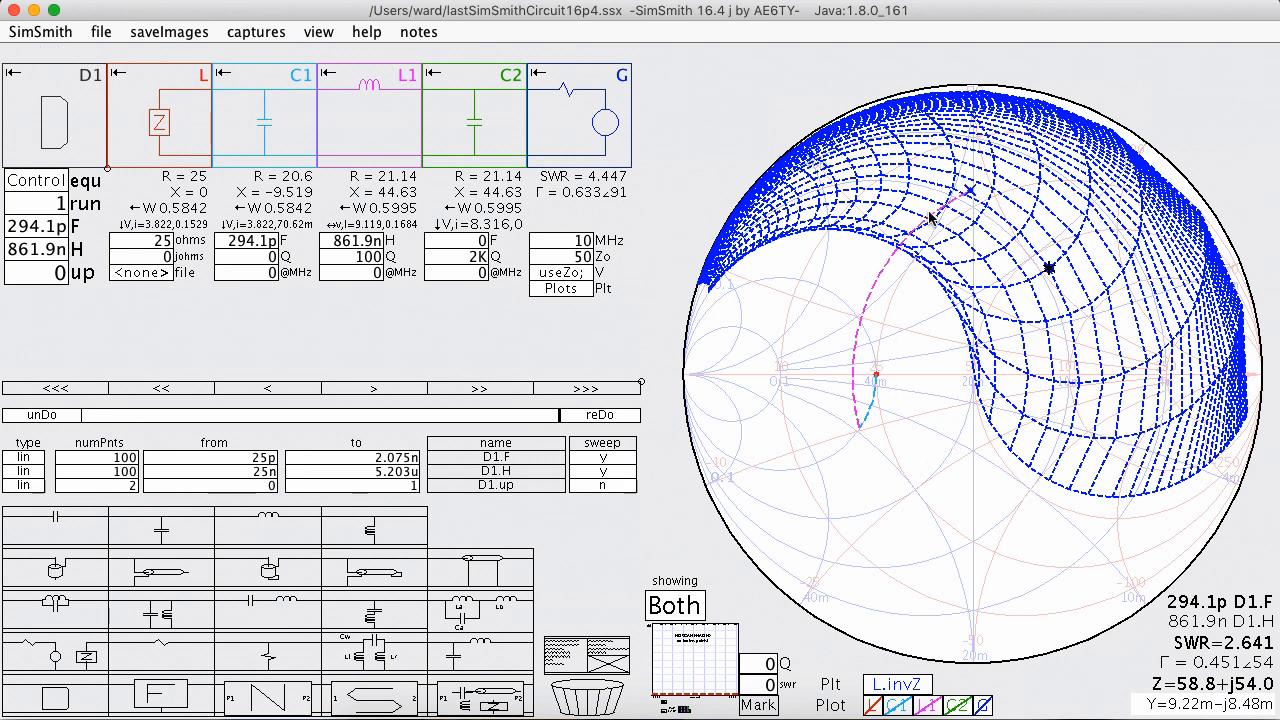
pyautogui.moveTo(960, 212)
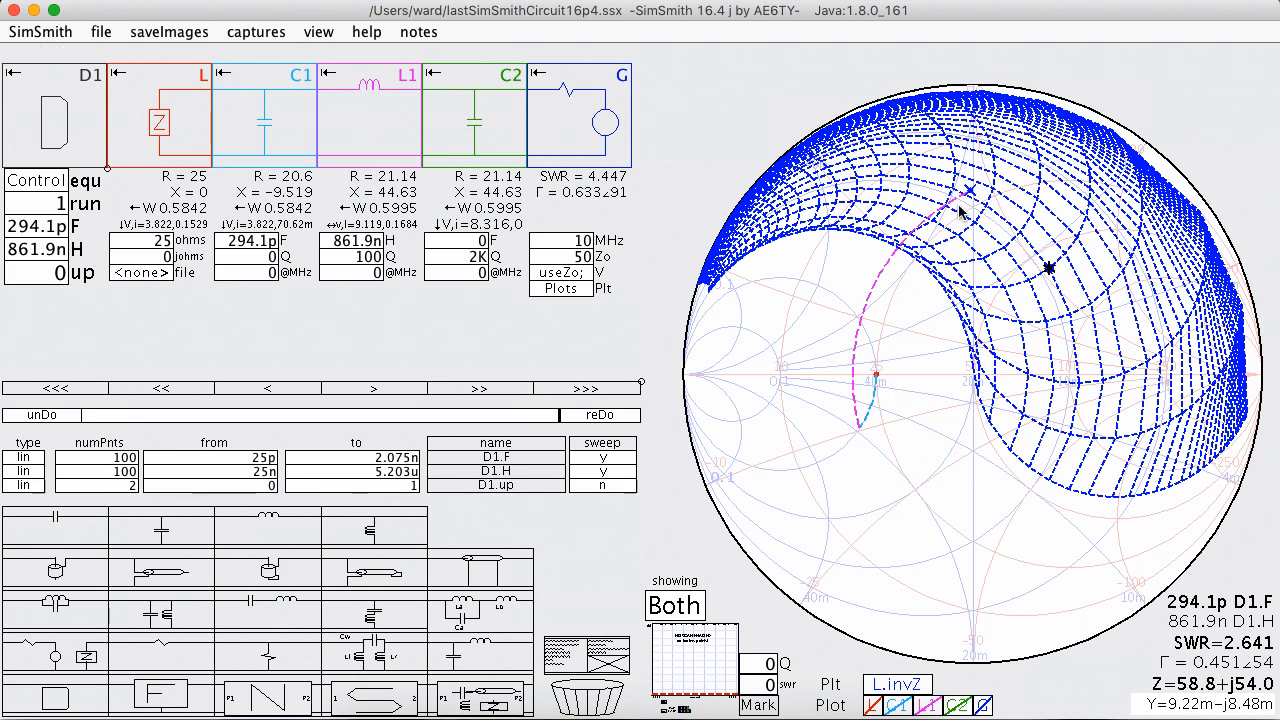
pyautogui.moveTo(880, 380)
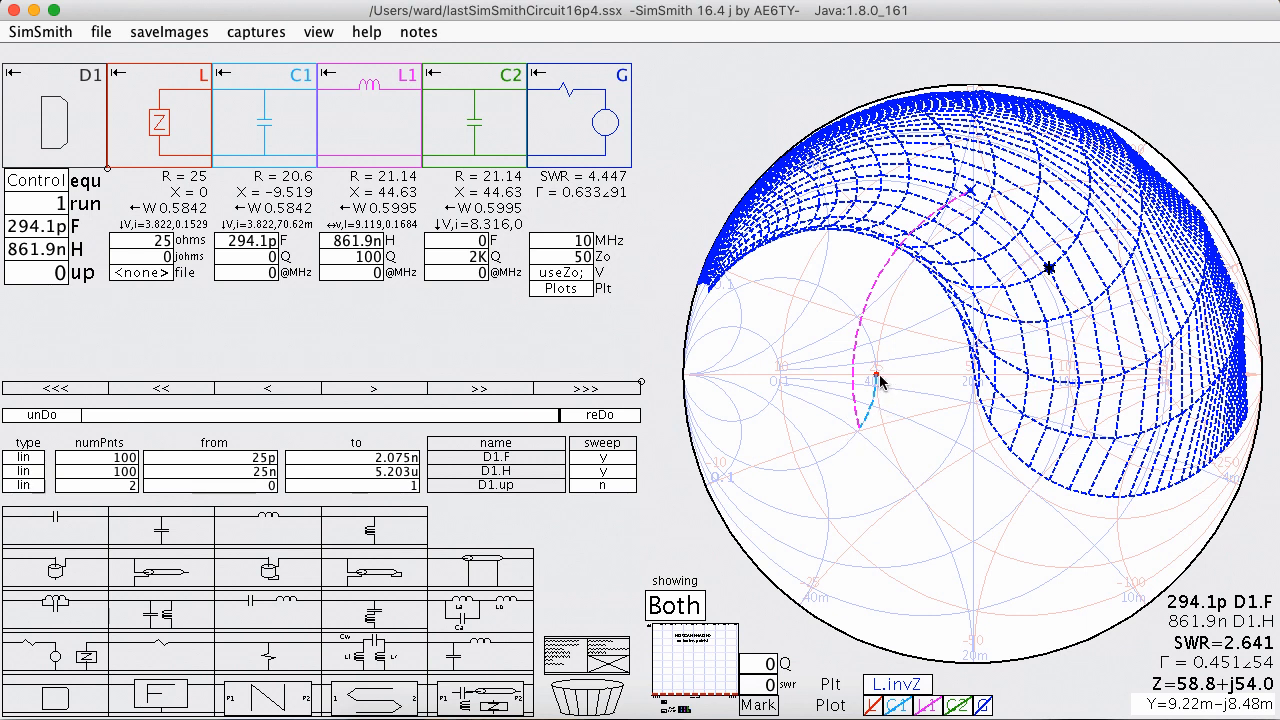
pyautogui.moveTo(1050, 278)
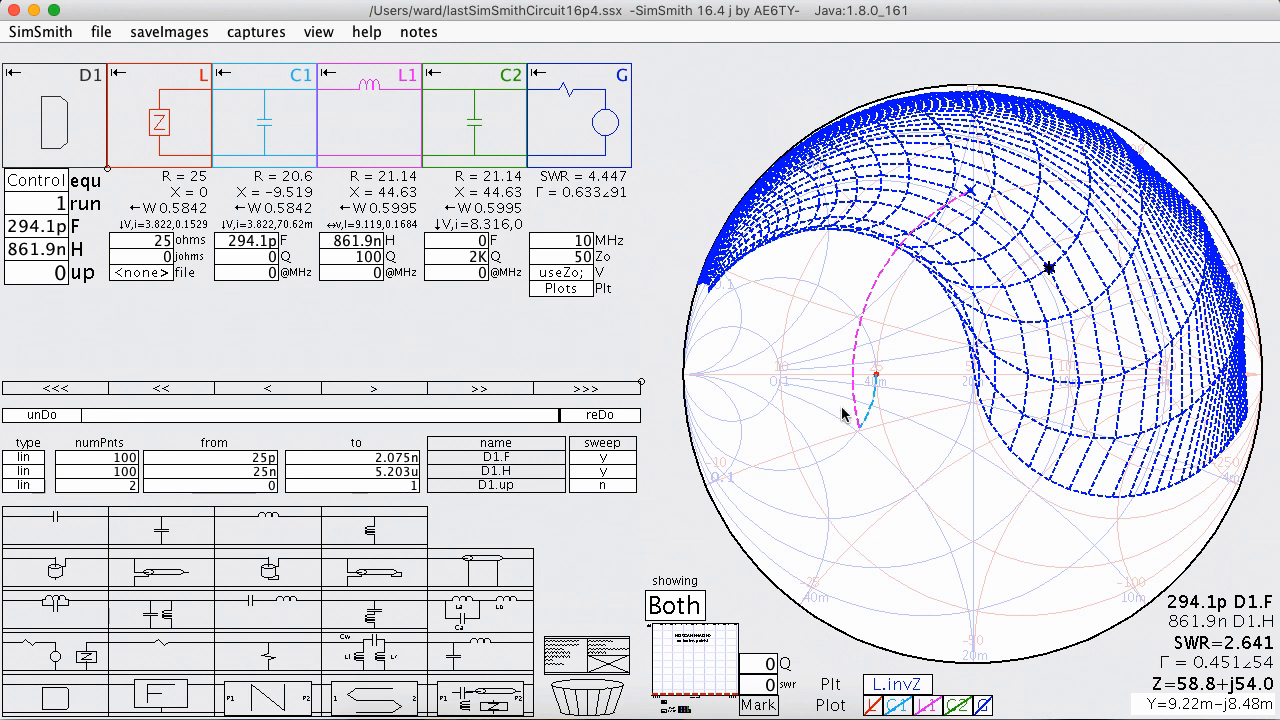
pyautogui.moveTo(572, 462)
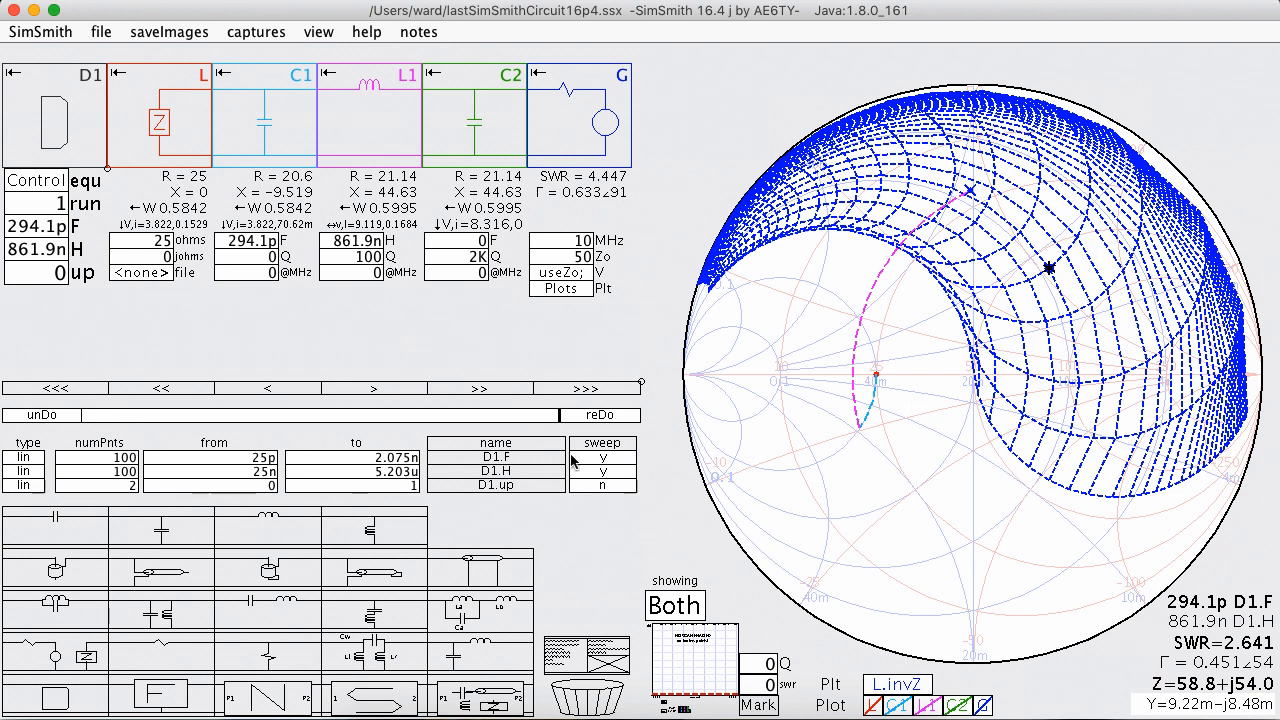
pyautogui.click(140, 240)
pyautogui.write('5')
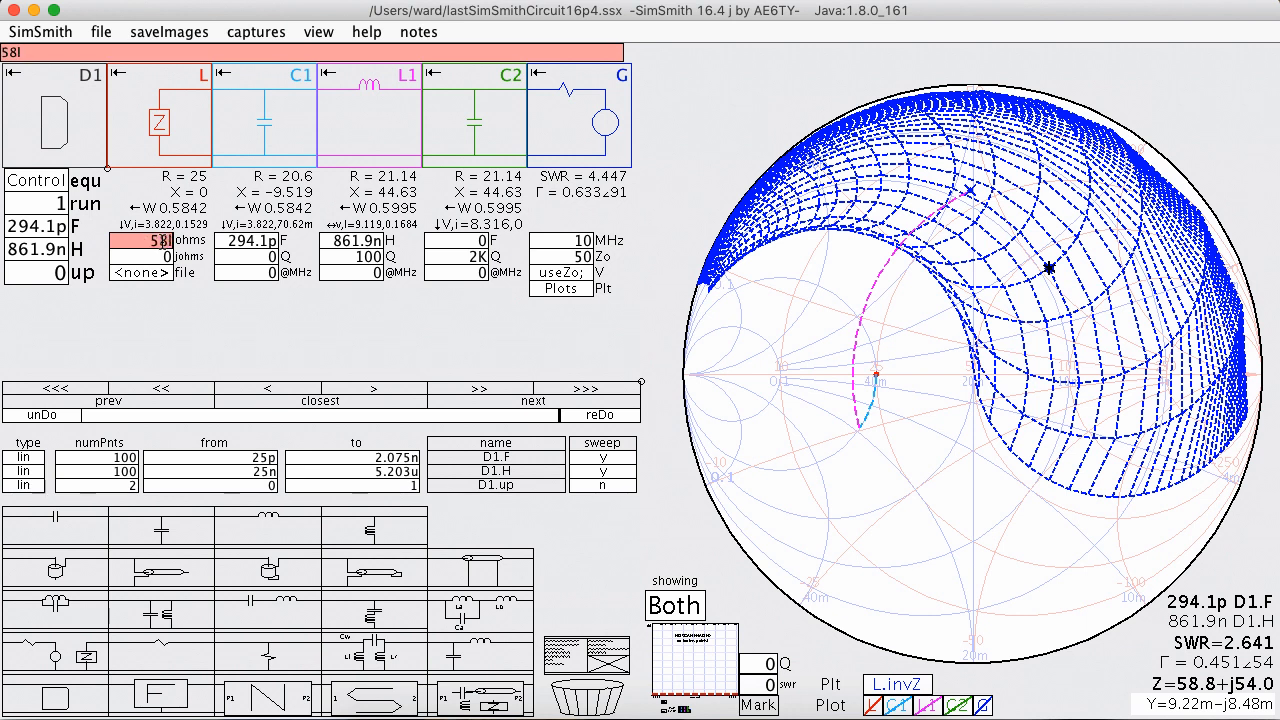
# Step: Enter L as 58.8 ohms and 54.2 johms, dismissing the verification warning, reaching SWR 1.007
pyautogui.write('8')
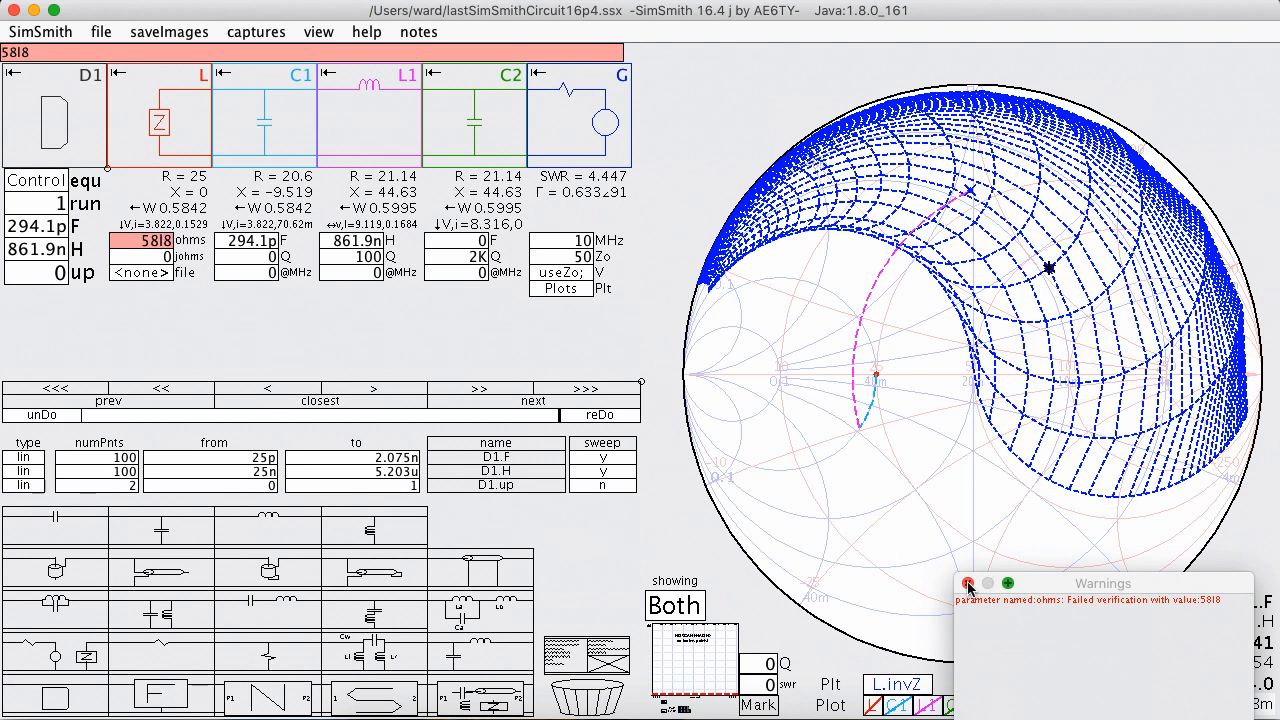
pyautogui.click(968, 584)
pyautogui.write('.')
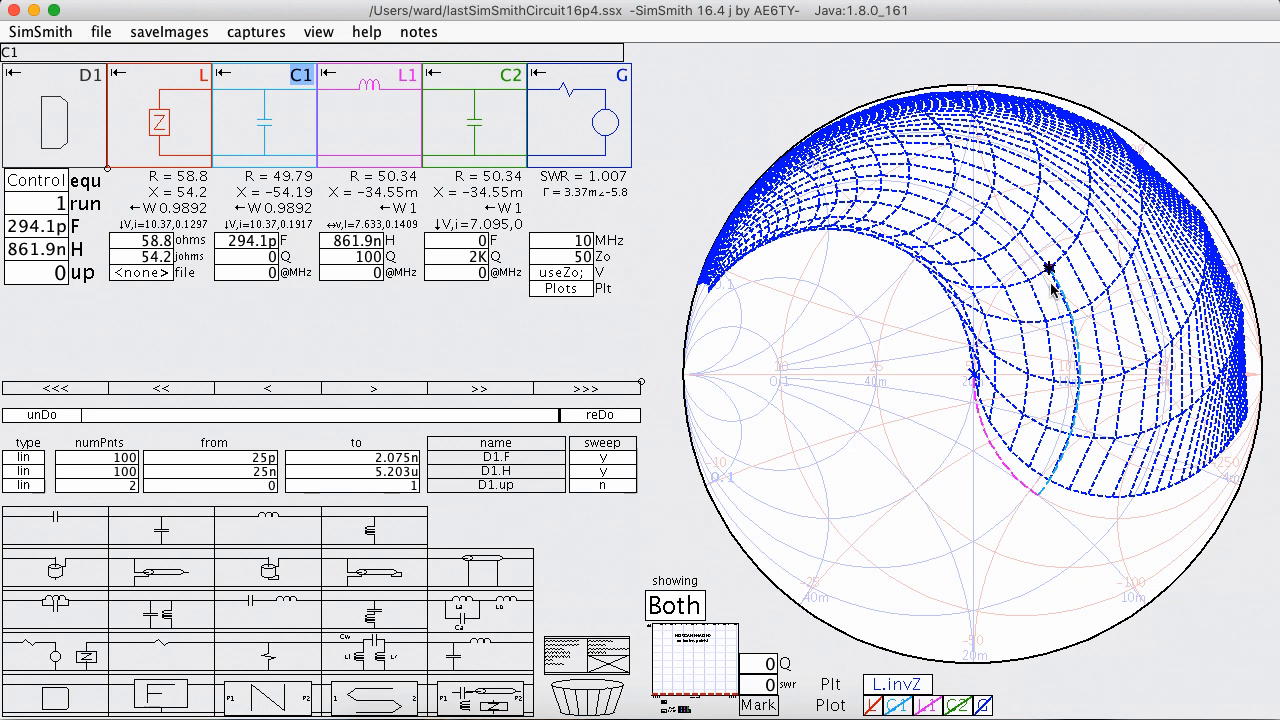
pyautogui.moveTo(1084, 404)
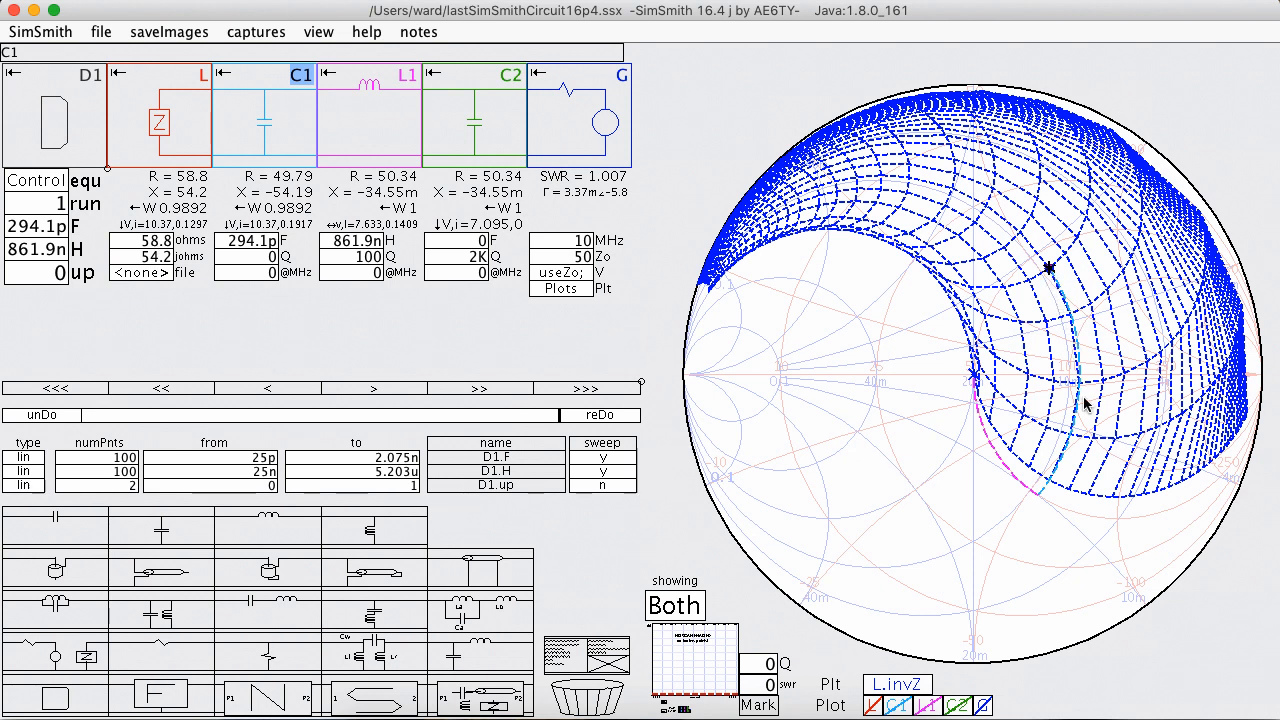
pyautogui.moveTo(1052, 272)
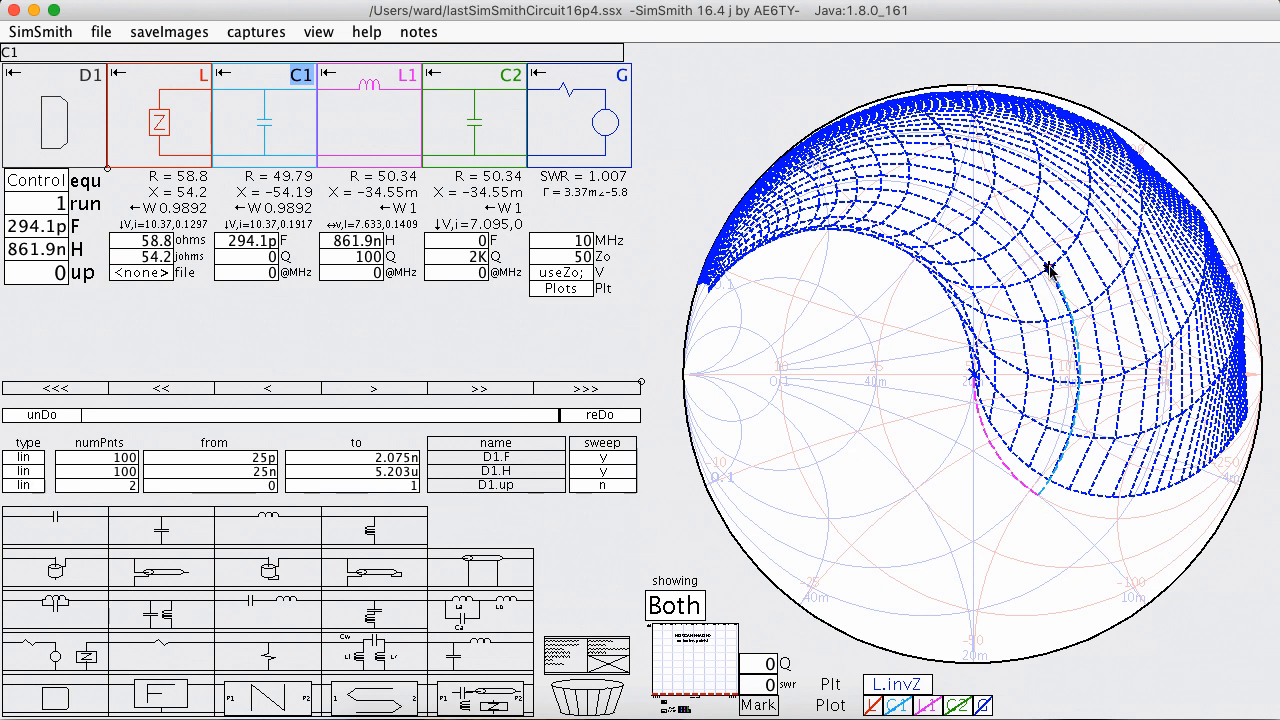
pyautogui.moveTo(1024, 404)
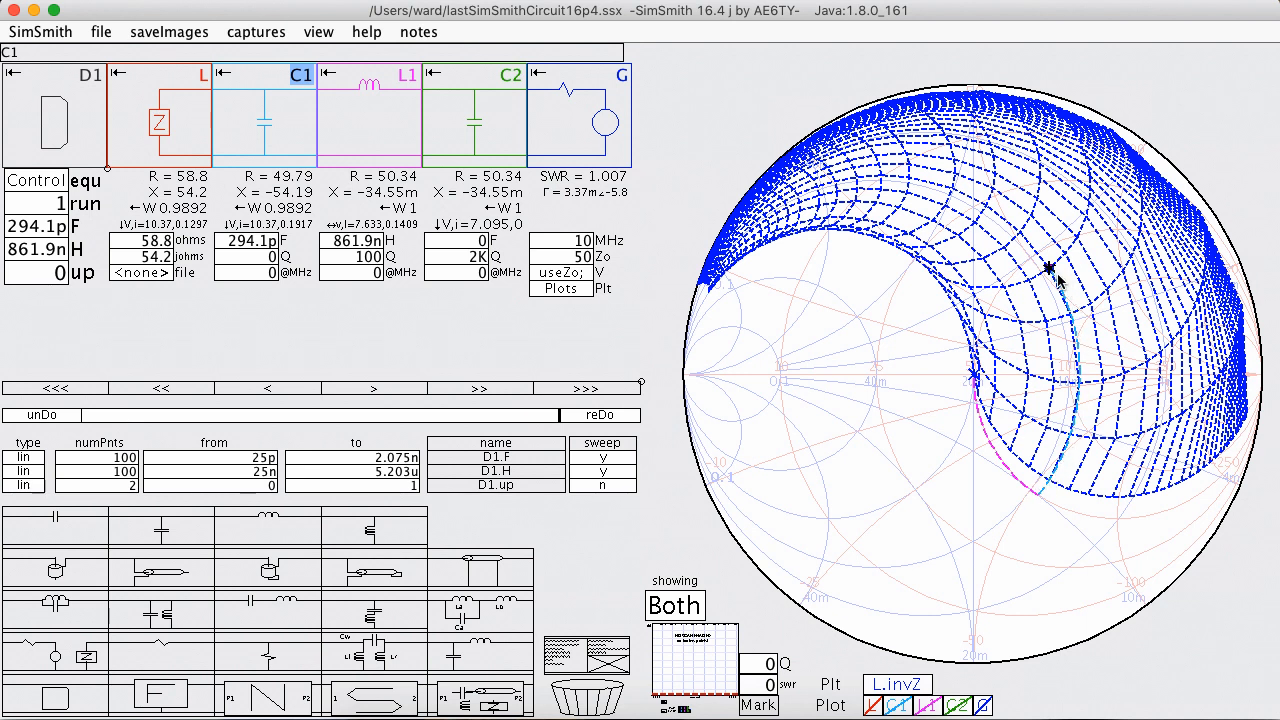
pyautogui.moveTo(1078, 436)
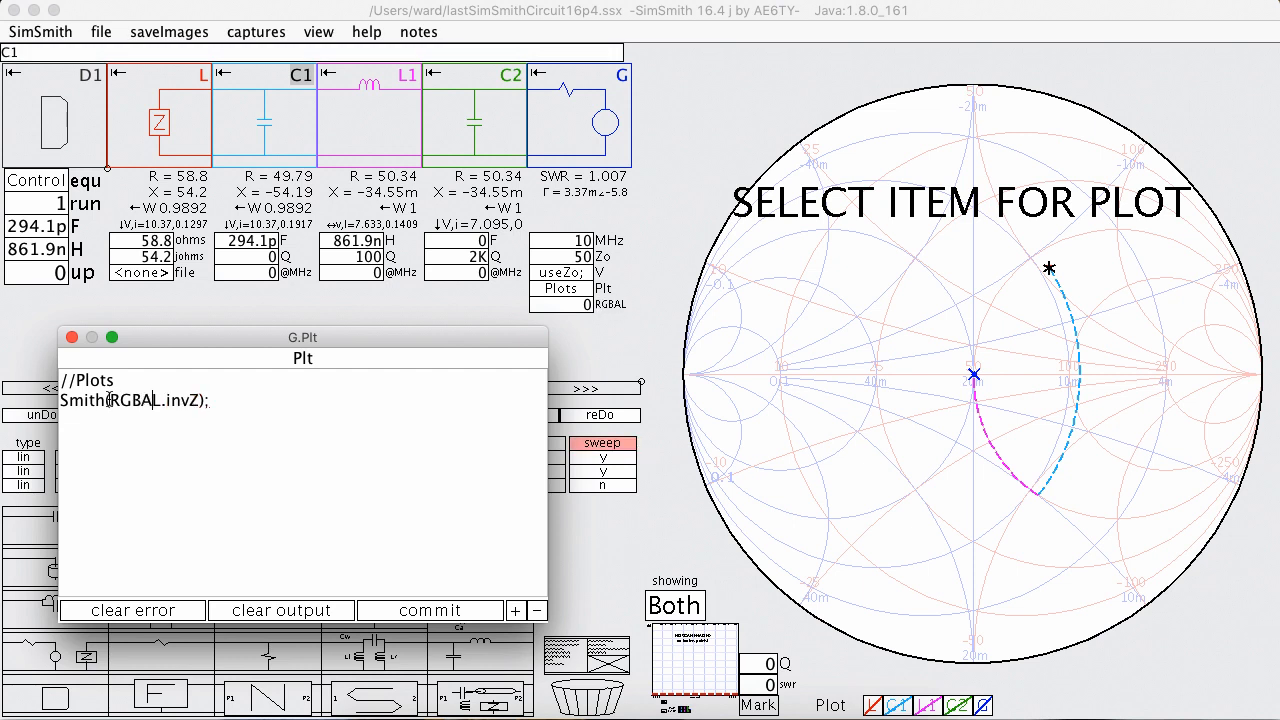
# Step: Plot L.invZ in translucent green with Smith(RGBA(0,1,0,.1),L.invZ)
pyautogui.write('(0,1,0')
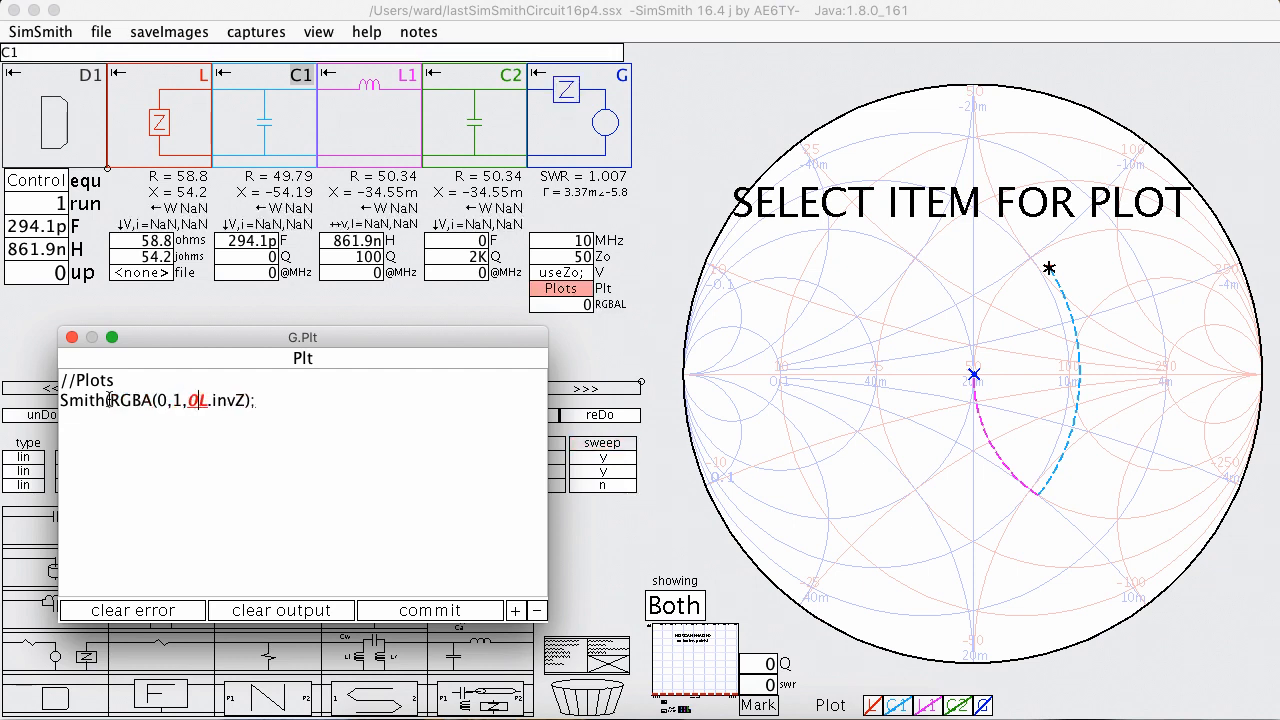
pyautogui.click(430, 610)
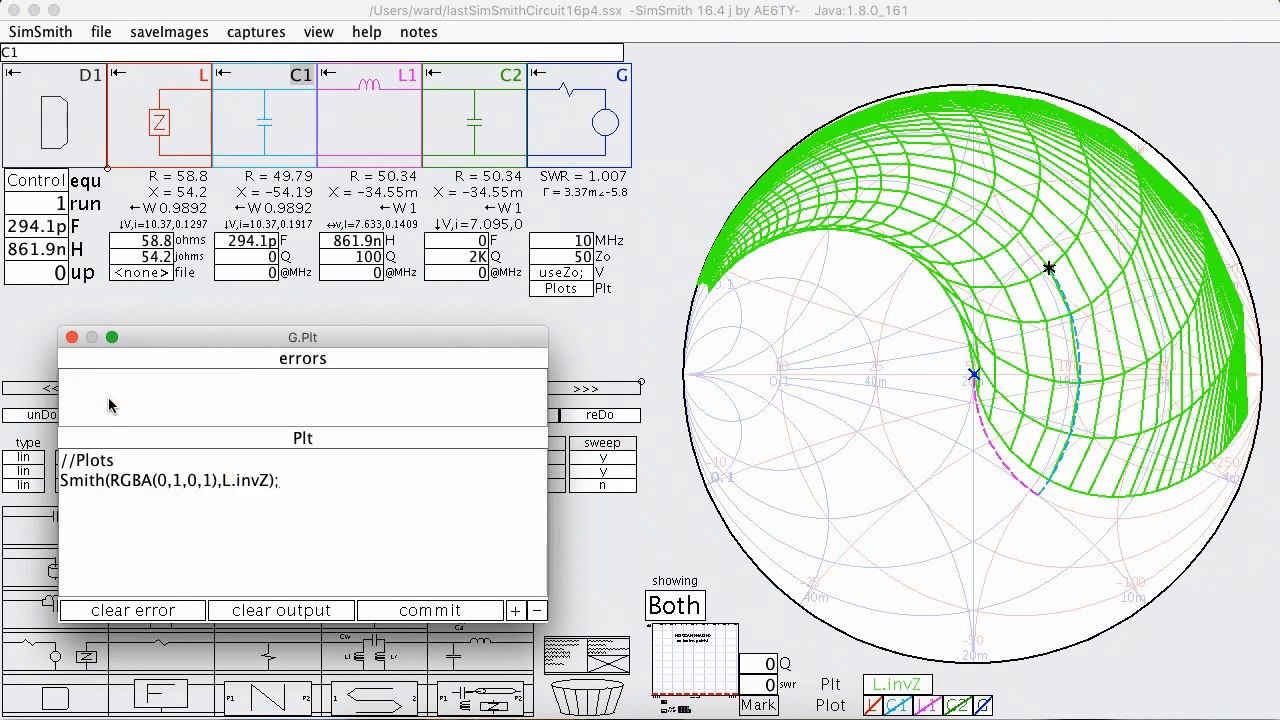
pyautogui.moveTo(1064, 308)
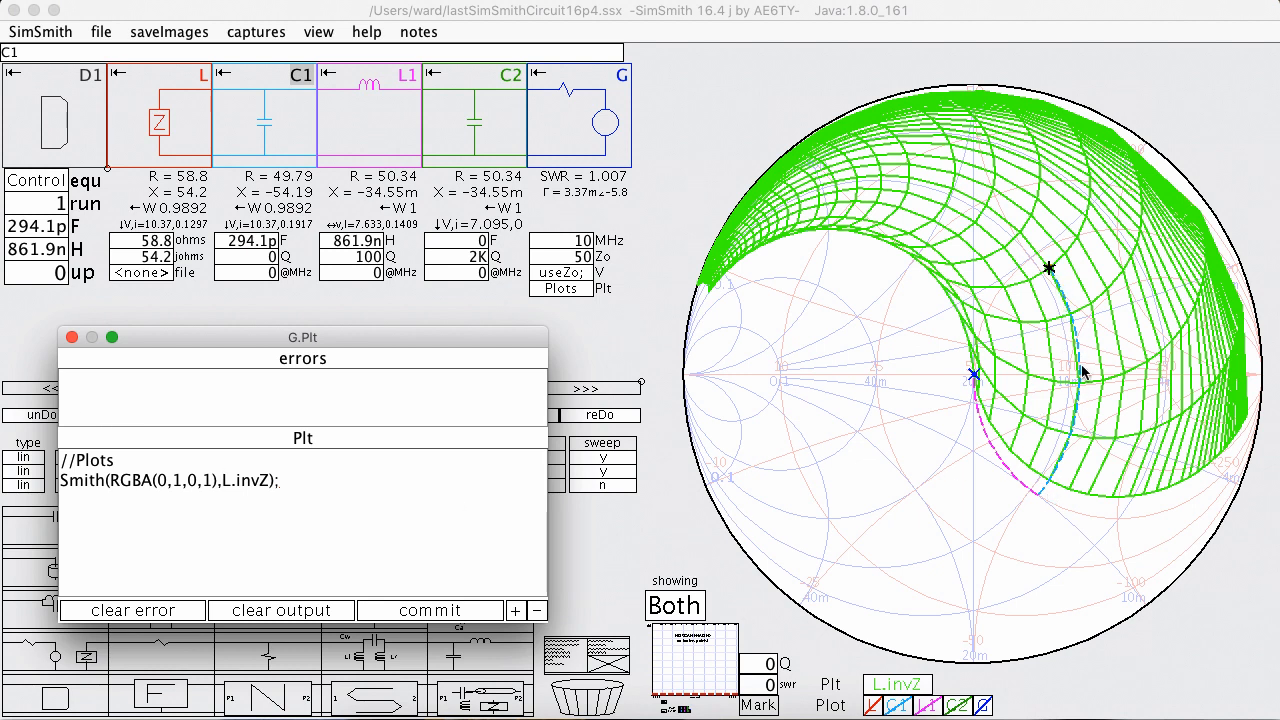
pyautogui.moveTo(1084, 348)
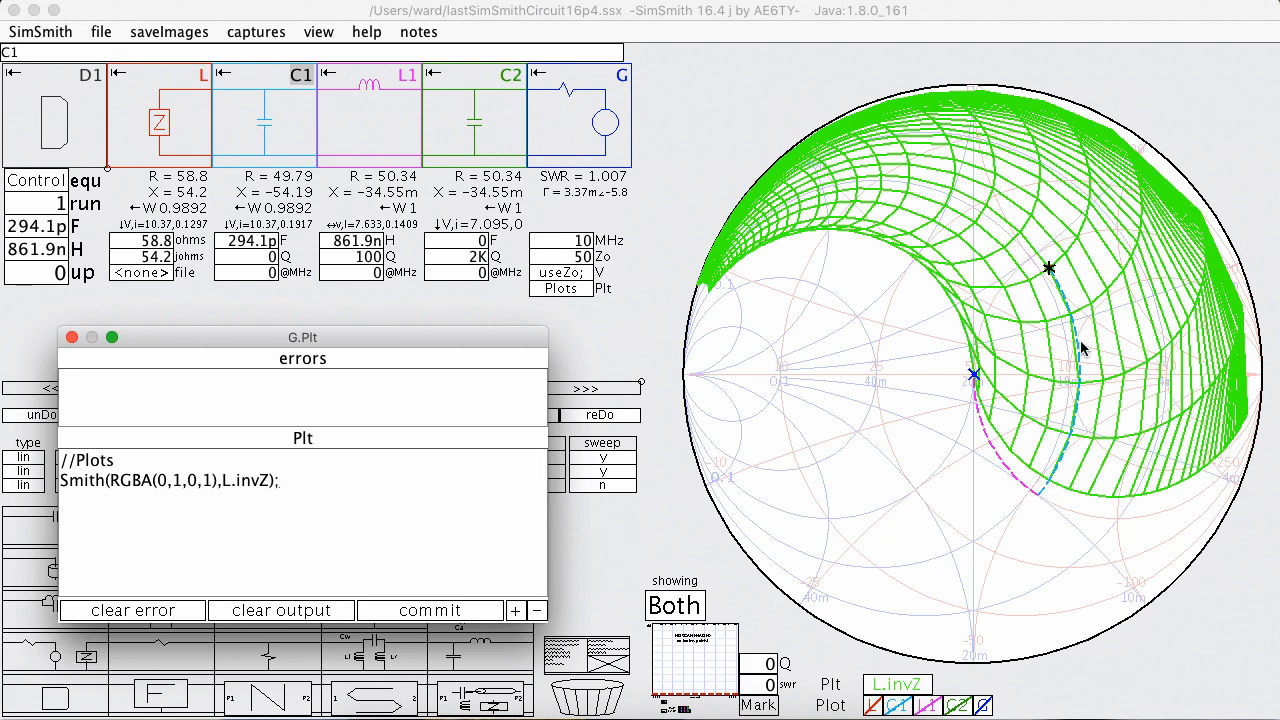
pyautogui.moveTo(1044, 496)
pyautogui.write('.2')
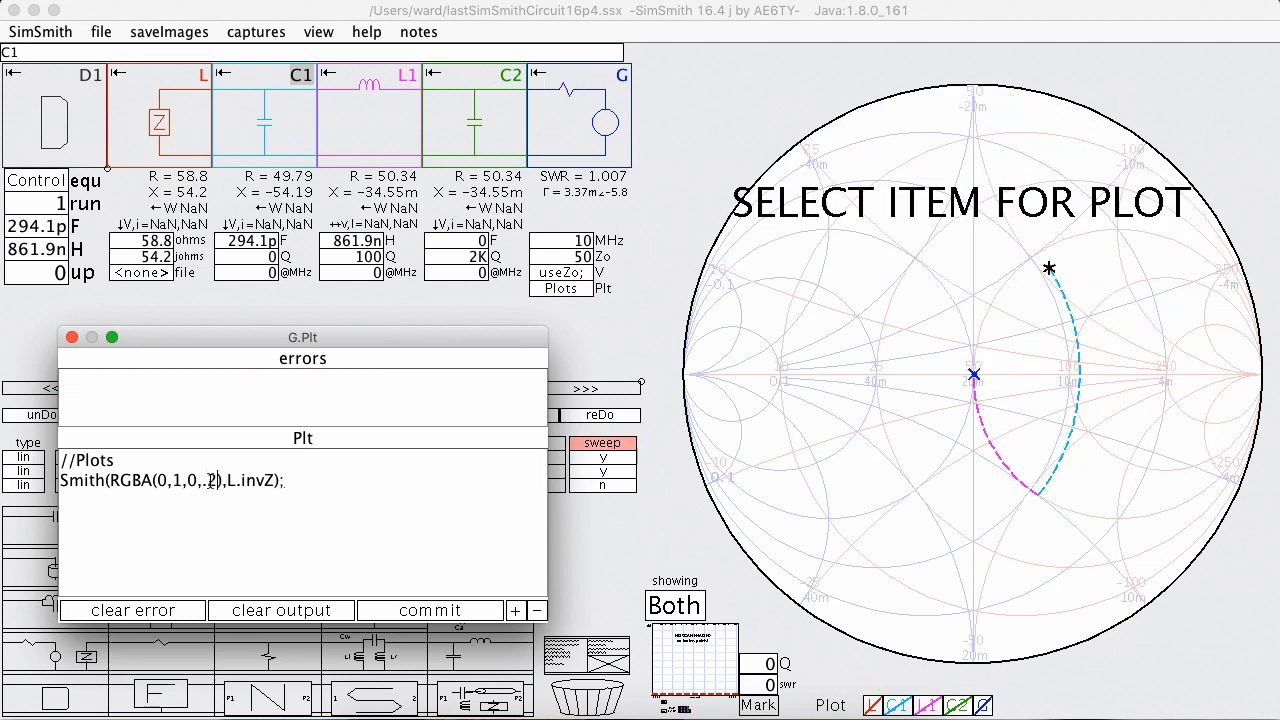
pyautogui.click(430, 610)
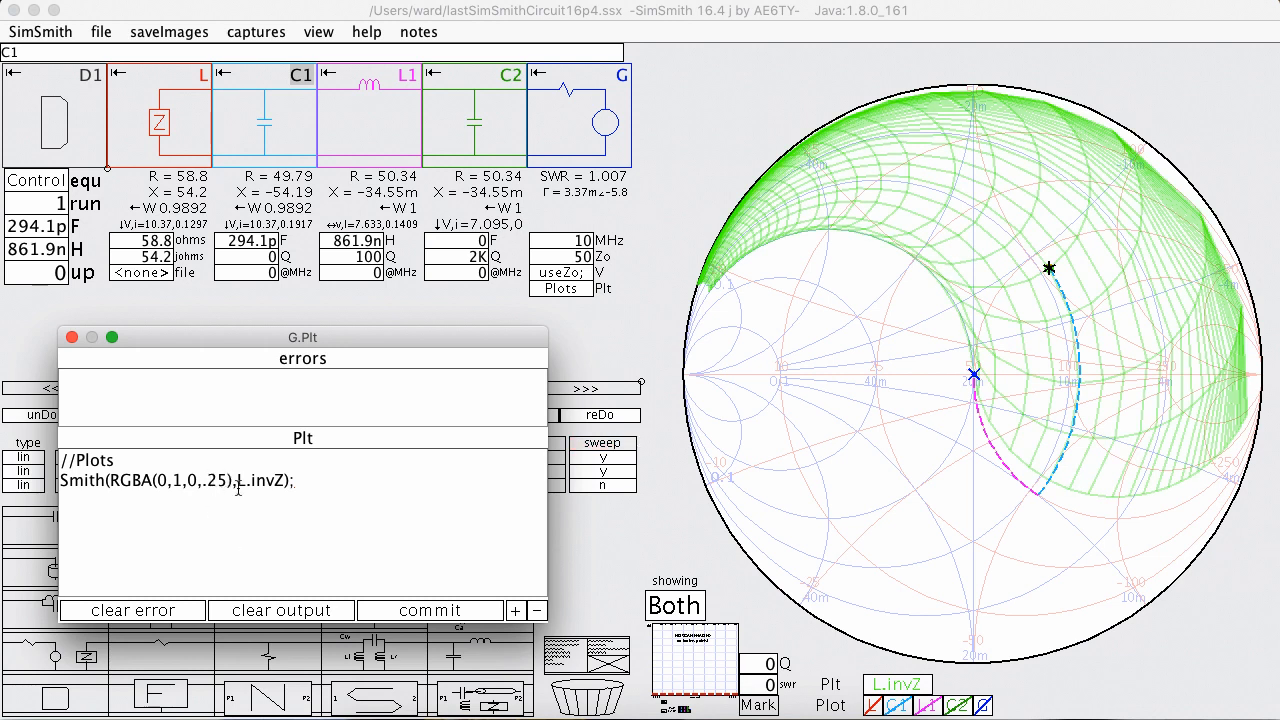
pyautogui.moveTo(1084, 324)
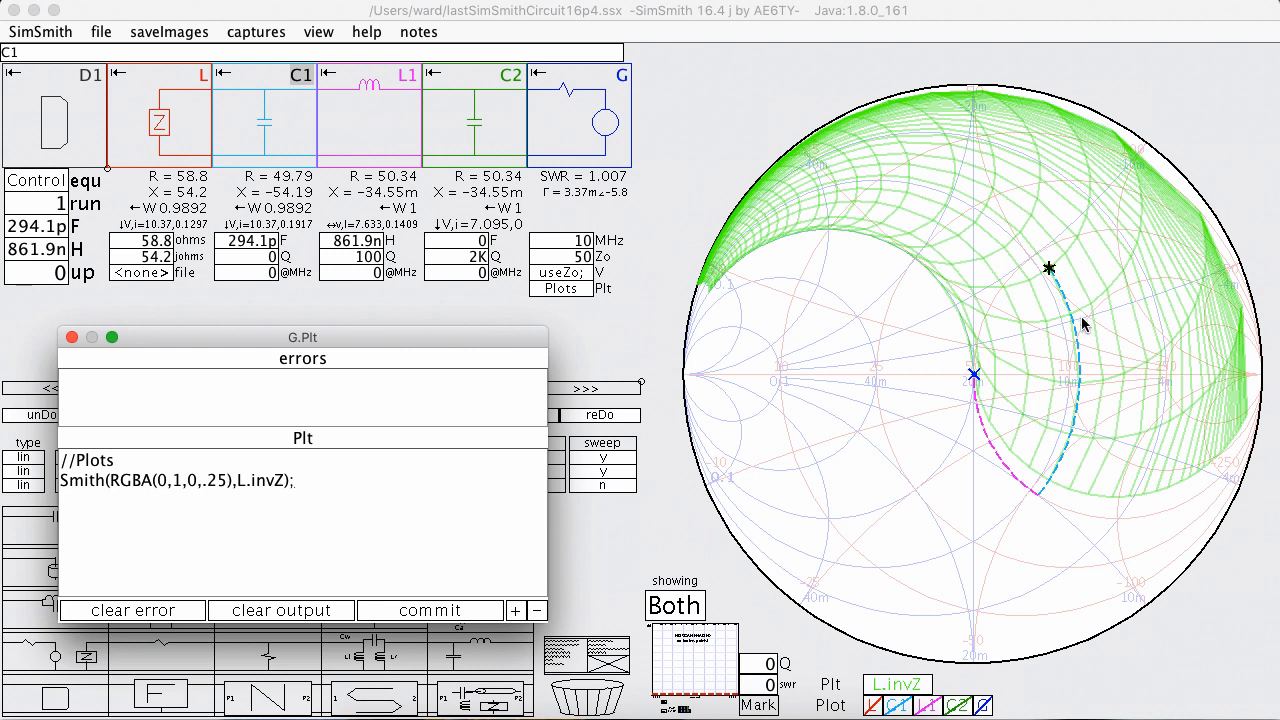
pyautogui.moveTo(996, 472)
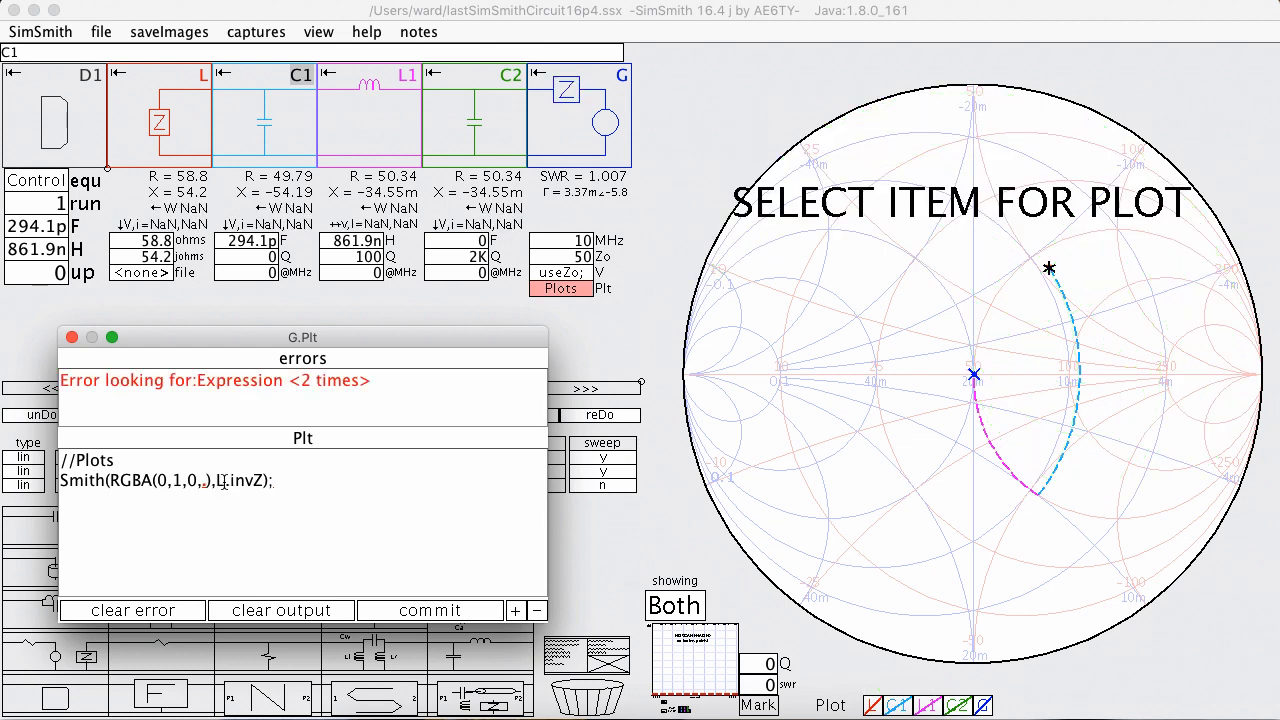
pyautogui.click(428, 610)
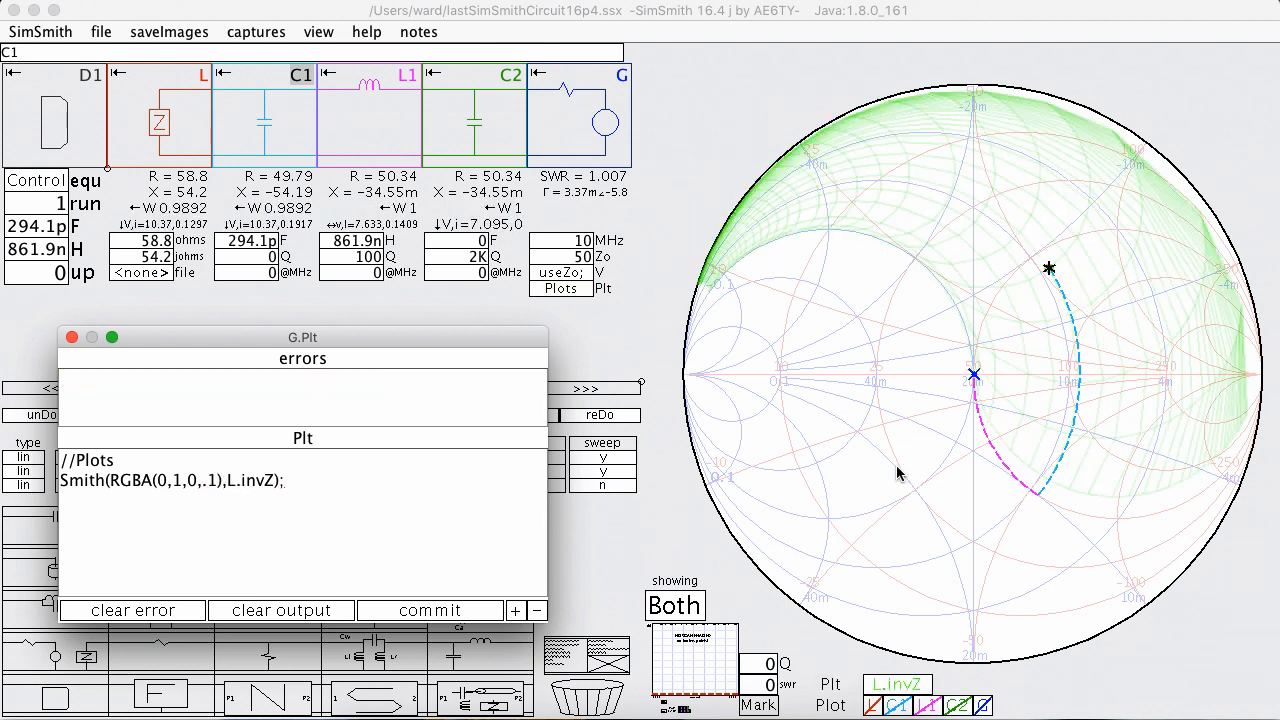
pyautogui.moveTo(1068, 448)
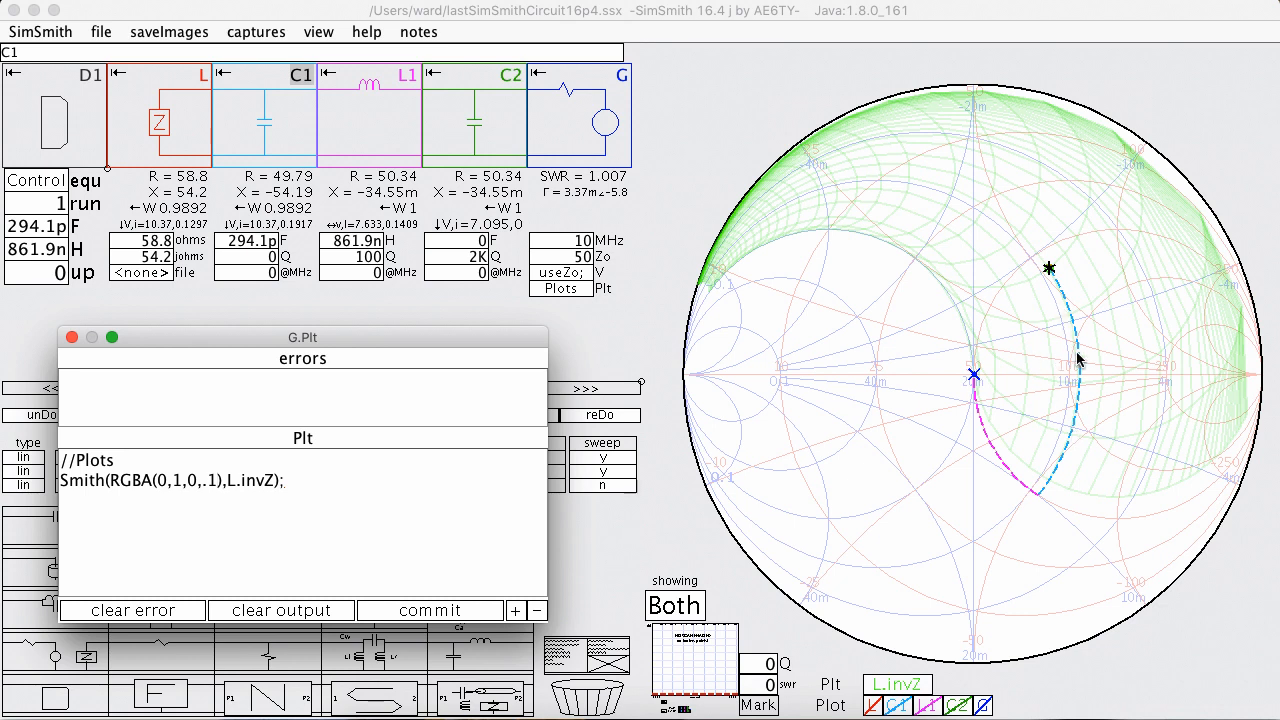
pyautogui.moveTo(684, 380)
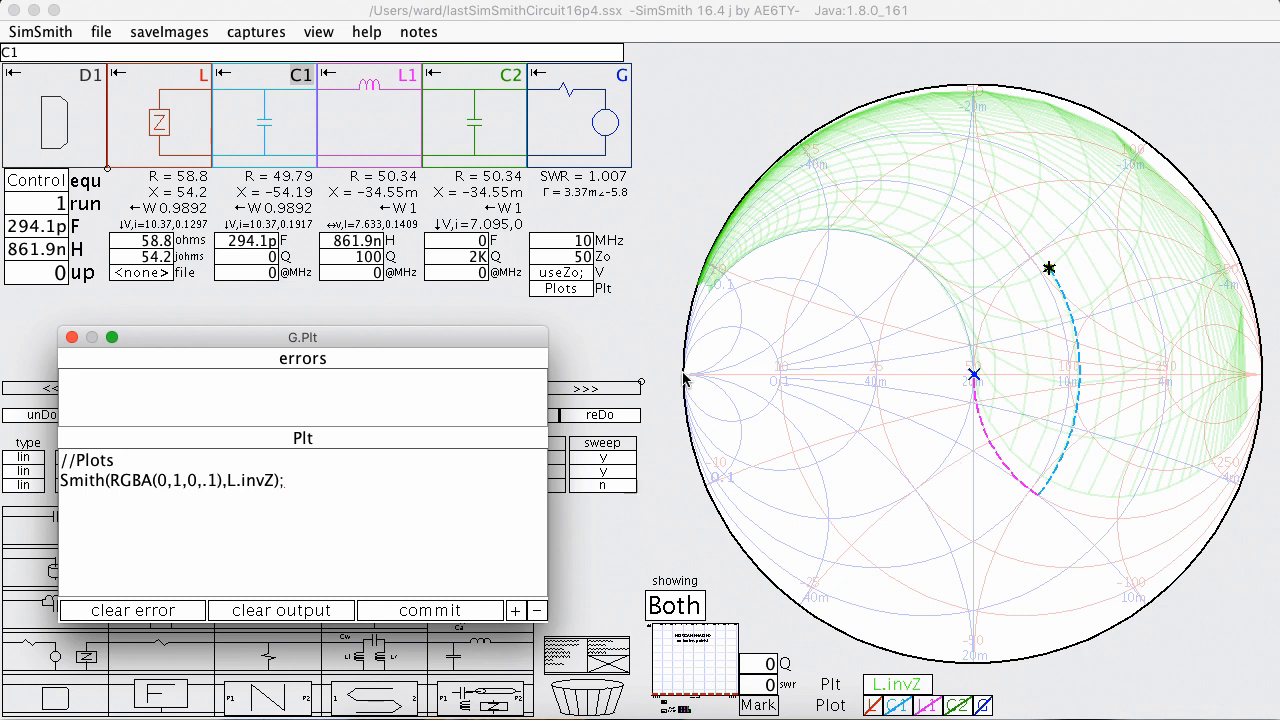
pyautogui.moveTo(1108, 278)
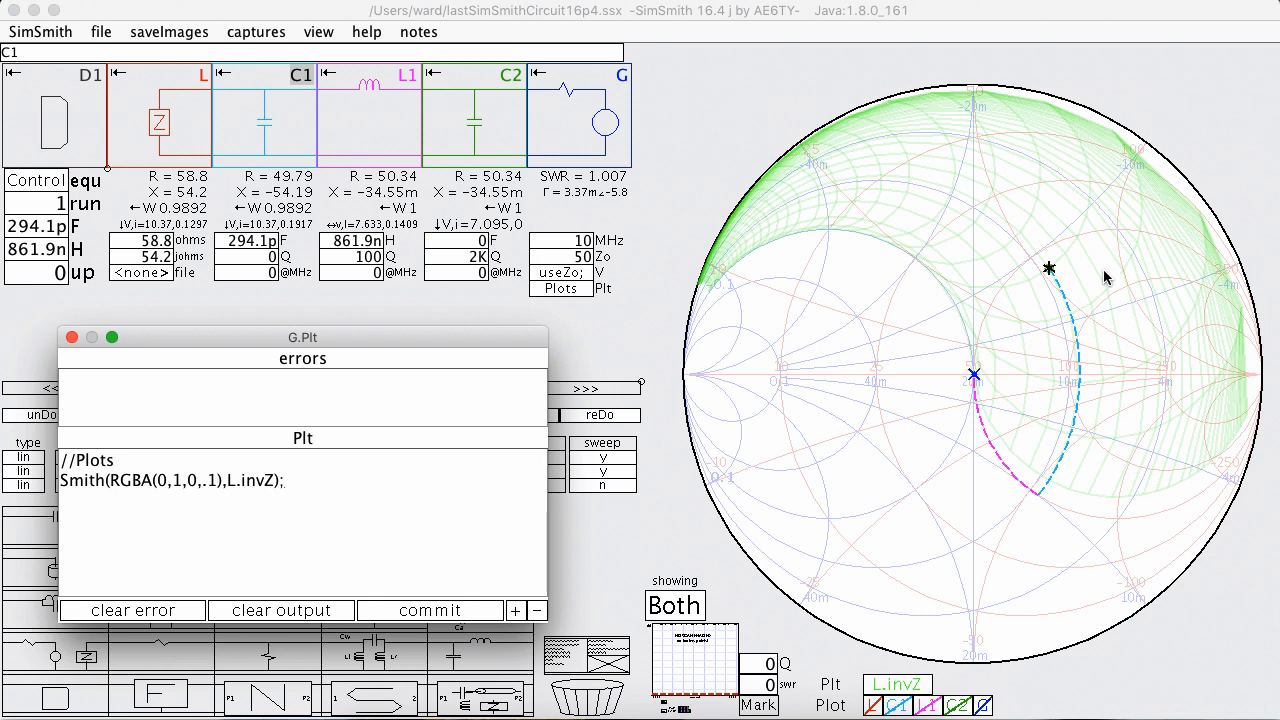
pyautogui.moveTo(264, 418)
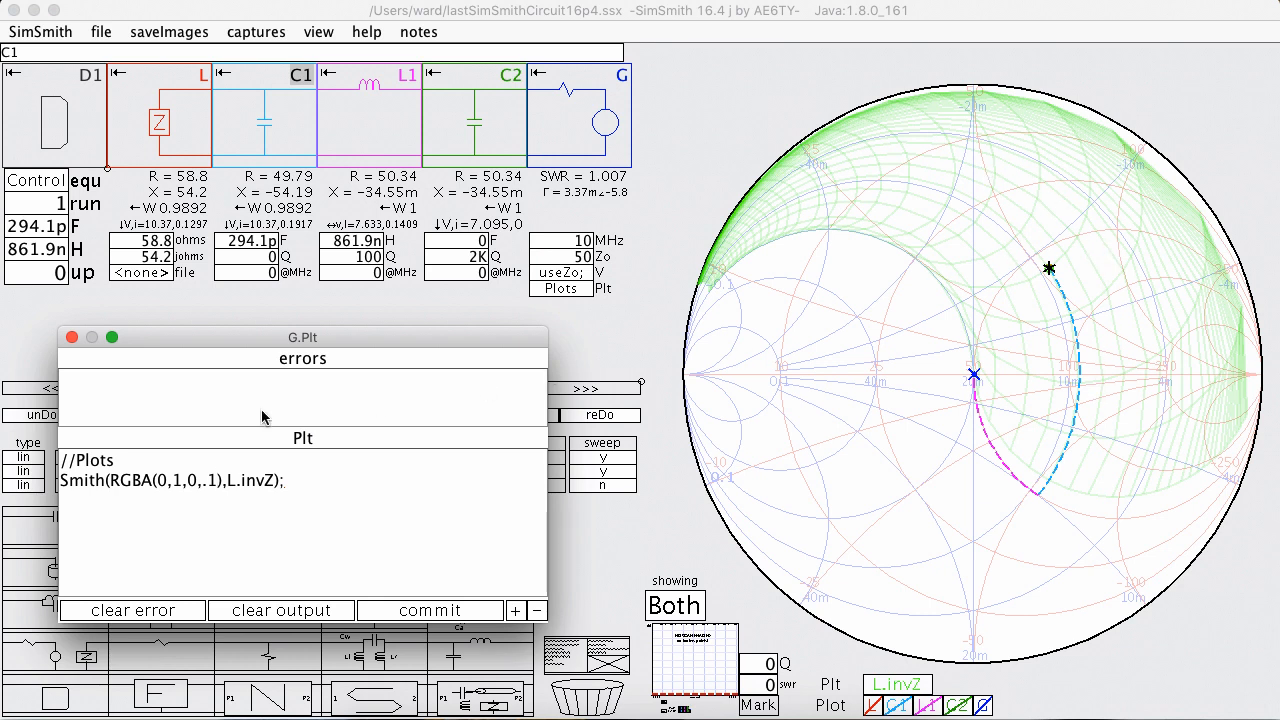
# Step: Raise the green plot's alpha to .5 so the swept mesh shows clearly
pyautogui.click(430, 610)
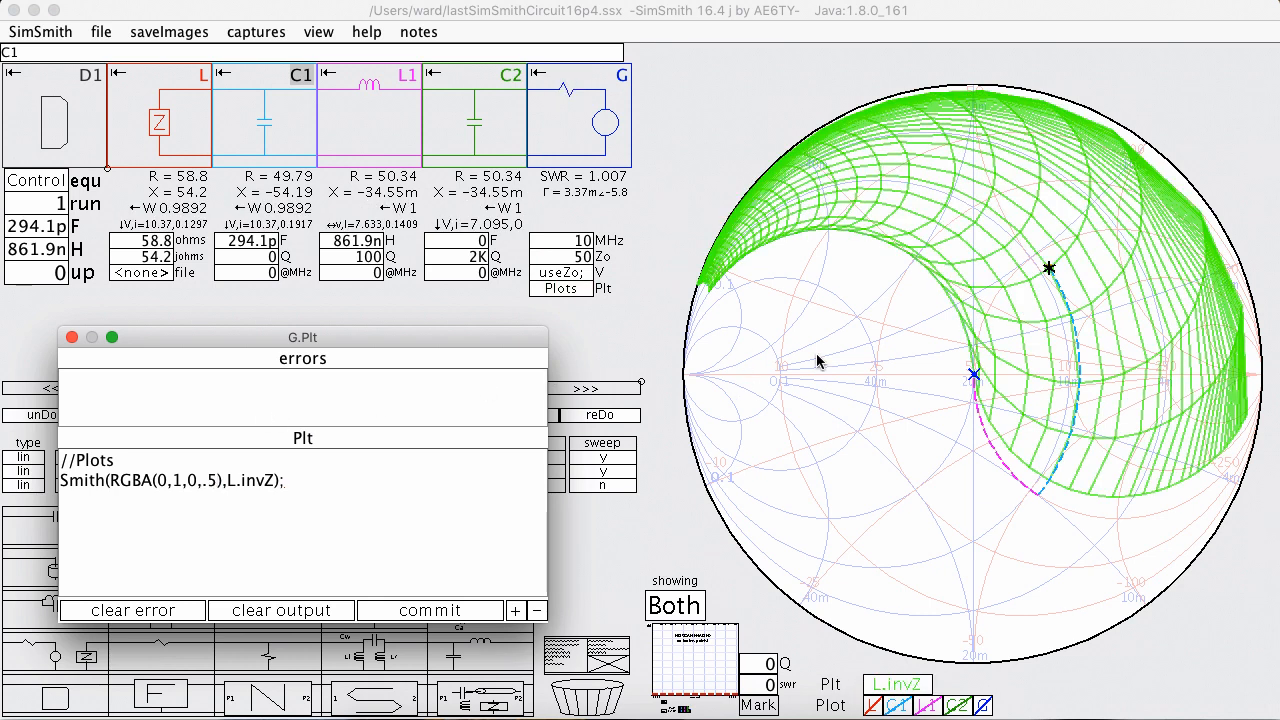
pyautogui.moveTo(1128, 382)
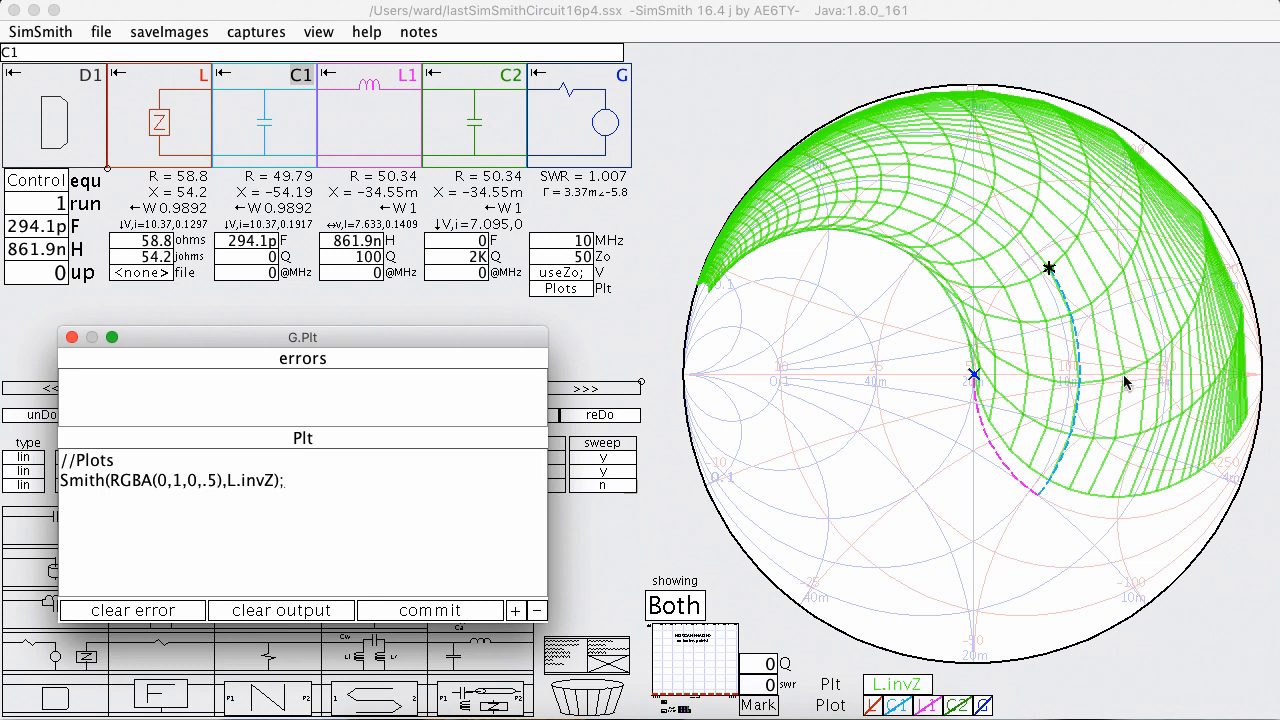
pyautogui.moveTo(172, 452)
pyautogui.write('dots,')
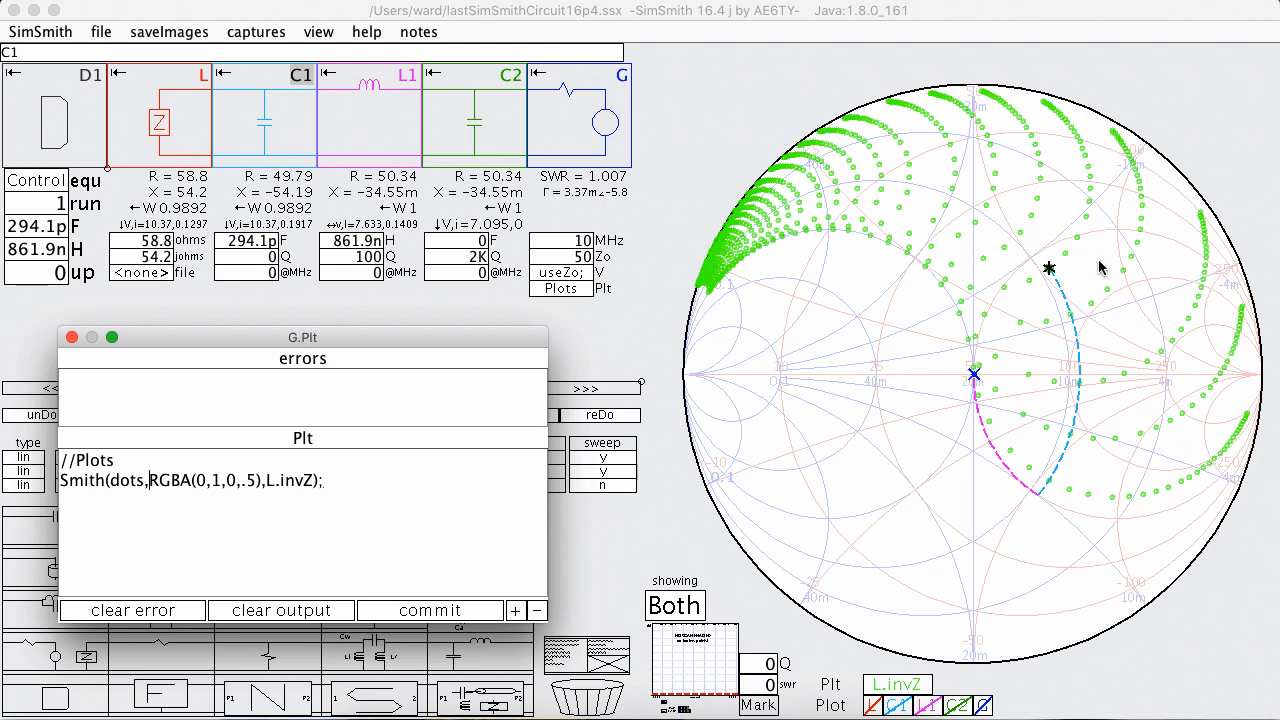
pyautogui.moveTo(822, 336)
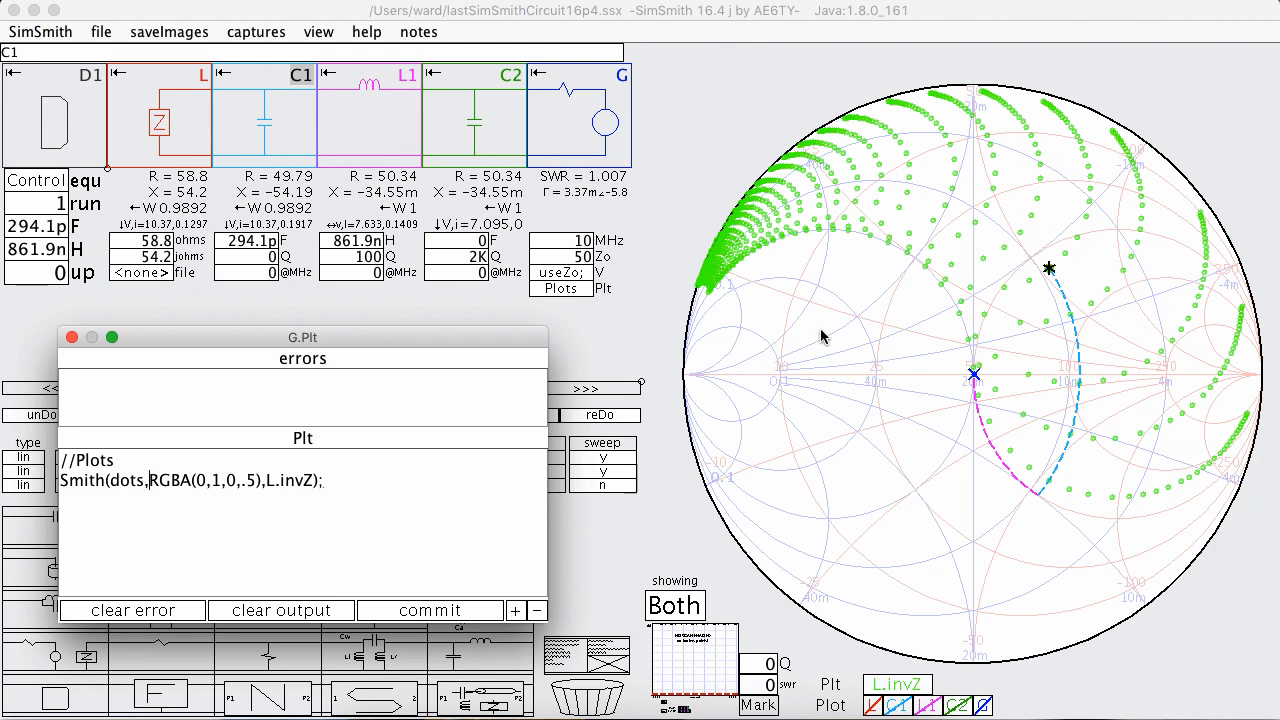
pyautogui.moveTo(440, 588)
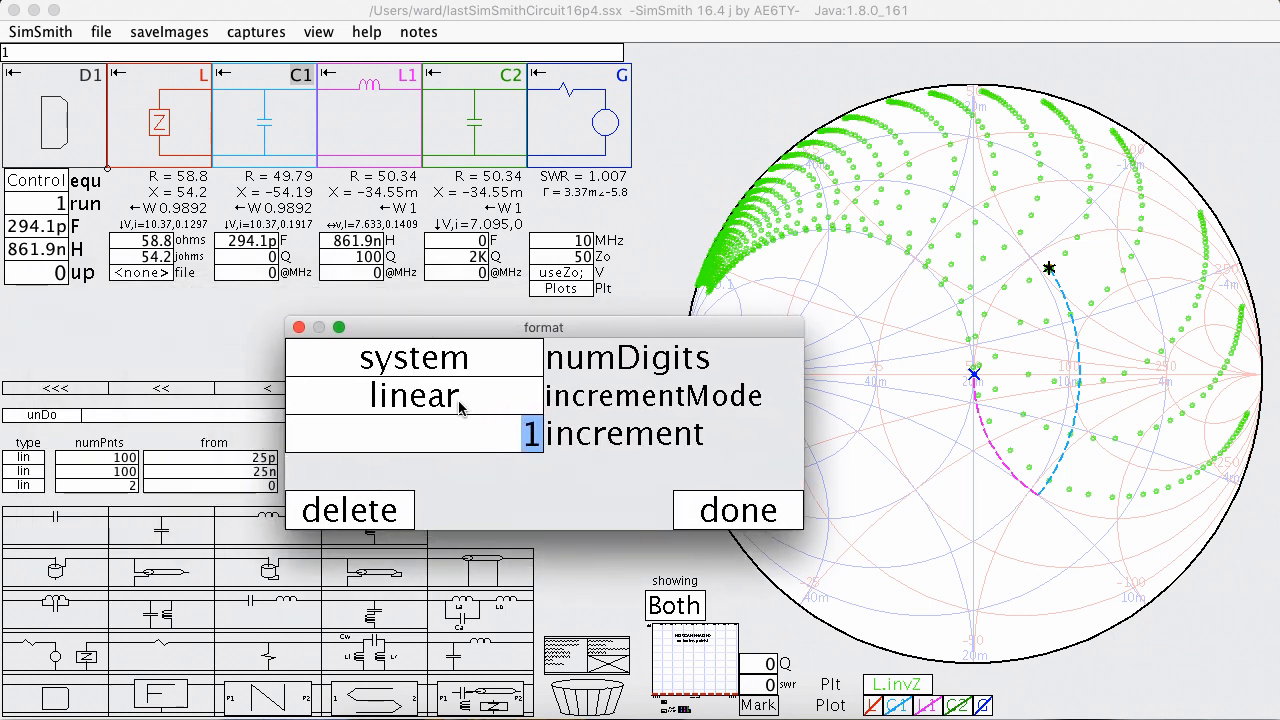
pyautogui.moveTo(448, 420)
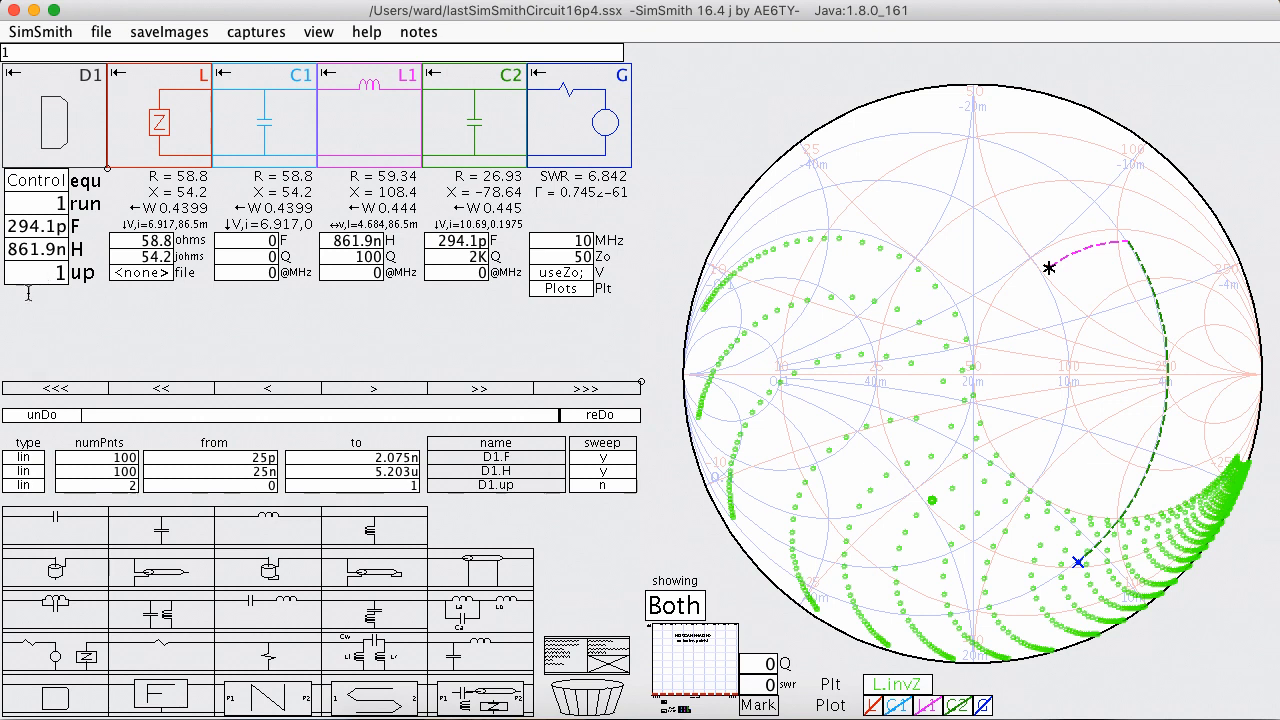
pyautogui.moveTo(812, 296)
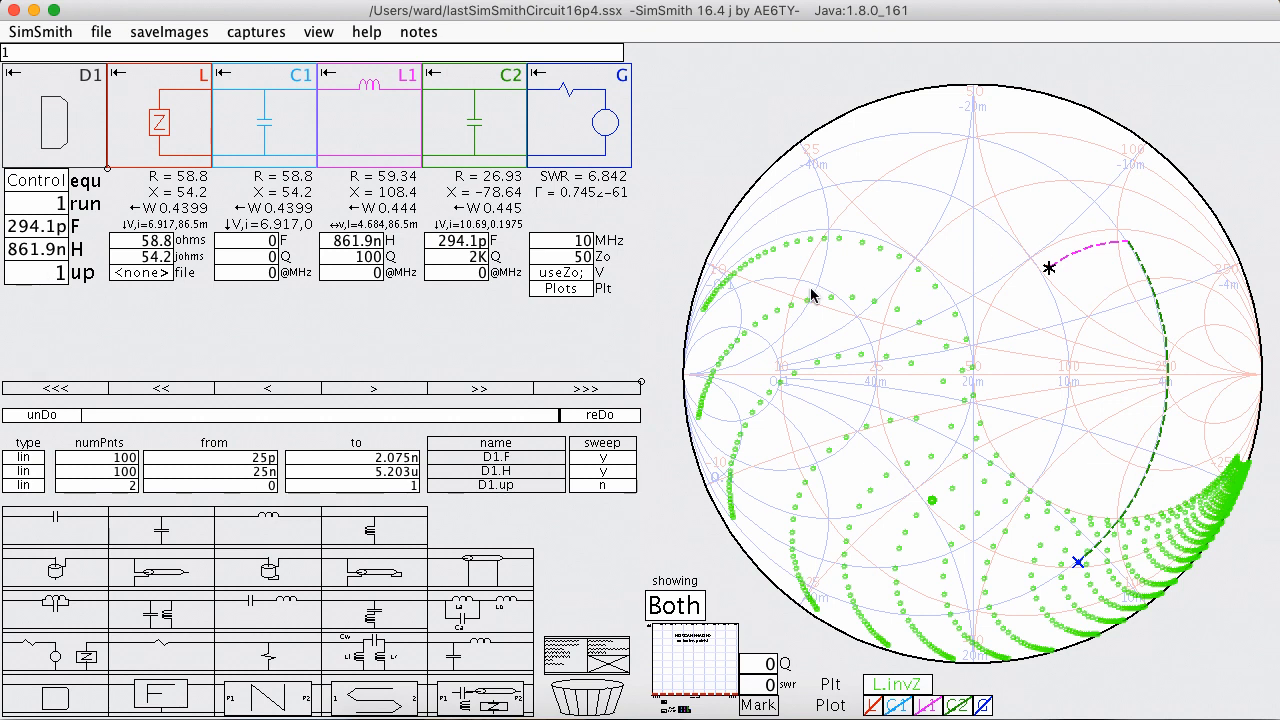
pyautogui.moveTo(956, 370)
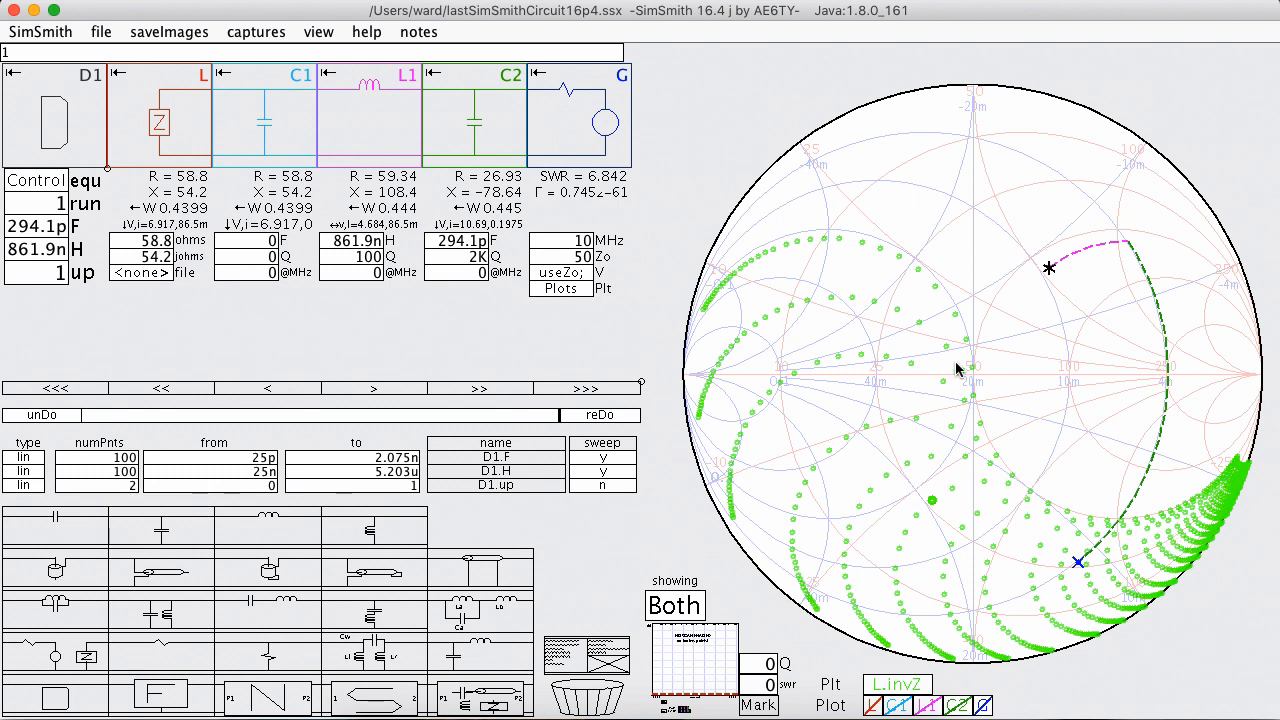
pyautogui.moveTo(904, 500)
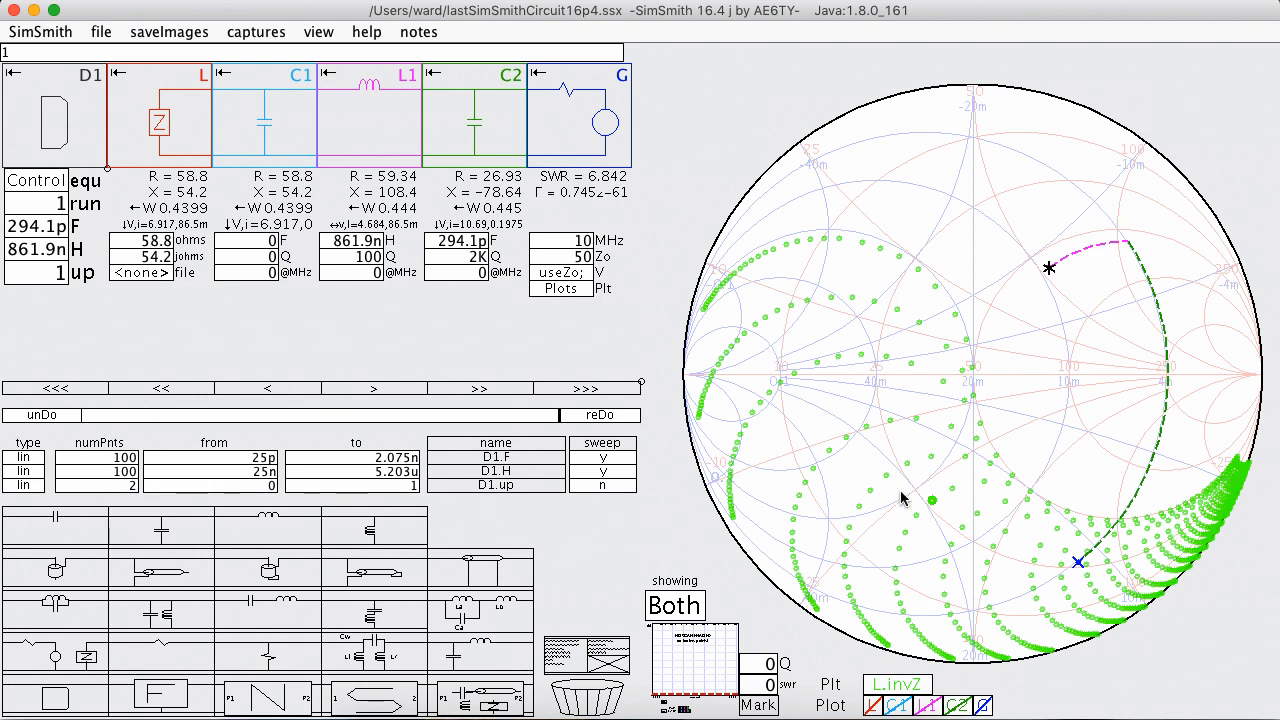
pyautogui.moveTo(840, 472)
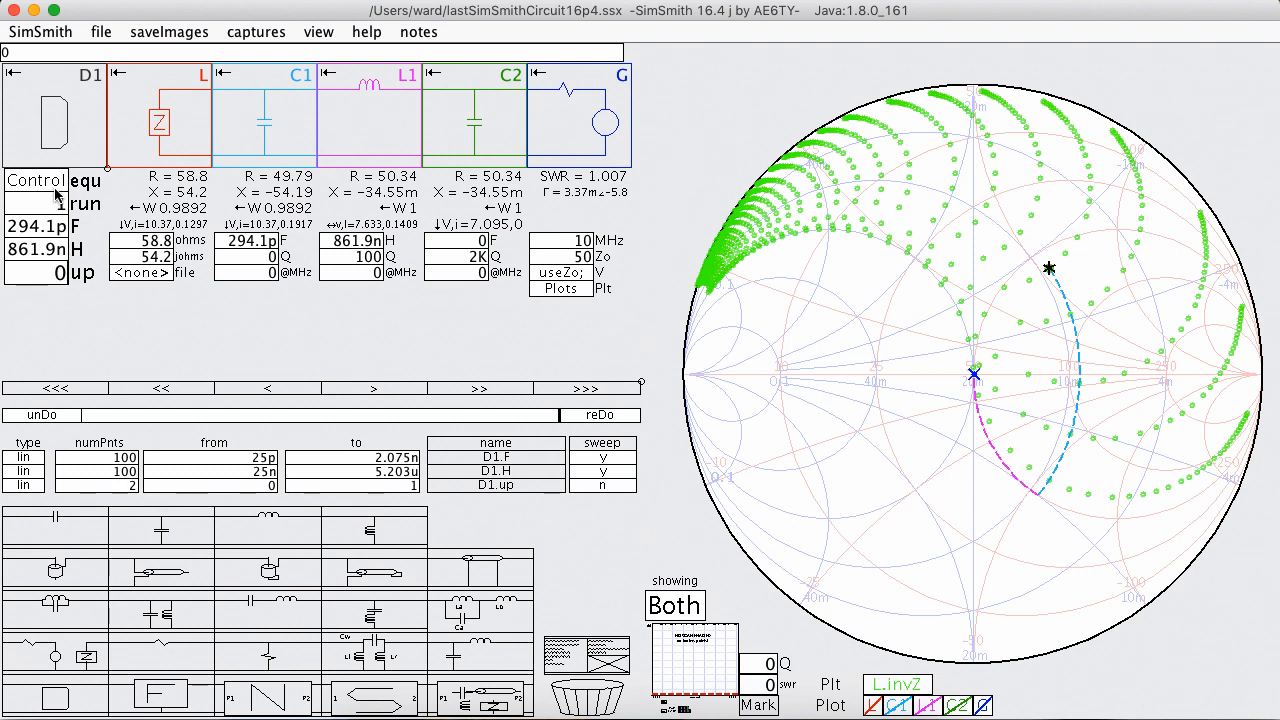
# Step: Review the equ script, pick the F 356.2p / H 1.176u point and set L to 29.8+j62.3 ohms
pyautogui.click(88, 180)
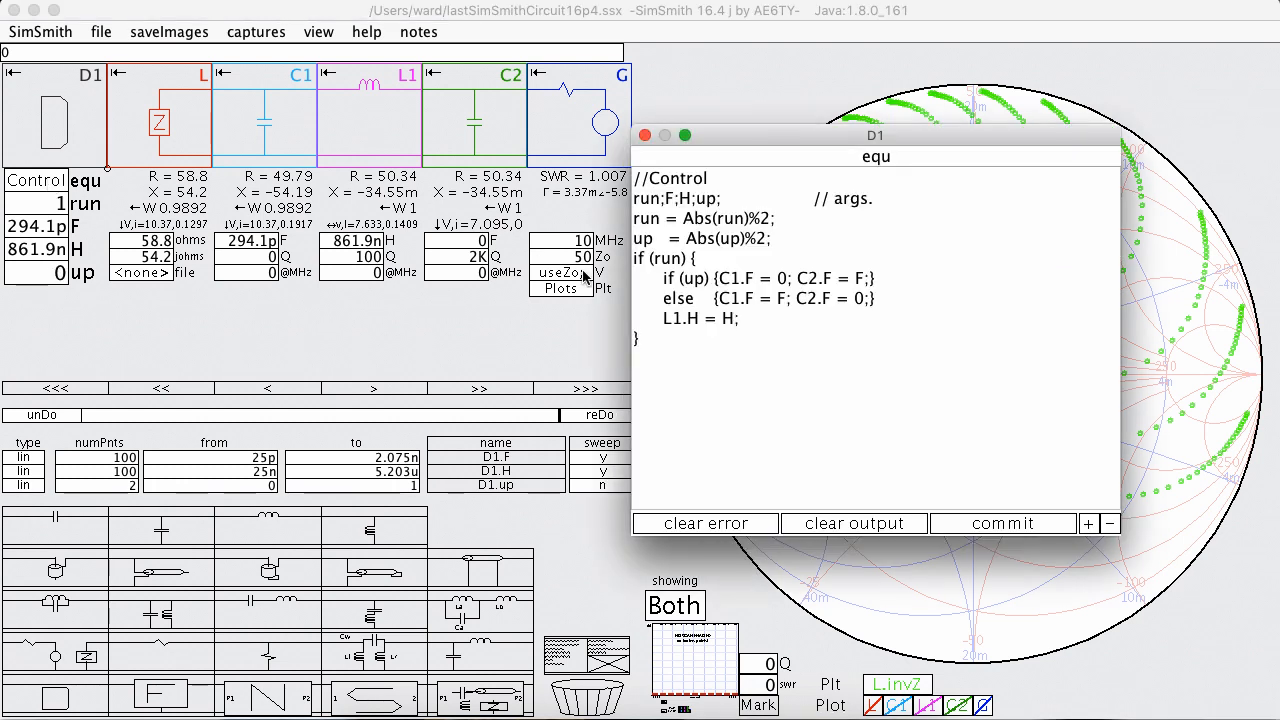
pyautogui.click(672, 240)
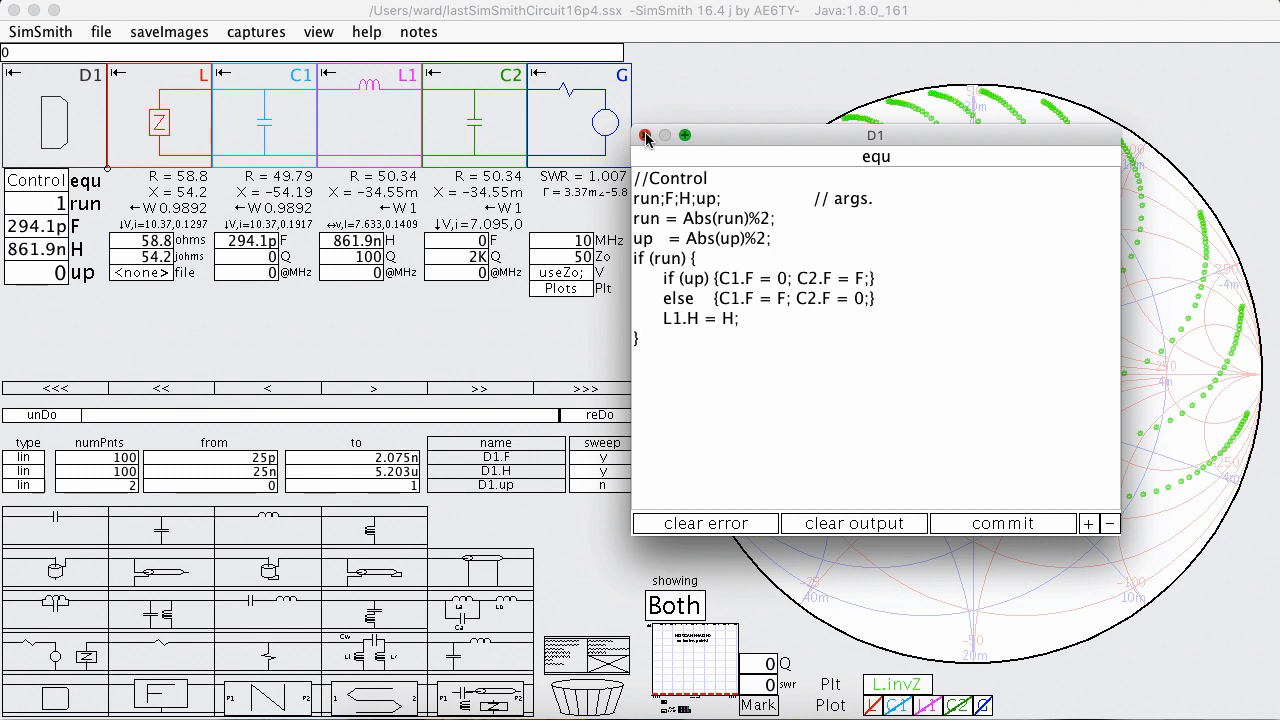
pyautogui.click(646, 136)
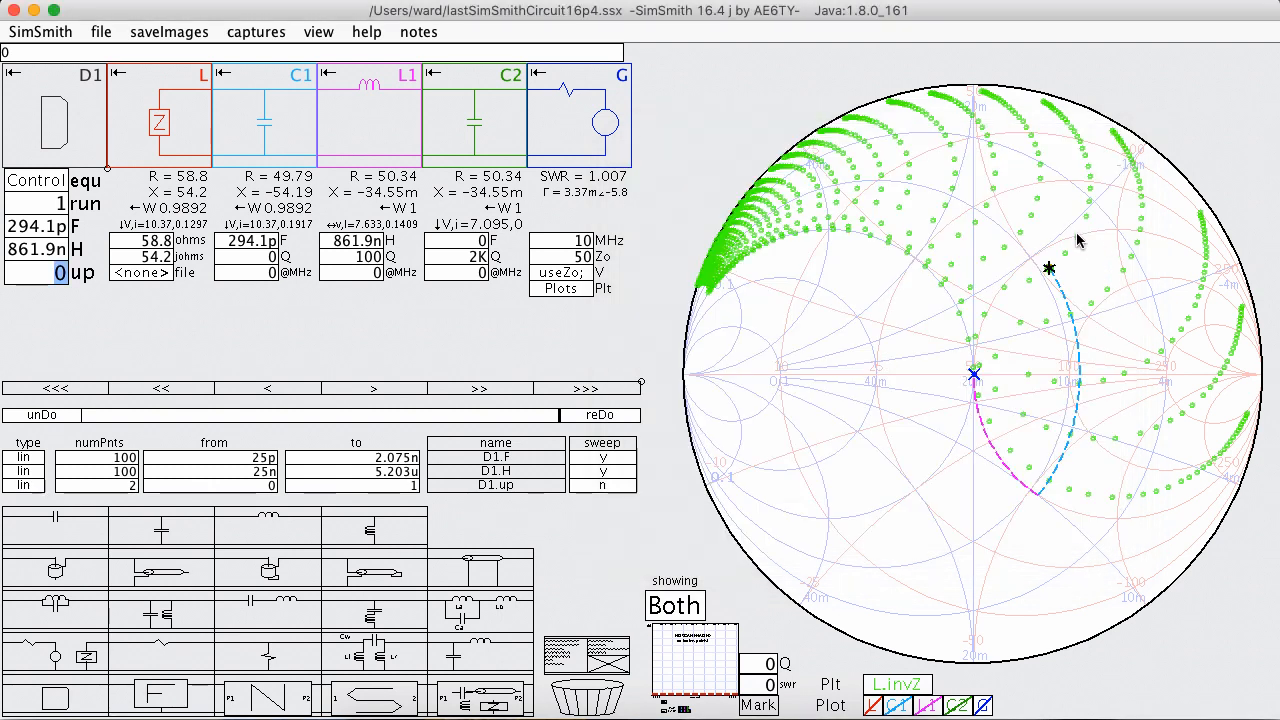
pyautogui.moveTo(1040, 208)
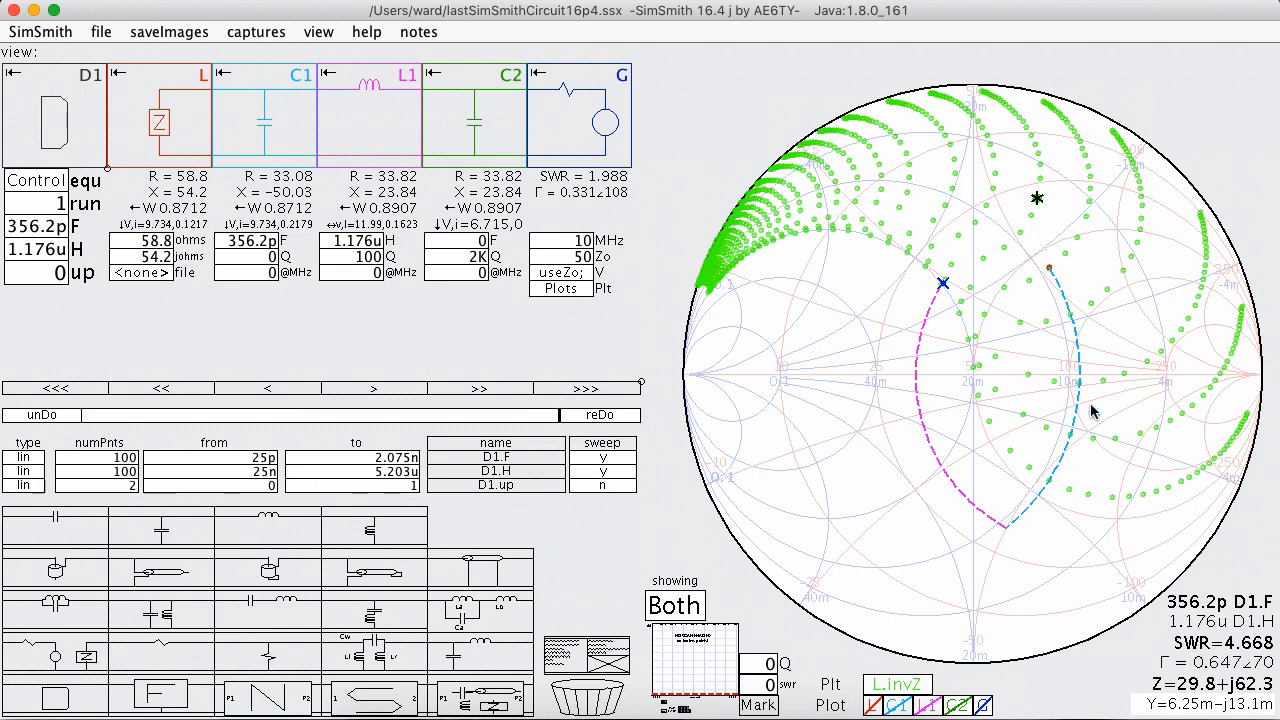
pyautogui.moveTo(1120, 536)
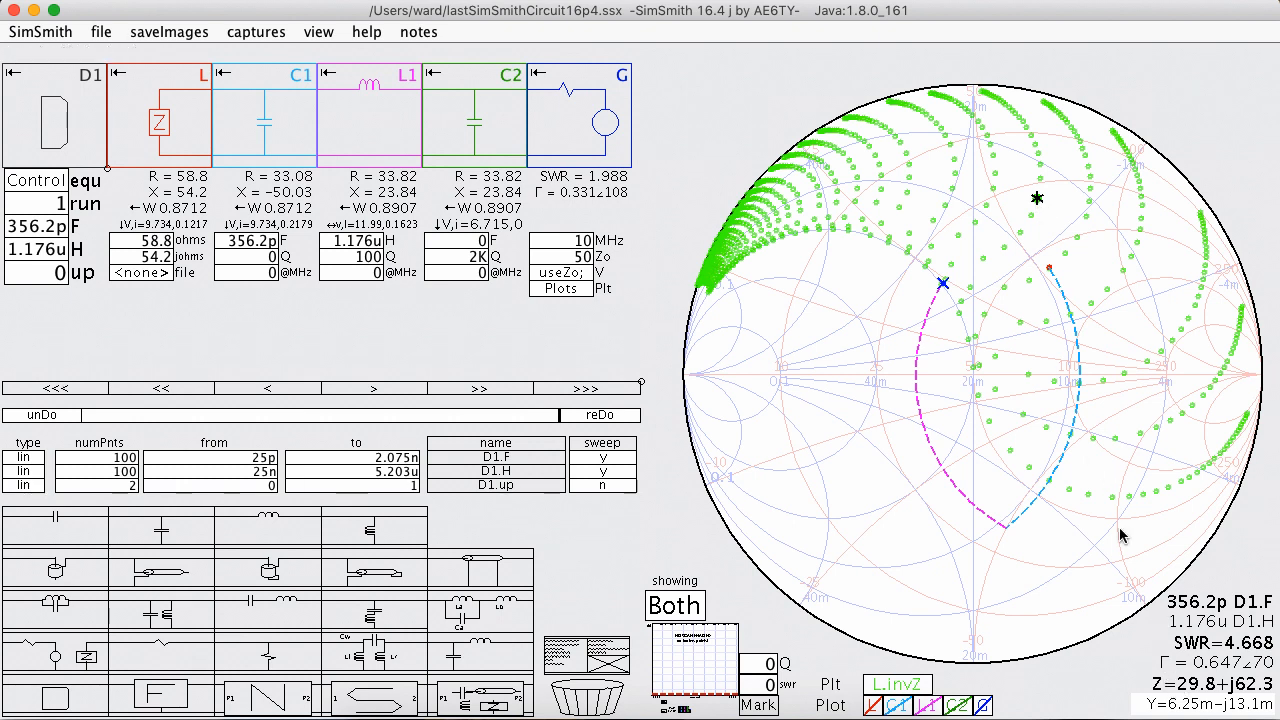
pyautogui.moveTo(376, 122)
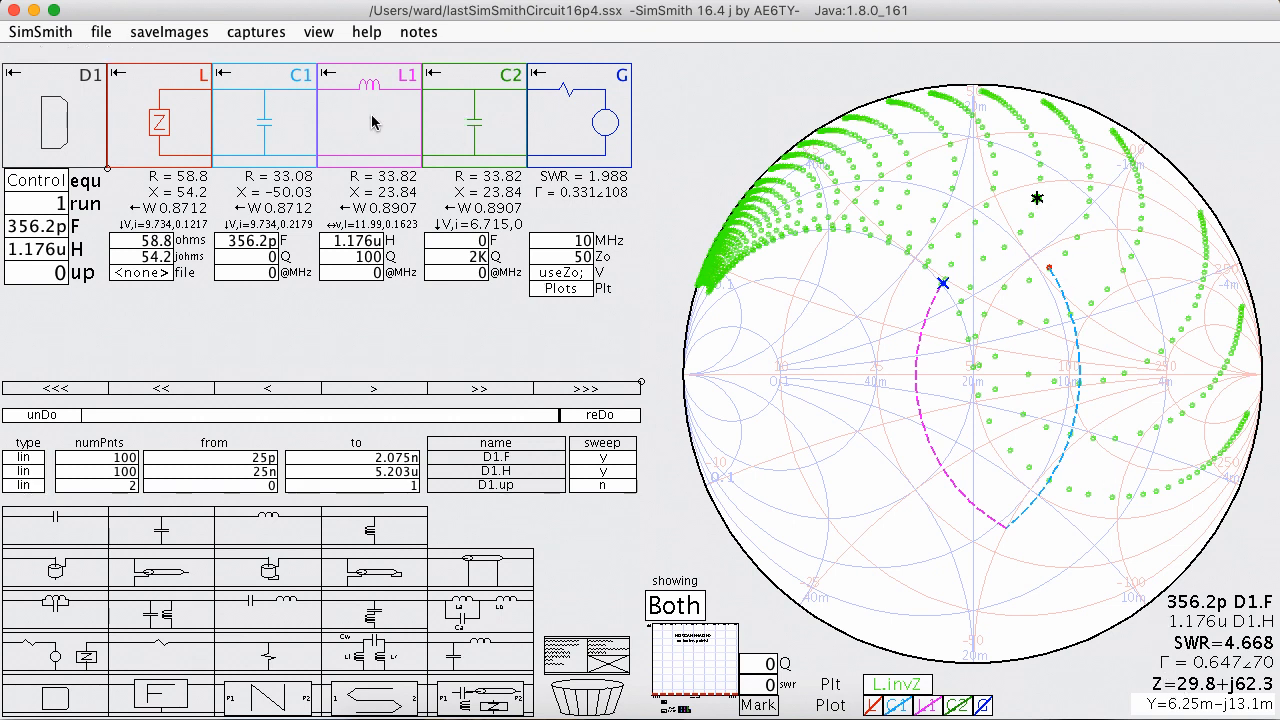
pyautogui.moveTo(1064, 236)
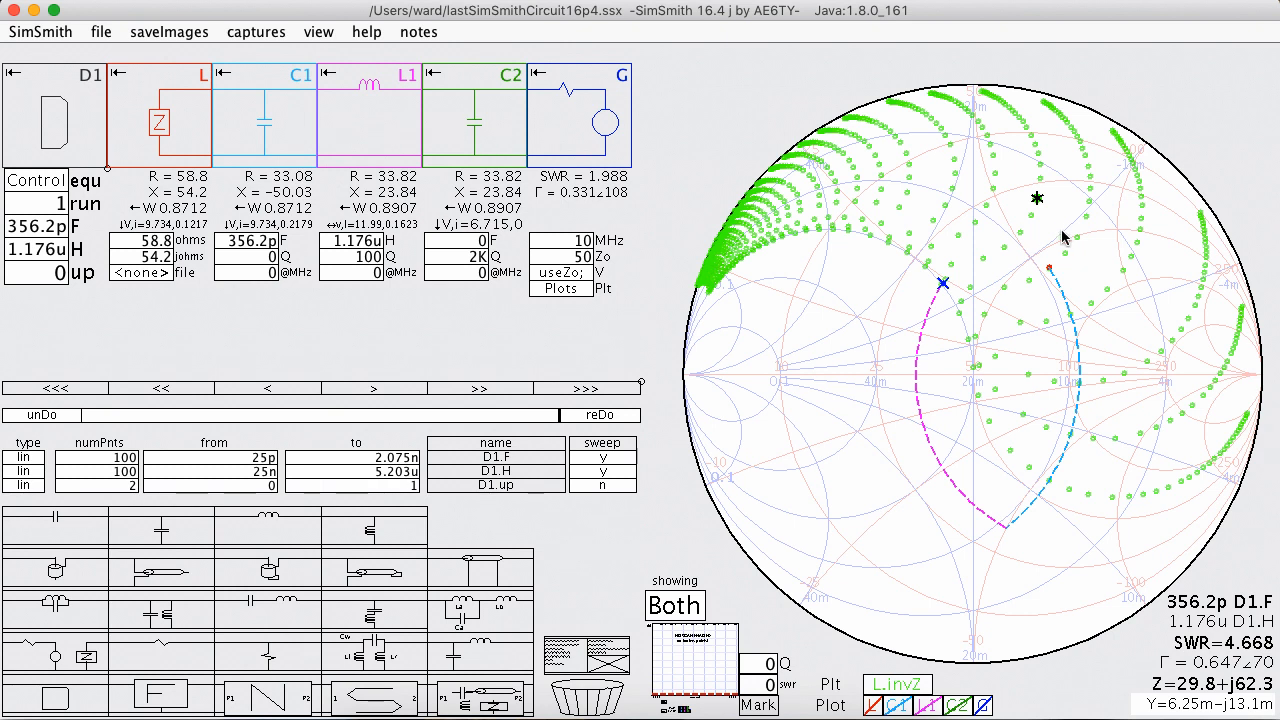
pyautogui.moveTo(1040, 204)
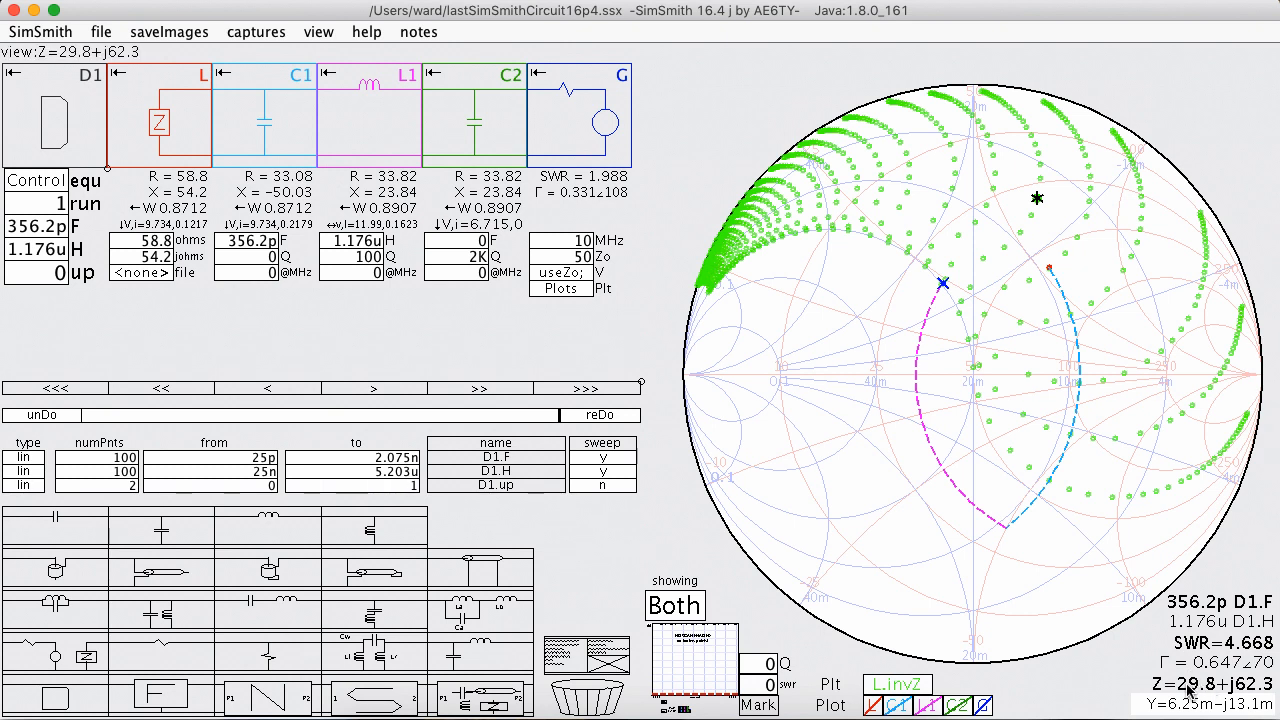
pyautogui.click(164, 240)
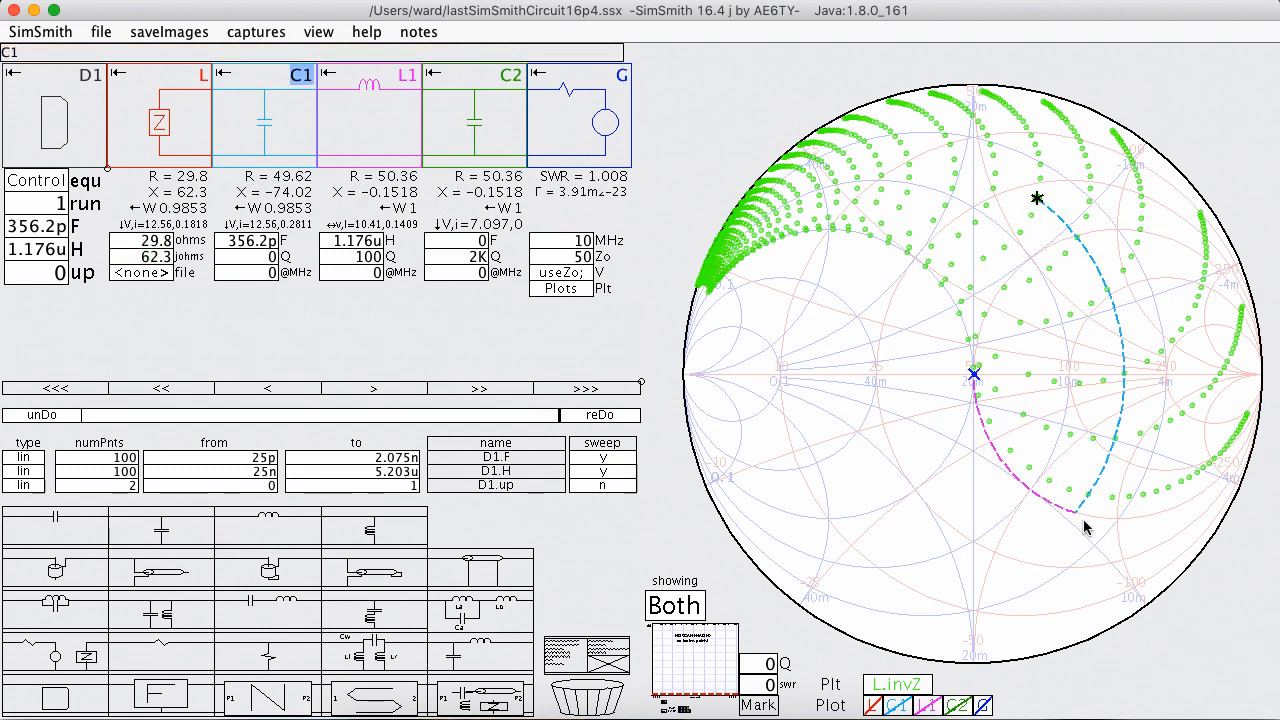
pyautogui.moveTo(1088, 392)
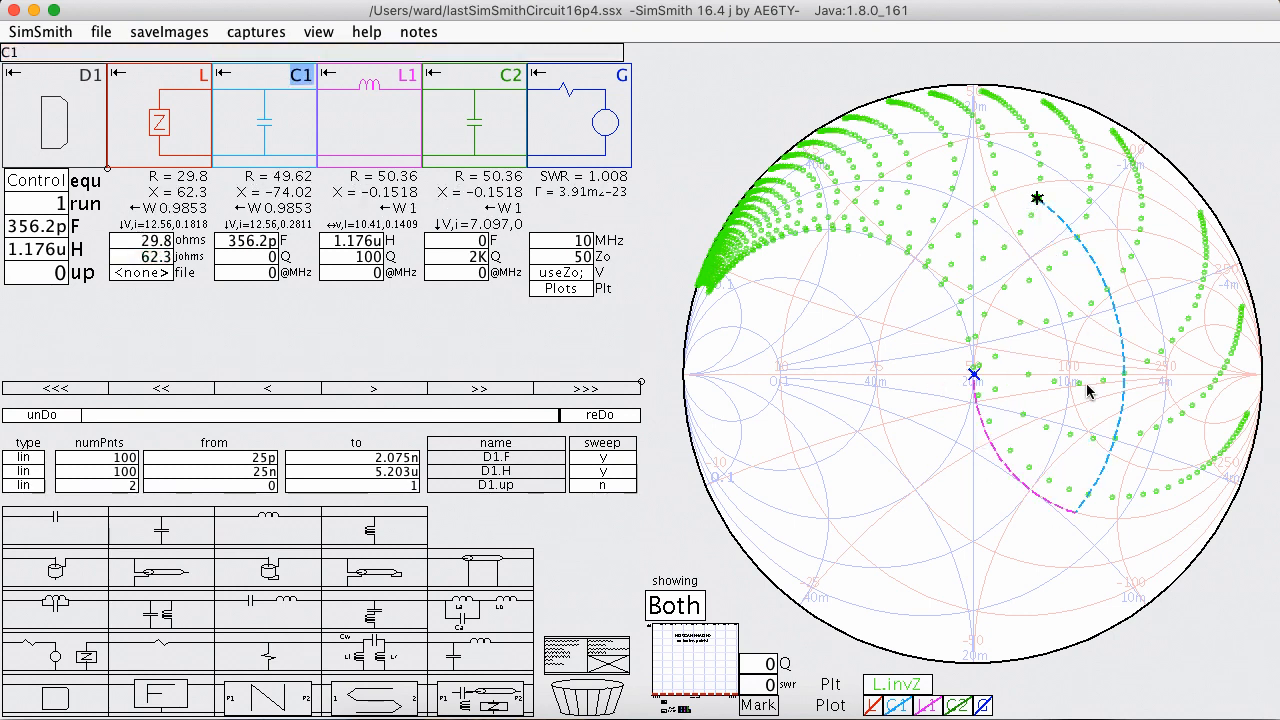
pyautogui.moveTo(1068, 456)
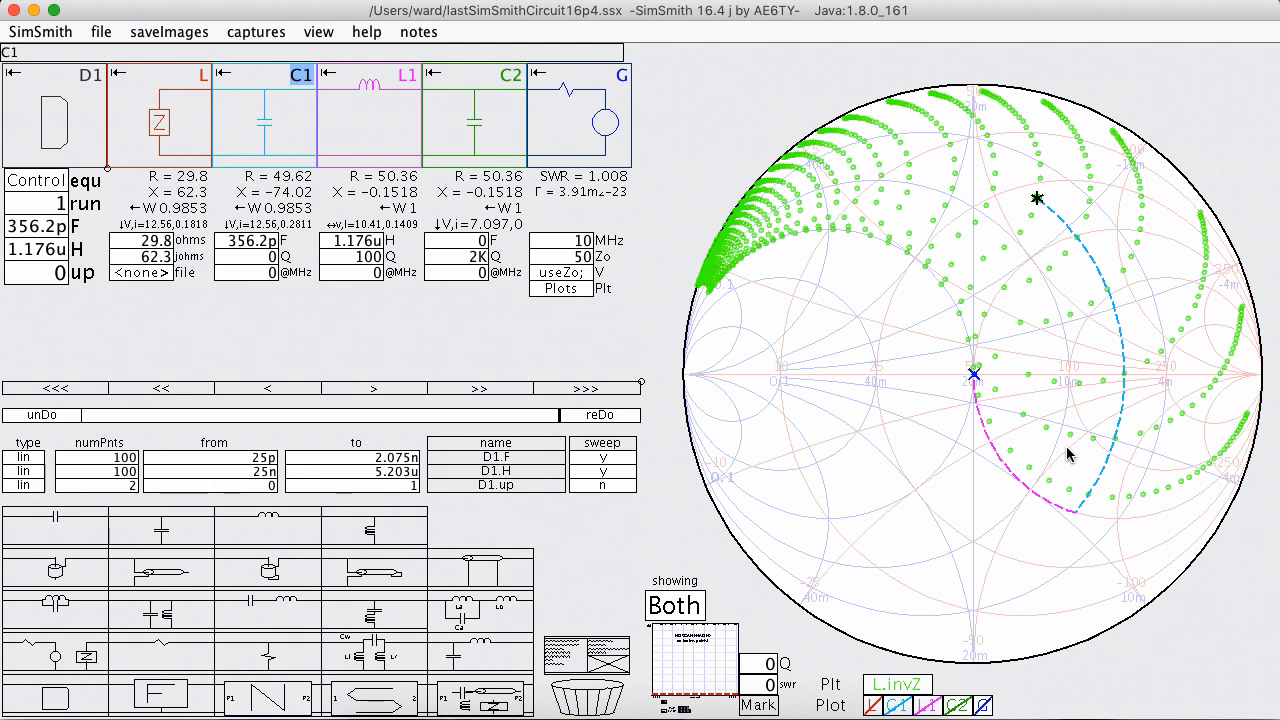
pyautogui.moveTo(920, 198)
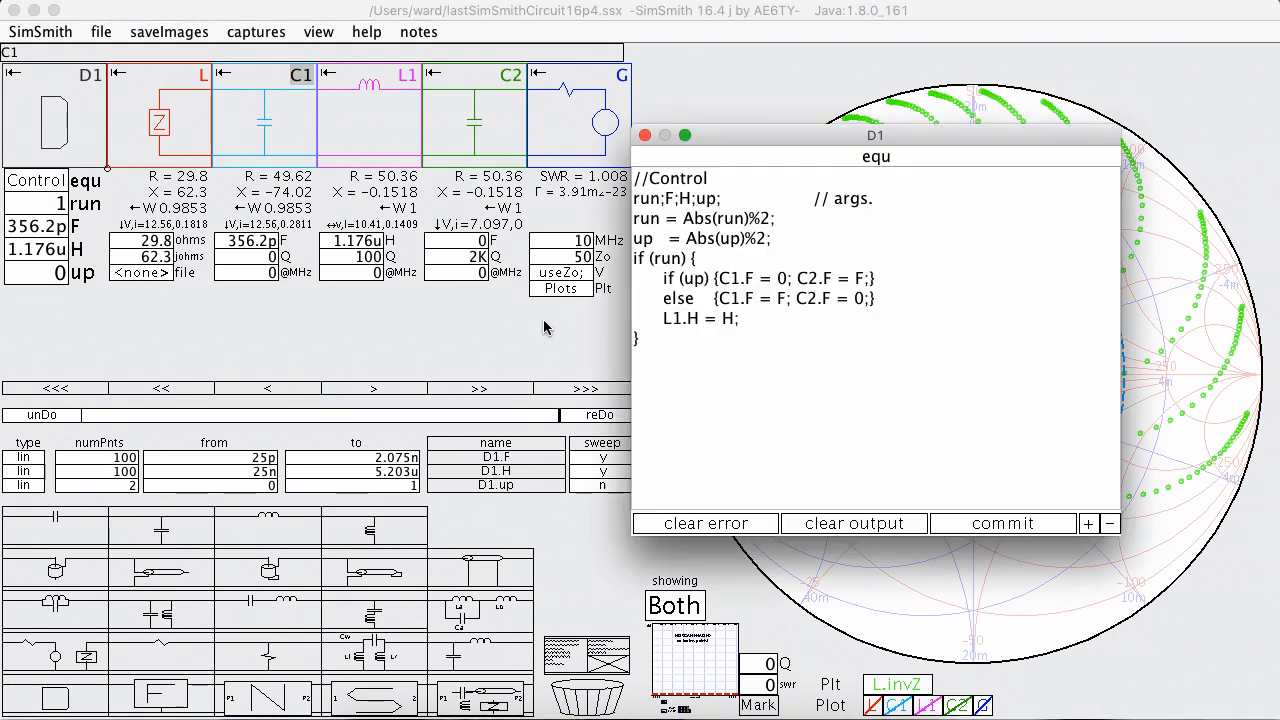
# Step: Finish the control equation line 'L.ohms = L.invZ;' in the D1 equ editor
pyautogui.click(684, 340)
pyautogui.write('L.ohms =')
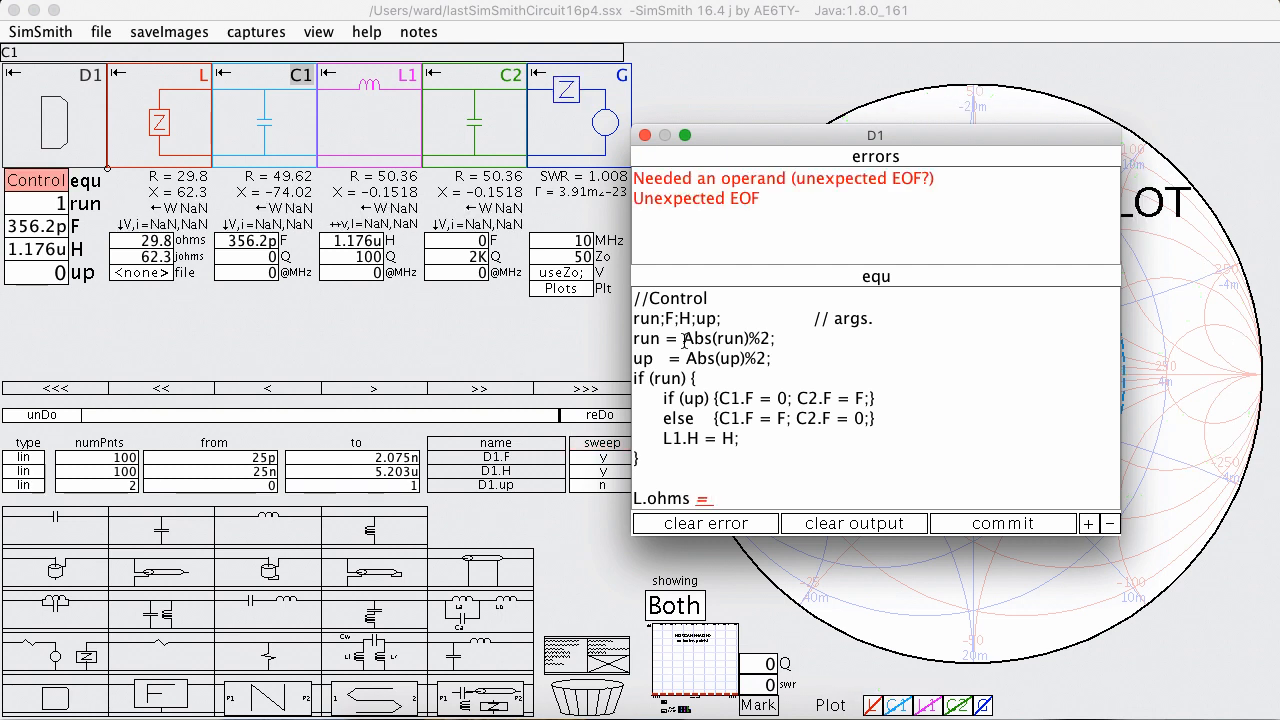
pyautogui.write('L')
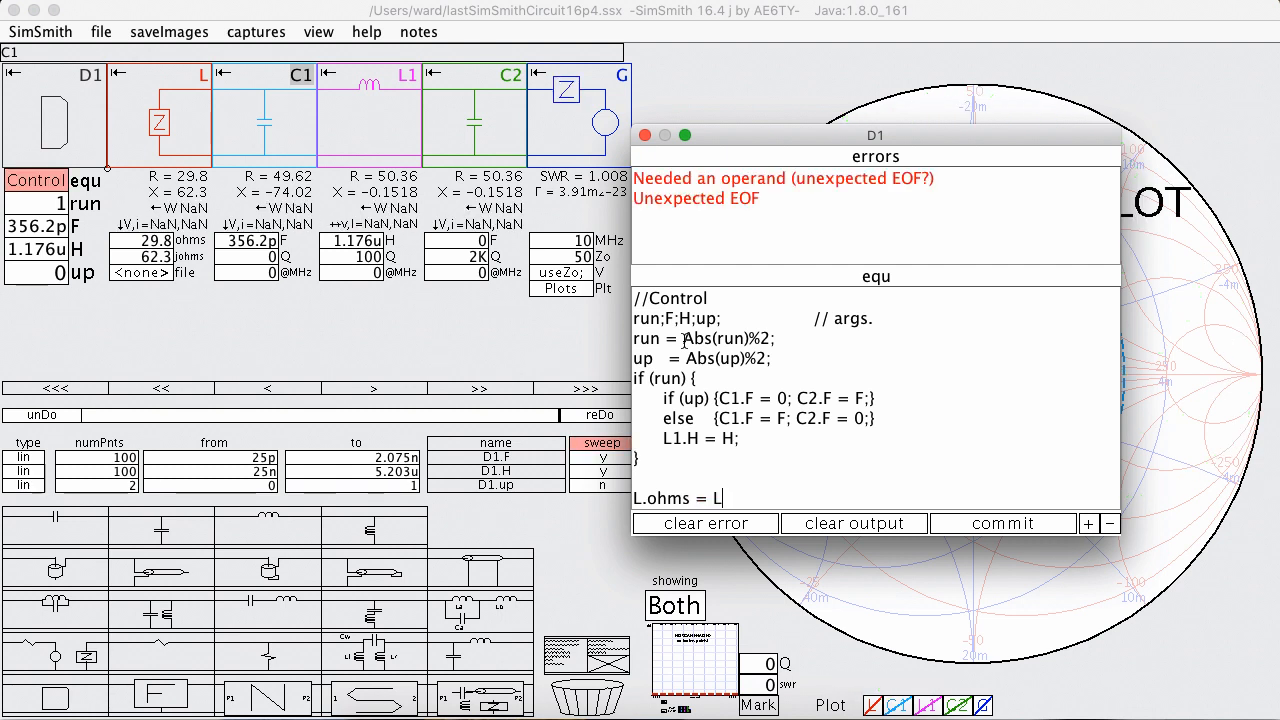
pyautogui.write('invZ;')
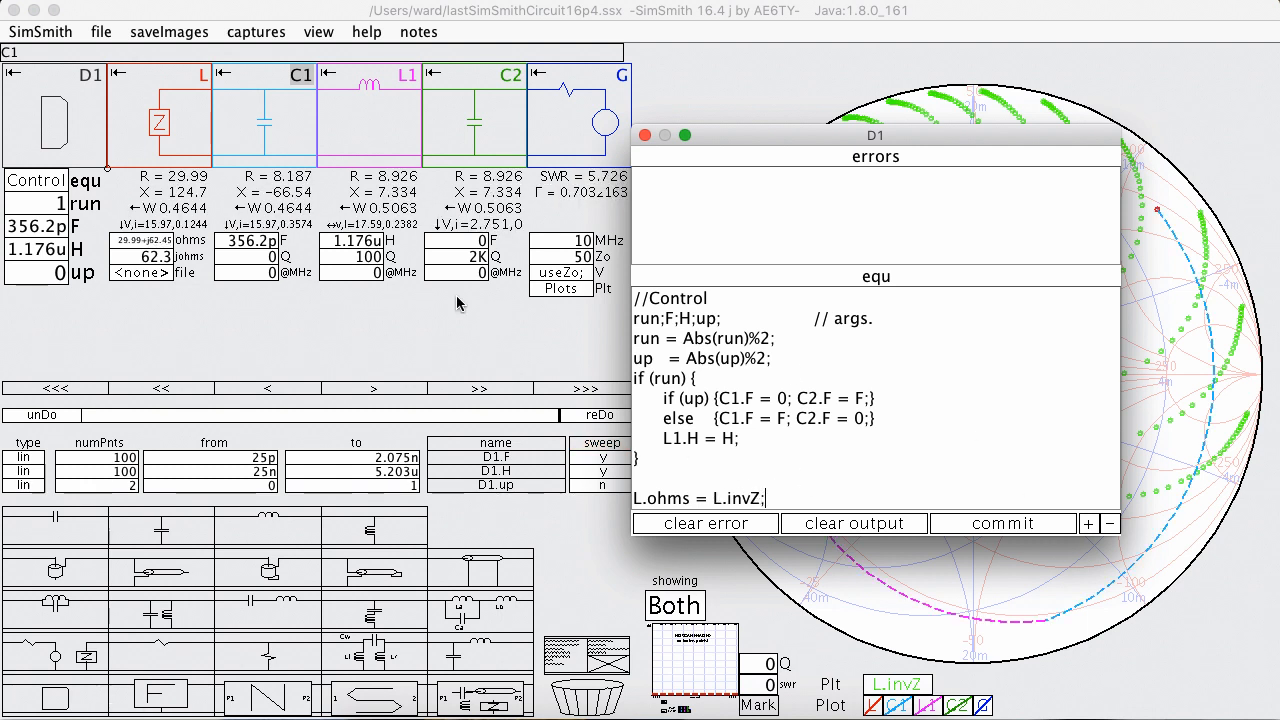
pyautogui.moveTo(268, 124)
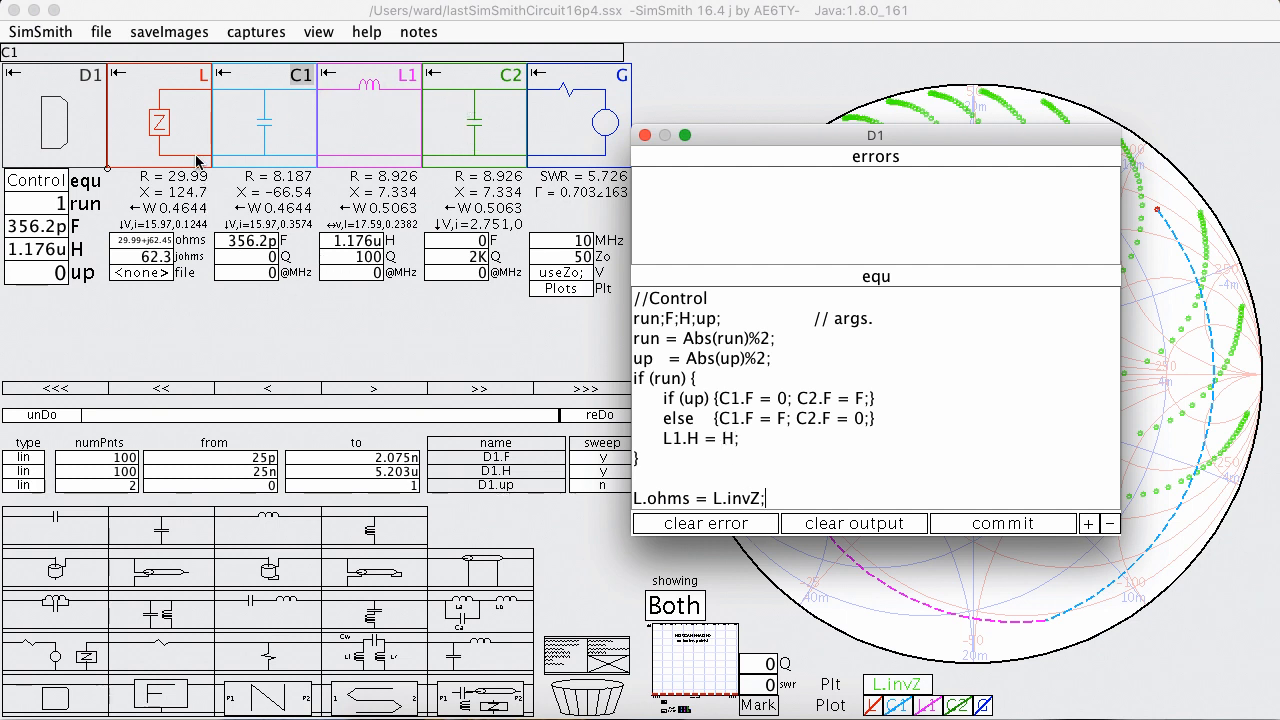
pyautogui.moveTo(490, 178)
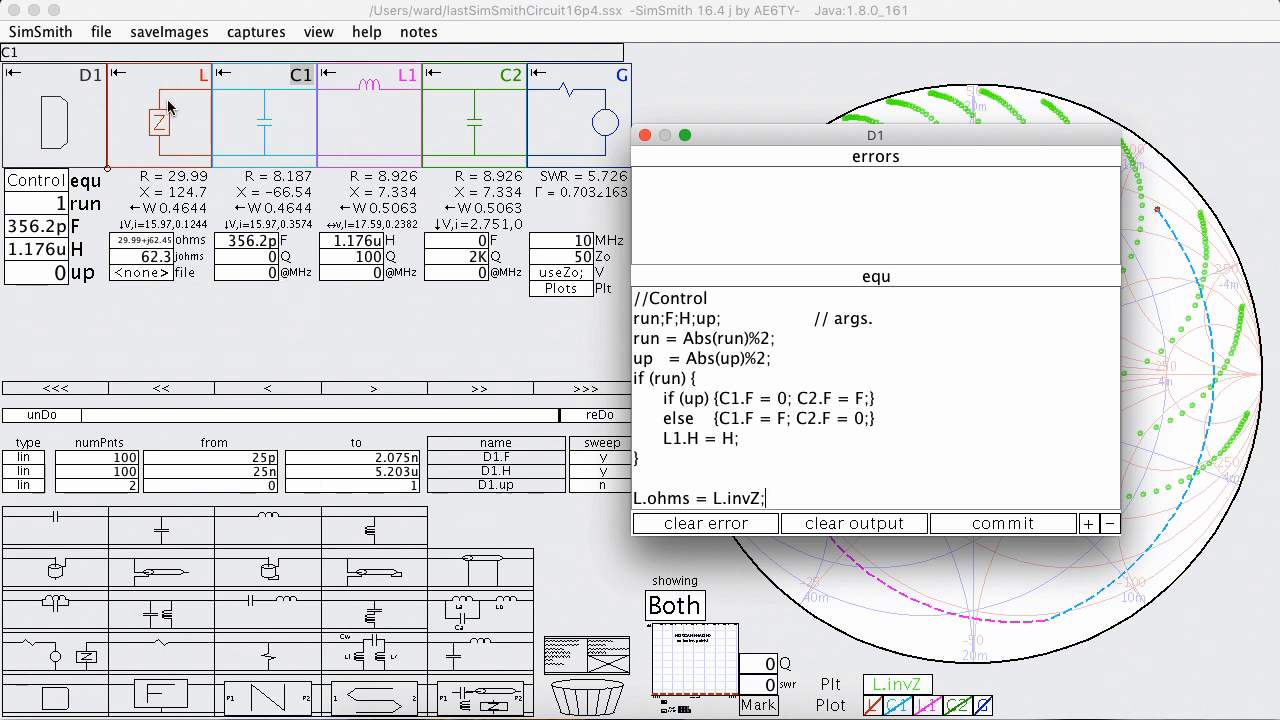
pyautogui.moveTo(456, 108)
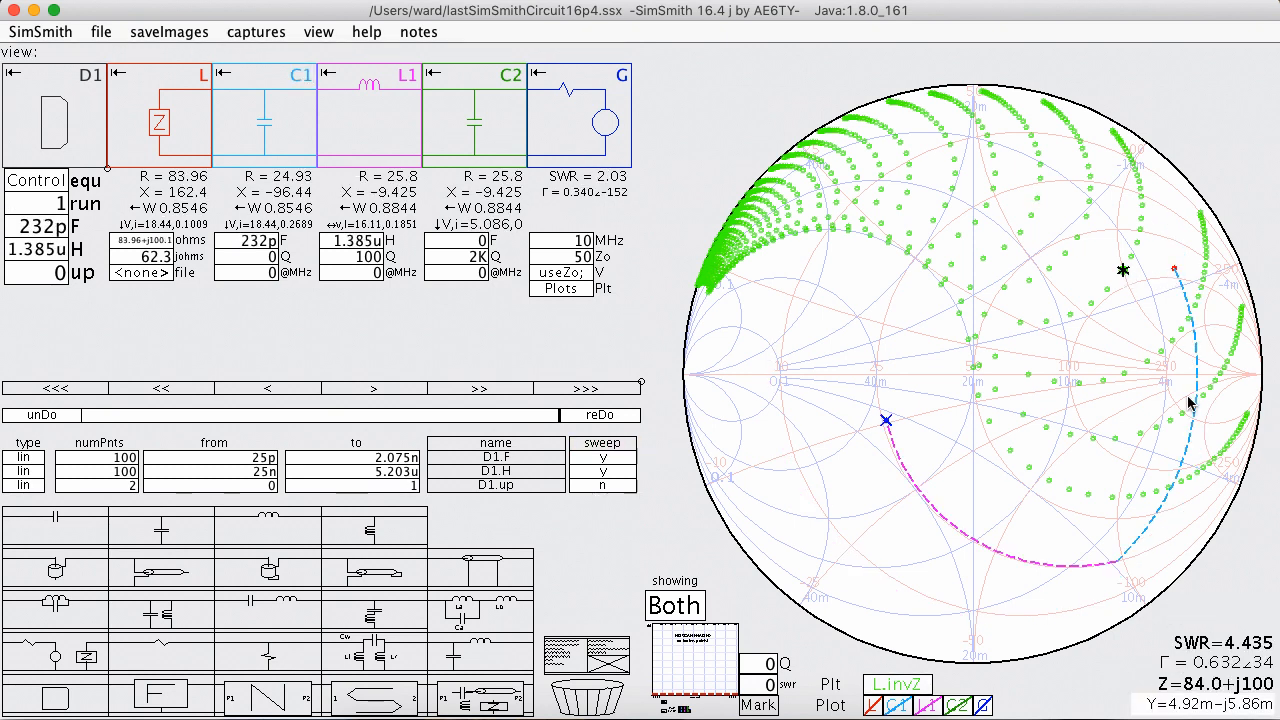
pyautogui.moveTo(1148, 324)
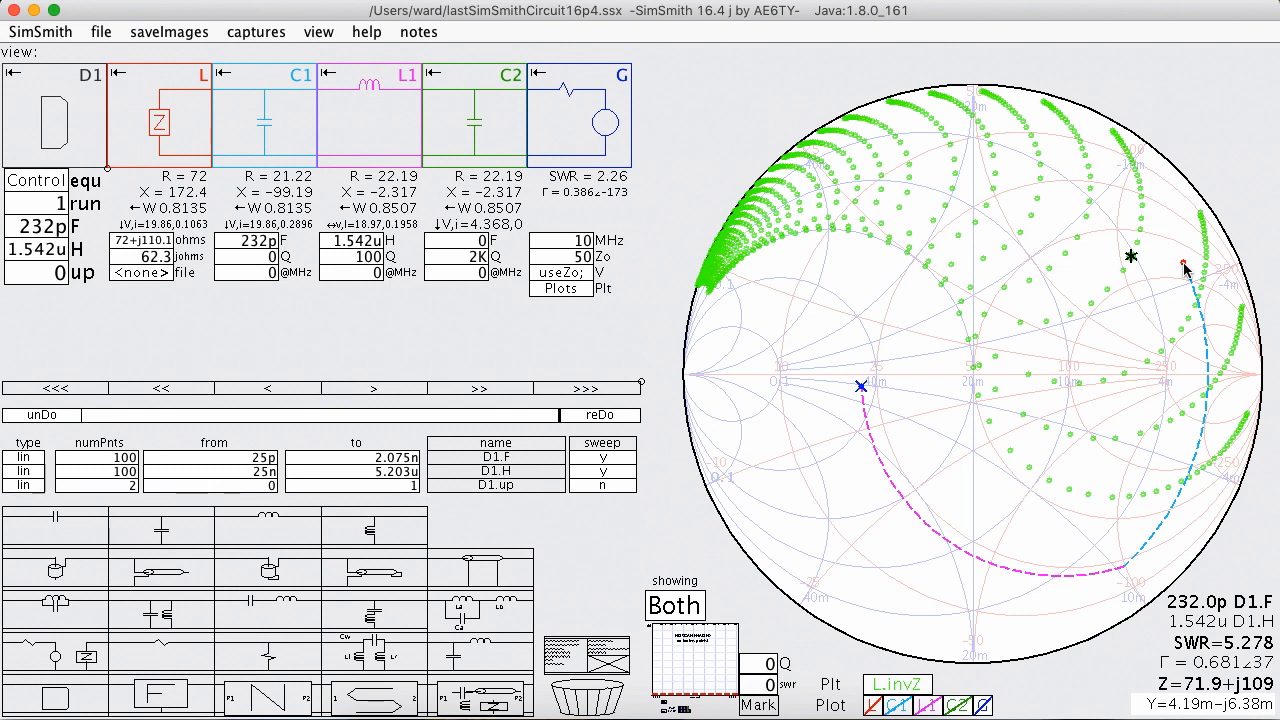
pyautogui.moveTo(432, 308)
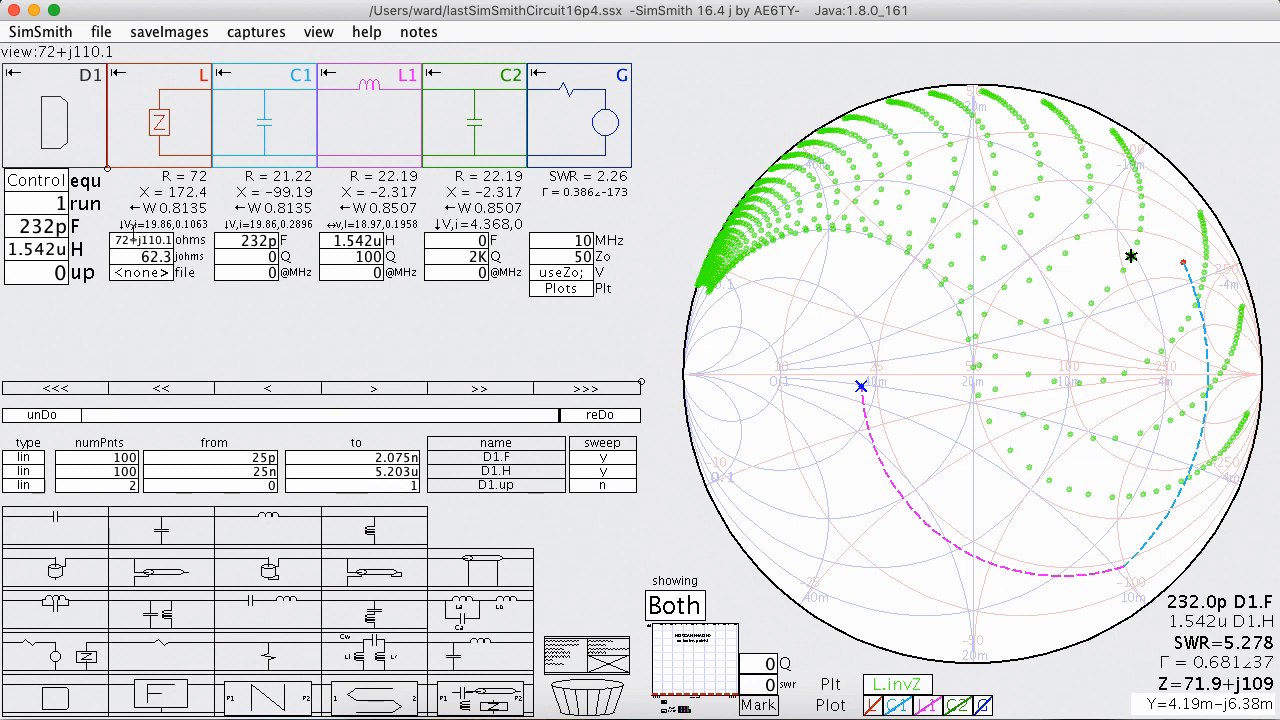
# Step: Add 'L.johms = 0;' to the control equations and commit them
pyautogui.click(76, 180)
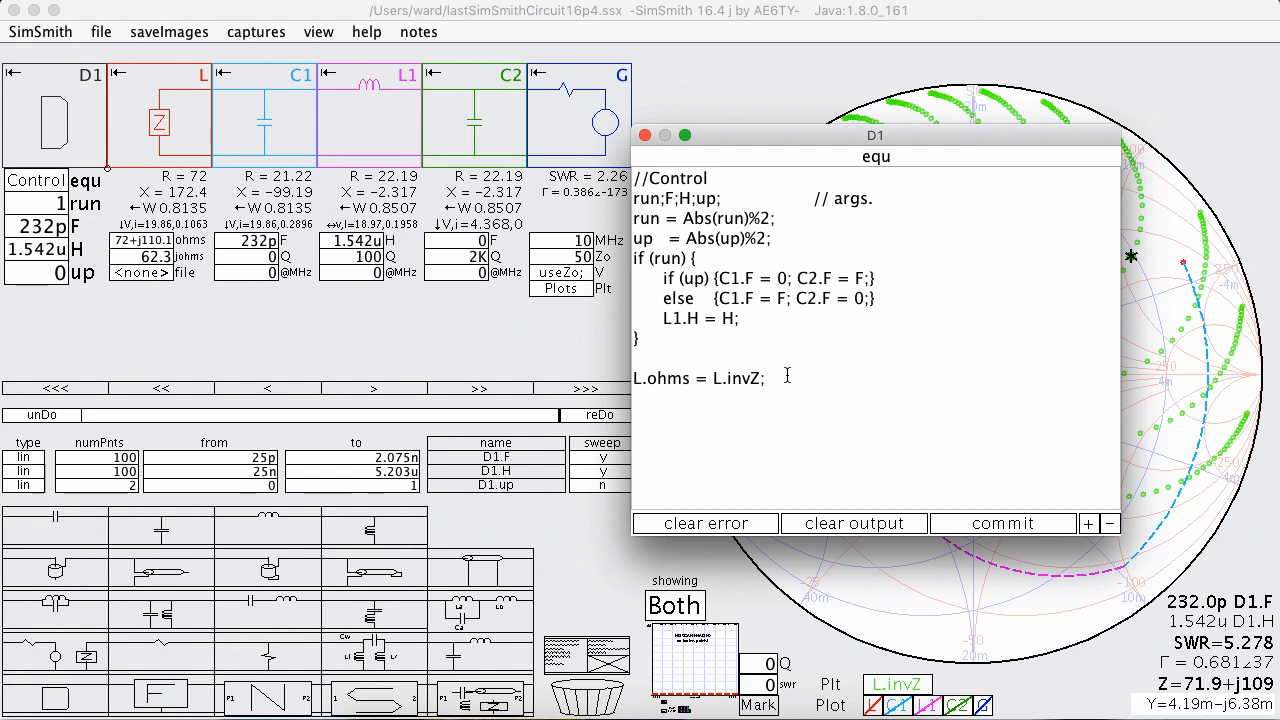
pyautogui.write('L.johms = 0;')
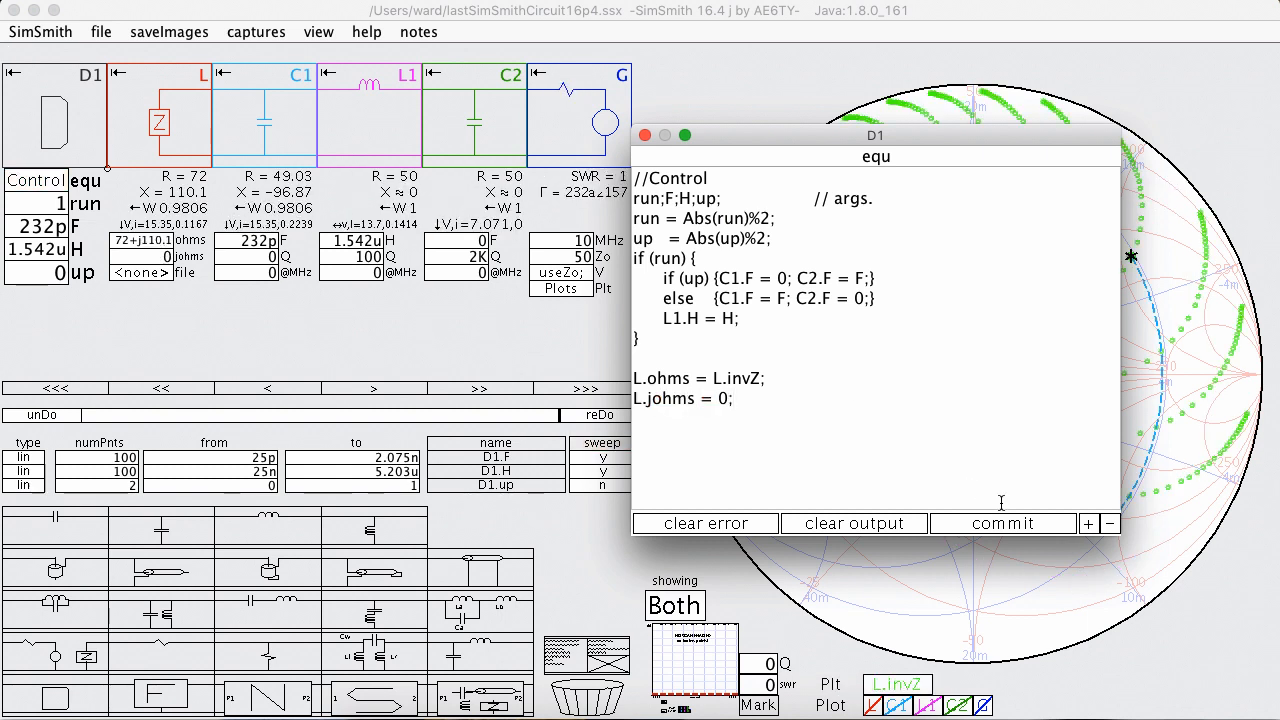
pyautogui.click(644, 136)
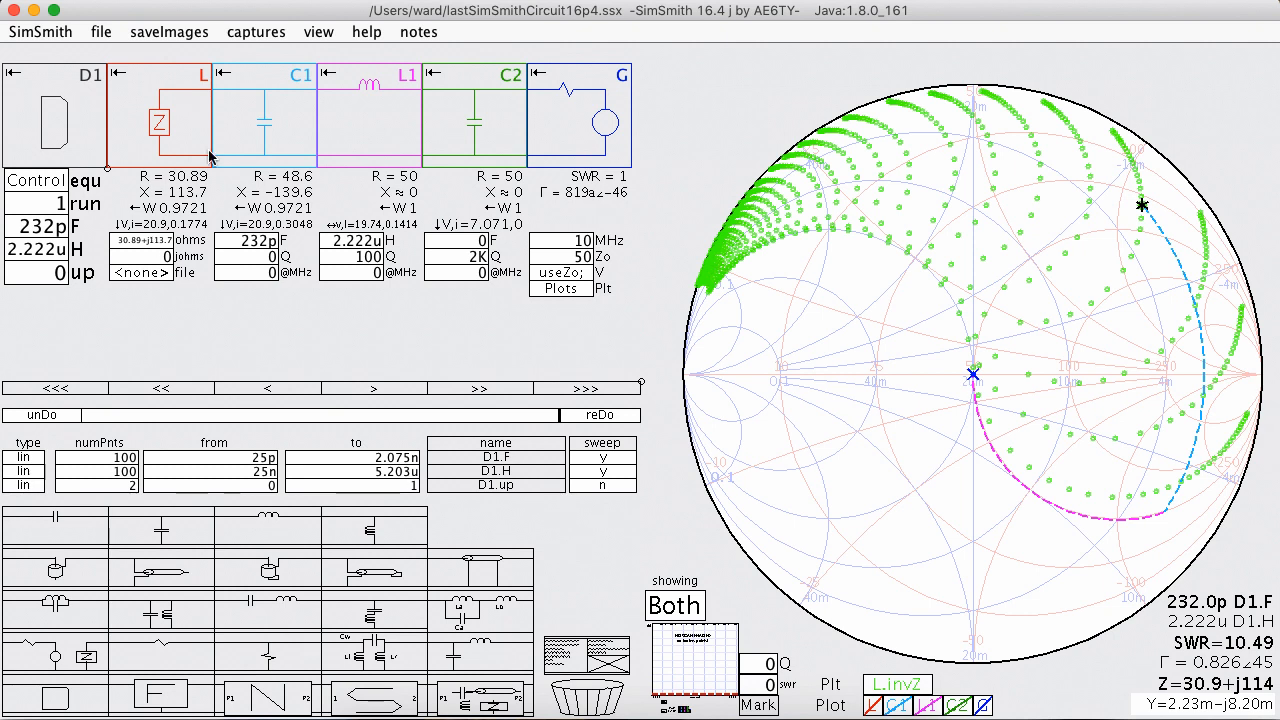
pyautogui.moveTo(390, 120)
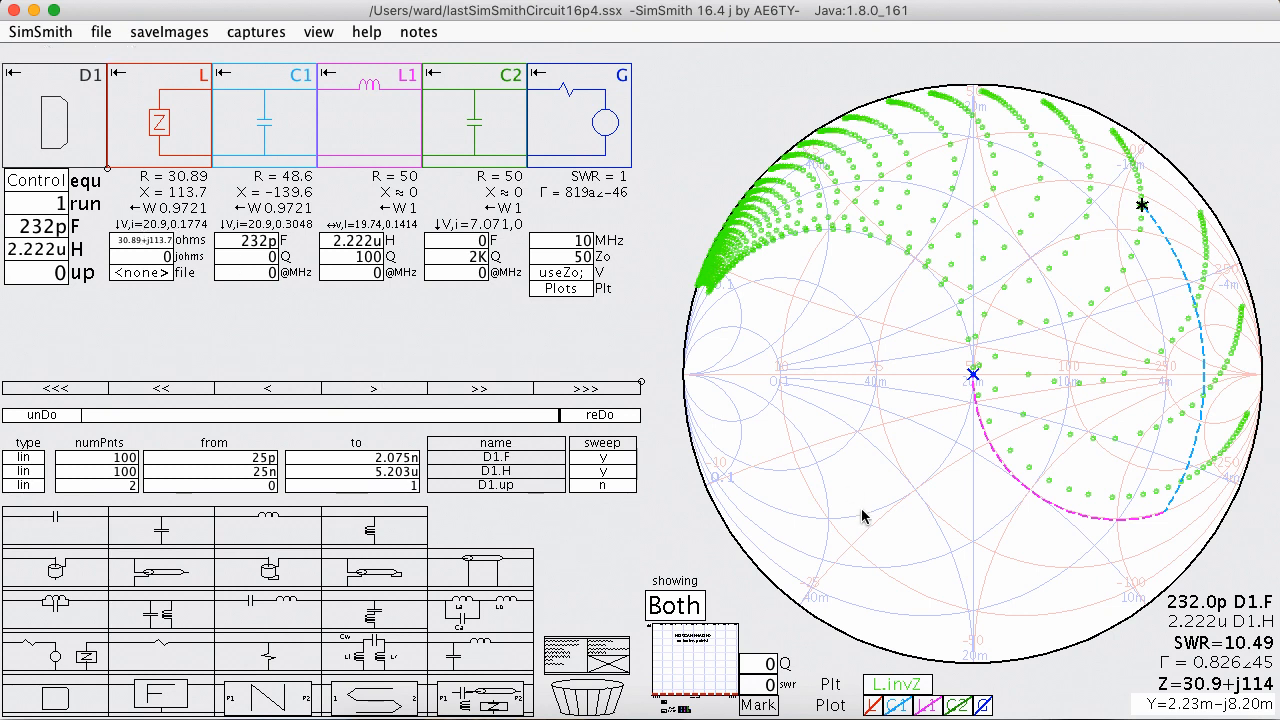
pyautogui.moveTo(1152, 460)
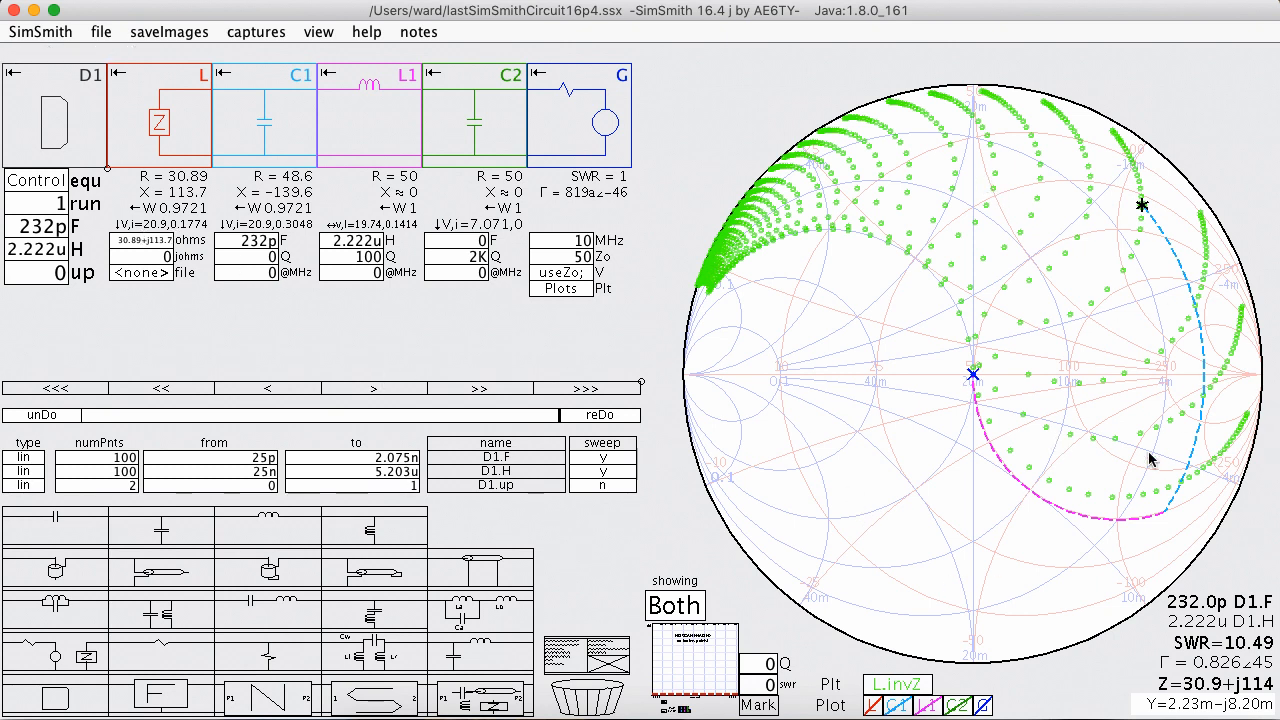
pyautogui.moveTo(1060, 258)
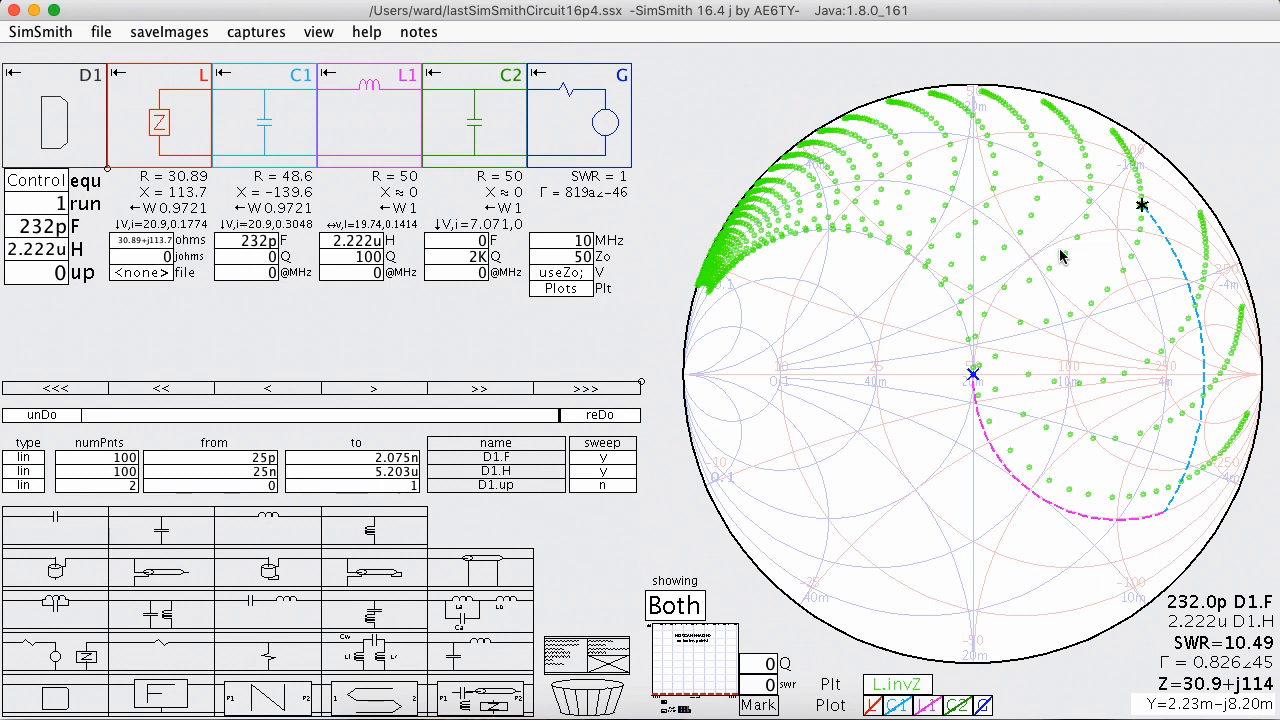
pyautogui.moveTo(1098, 220)
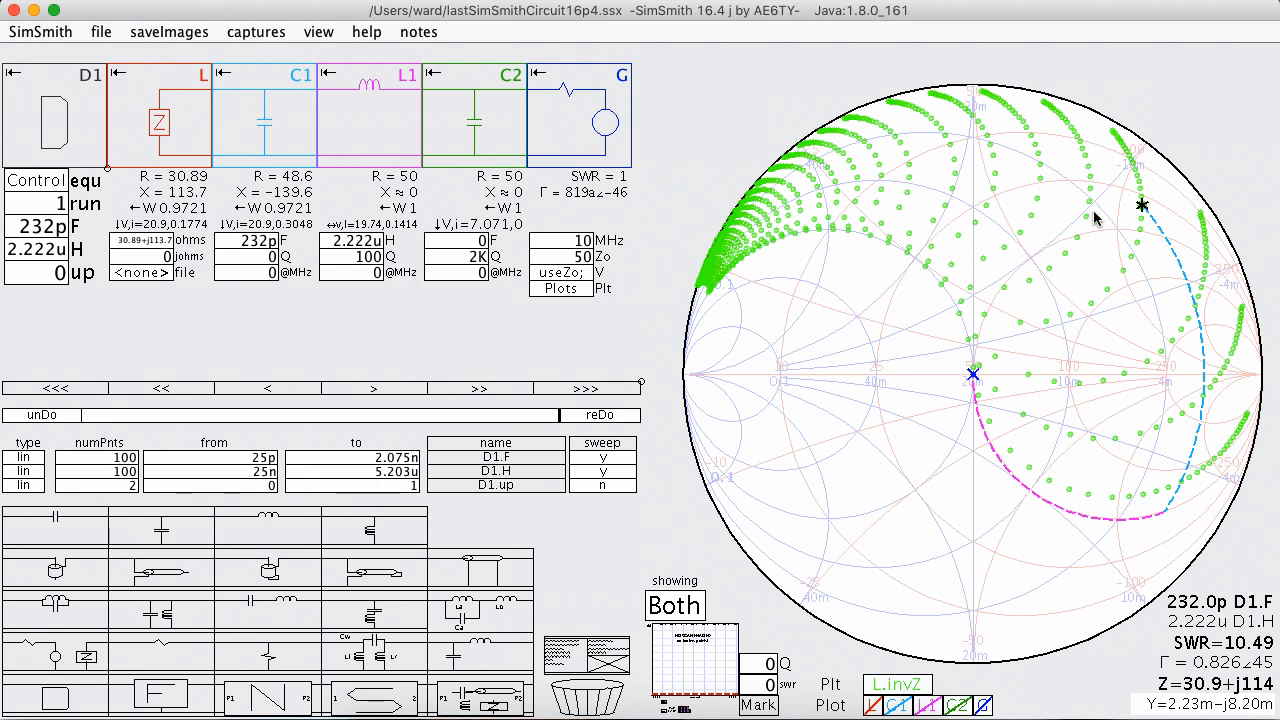
pyautogui.moveTo(472, 114)
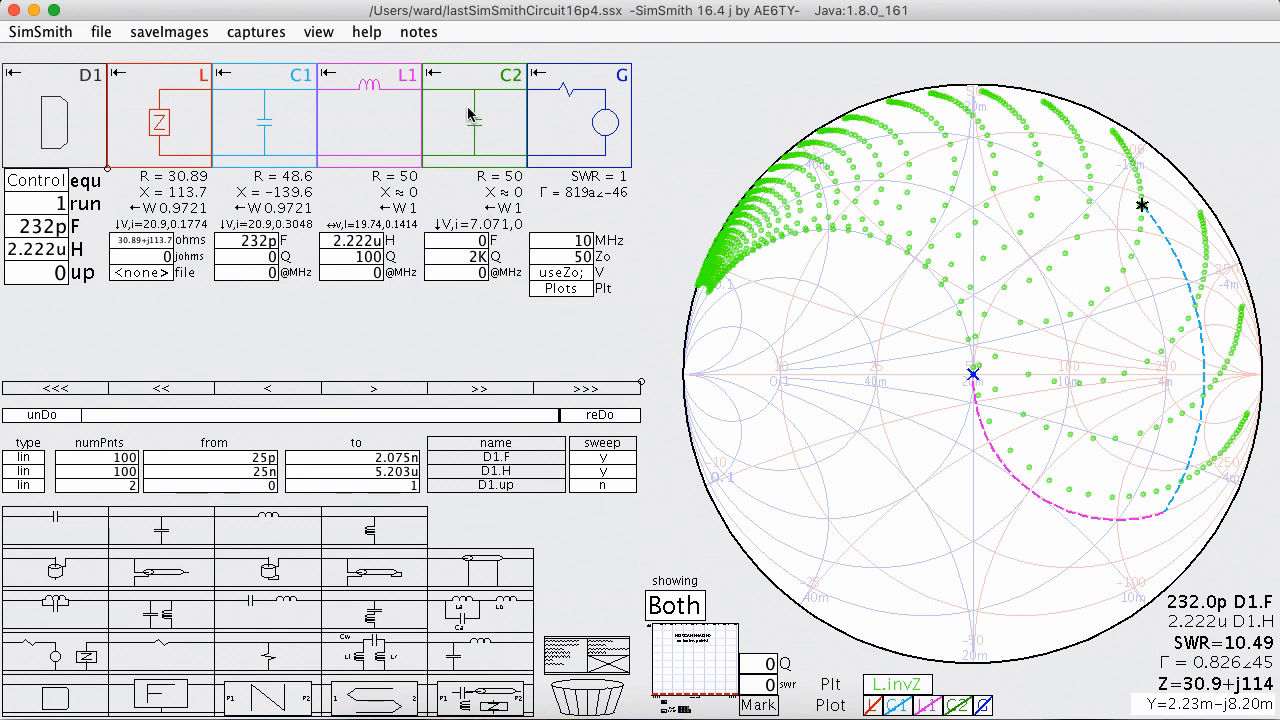
pyautogui.moveTo(970, 308)
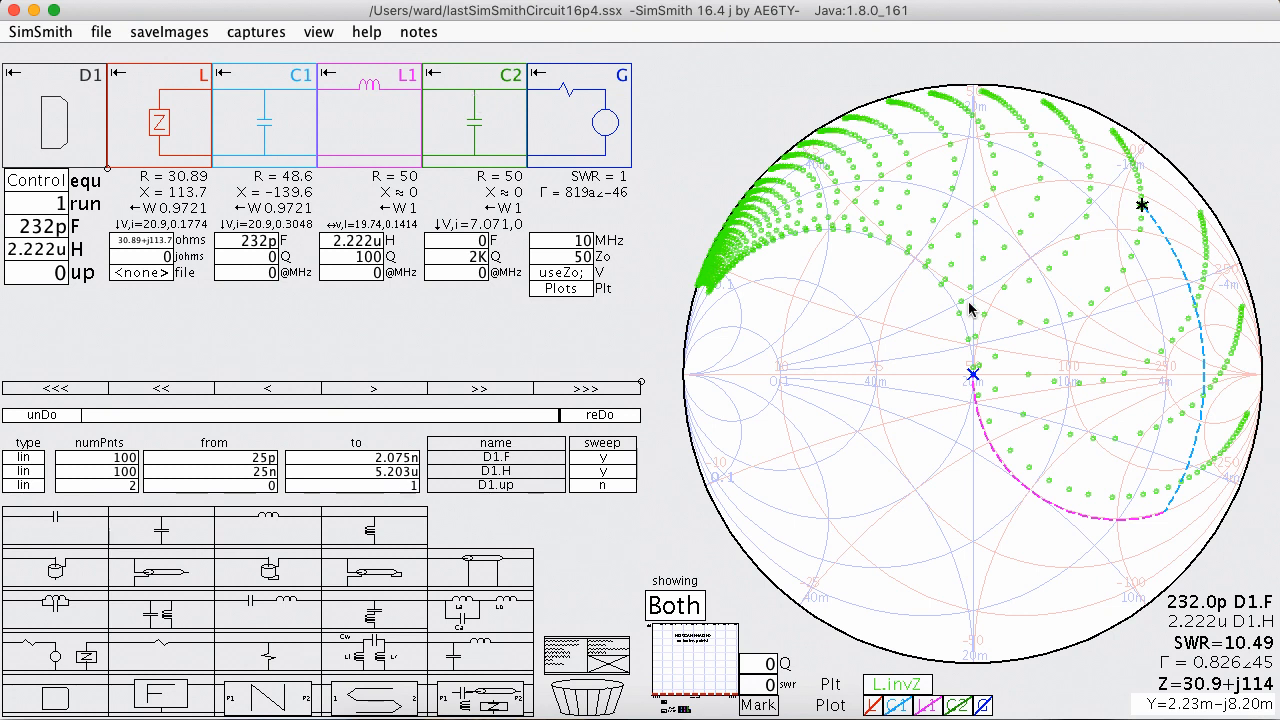
pyautogui.moveTo(924, 324)
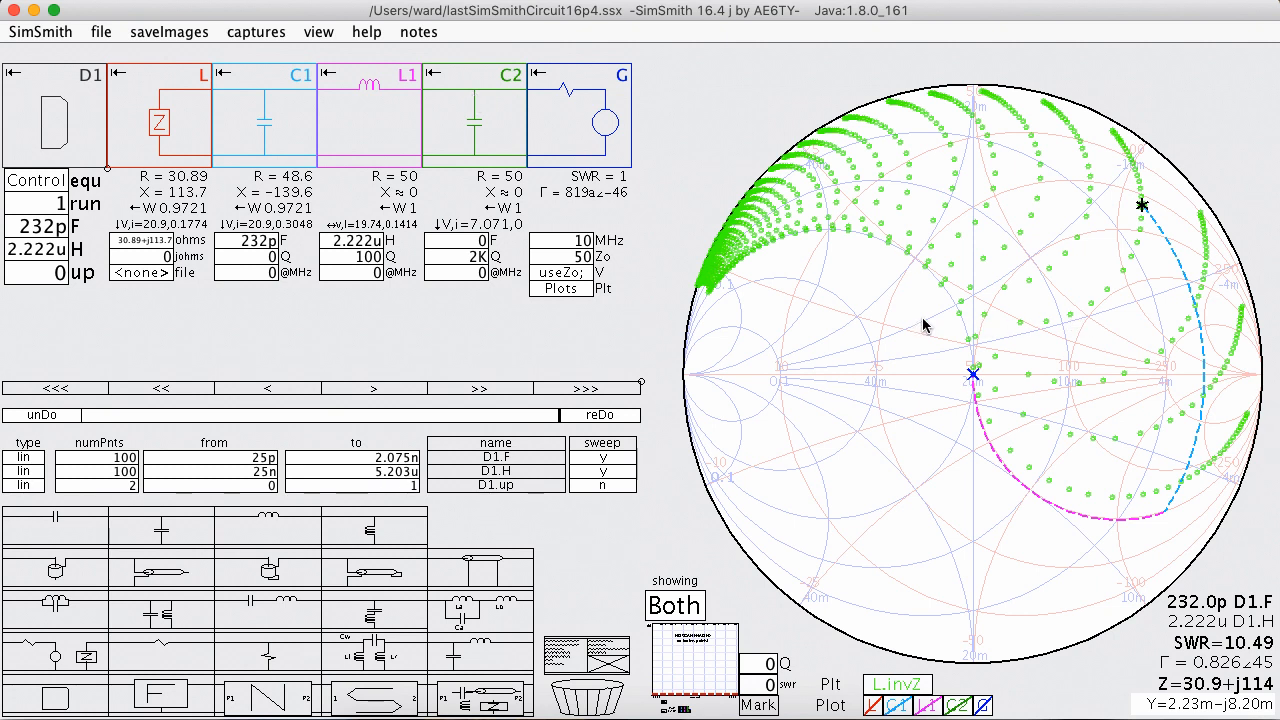
pyautogui.moveTo(142, 324)
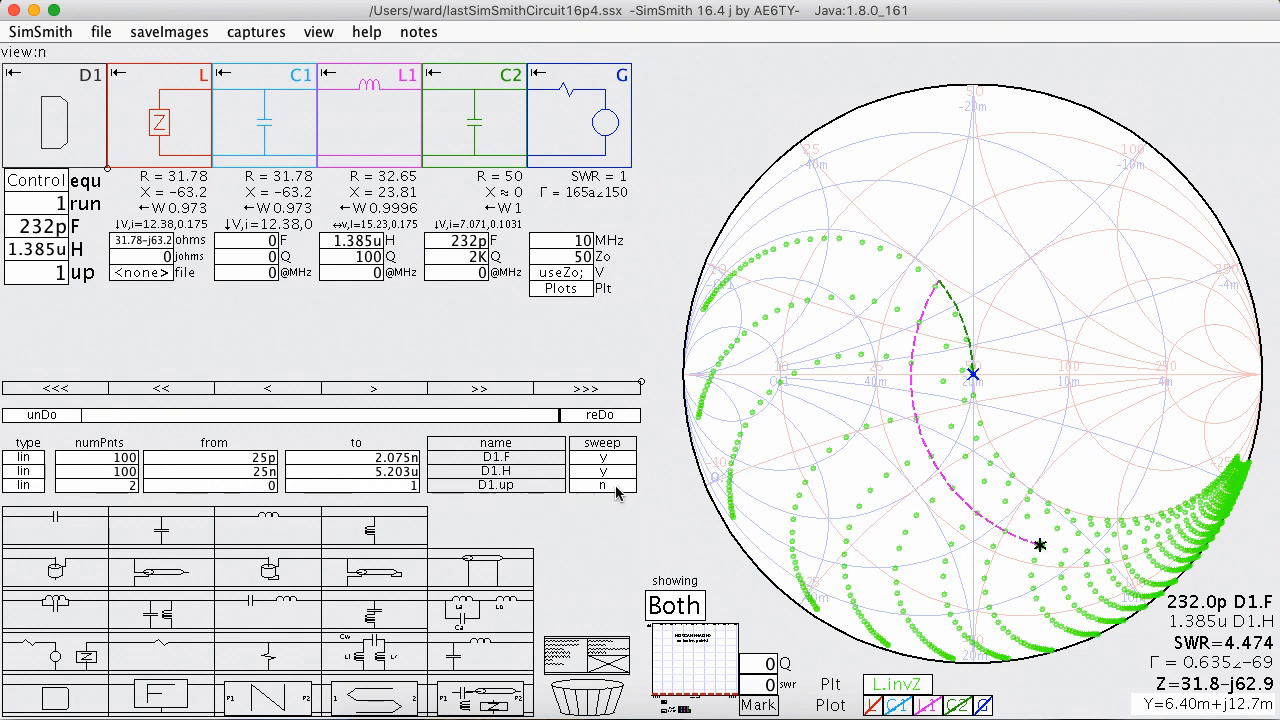
# Step: Include D1.up in the sweep so match dots appear on both chart sides
pyautogui.click(600, 486)
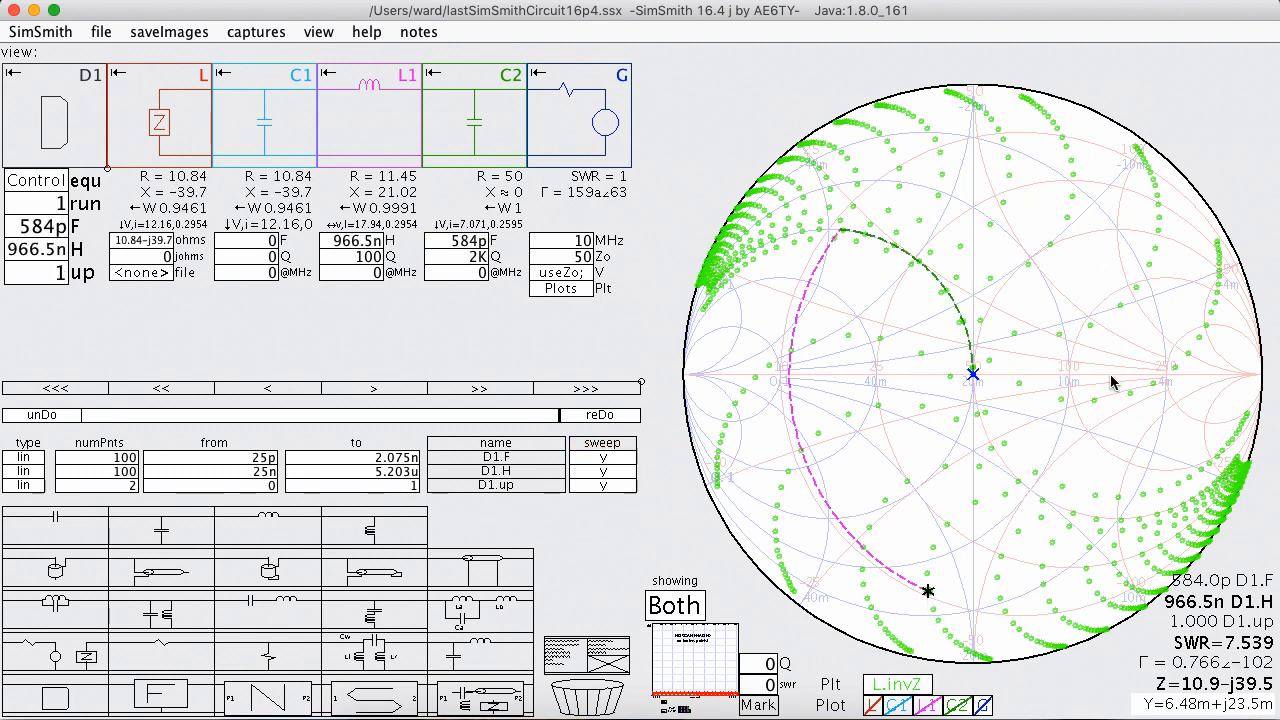
pyautogui.moveTo(1100, 452)
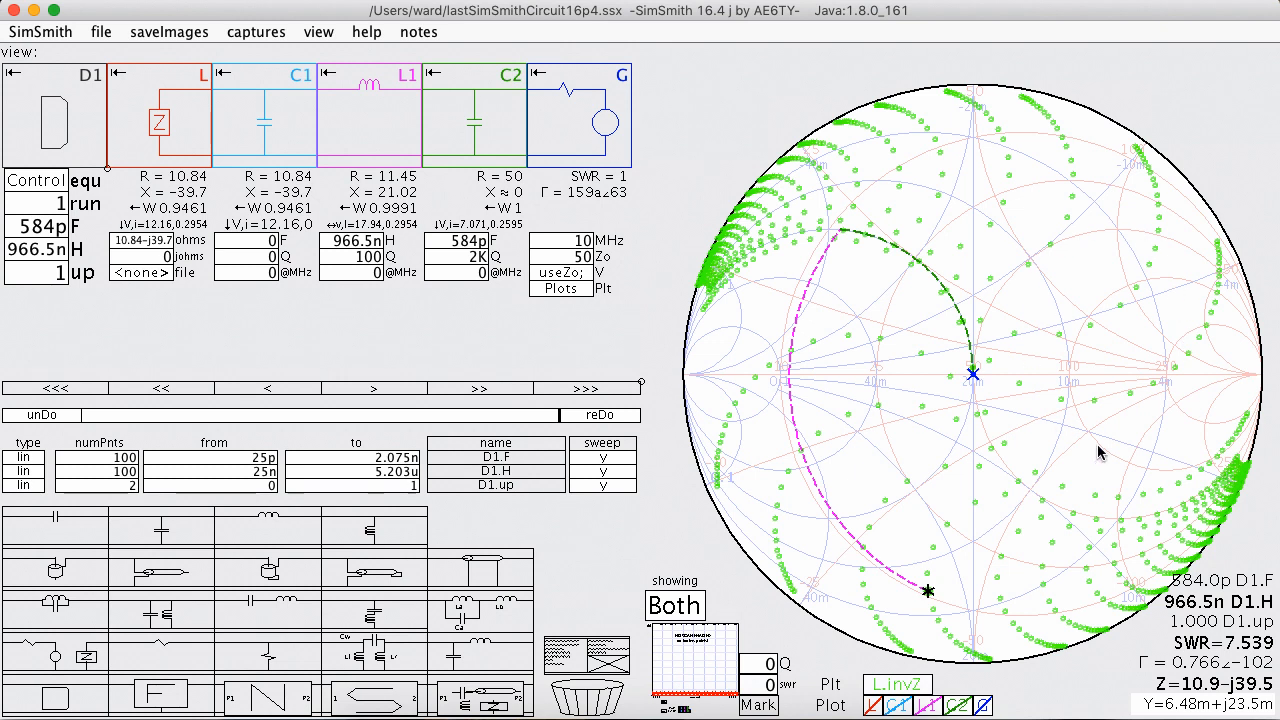
pyautogui.moveTo(1052, 244)
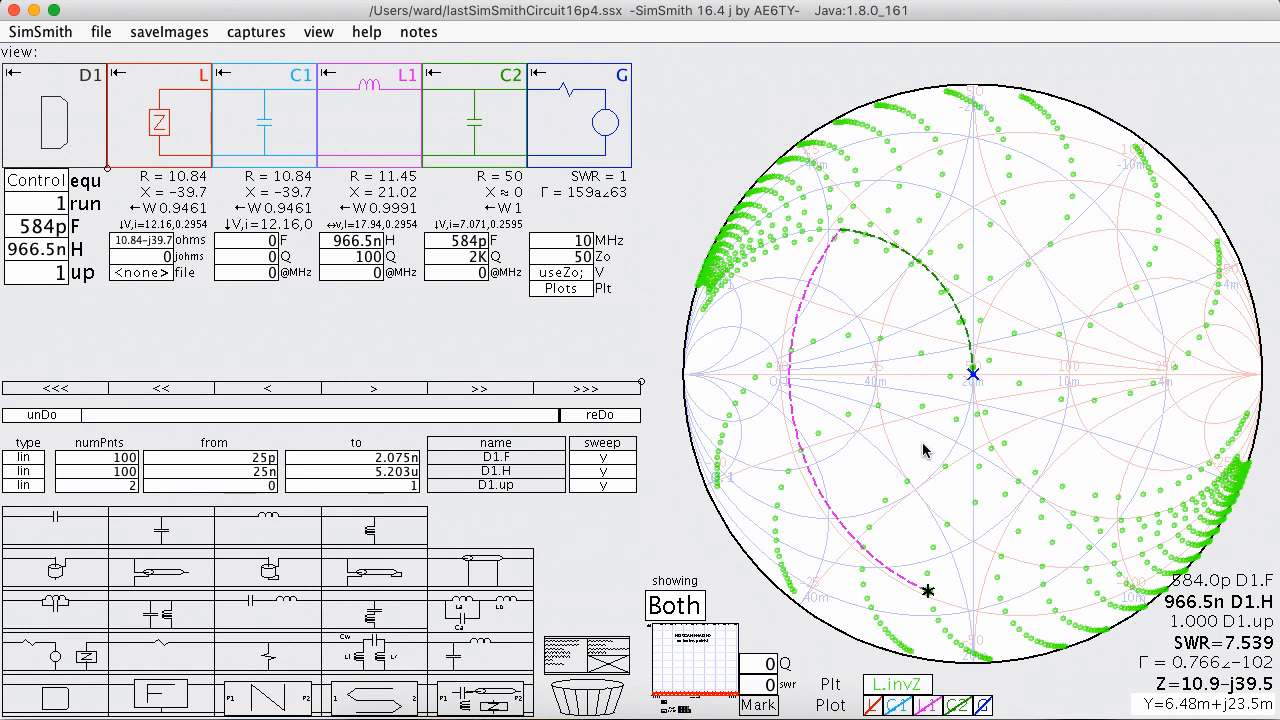
pyautogui.moveTo(564, 356)
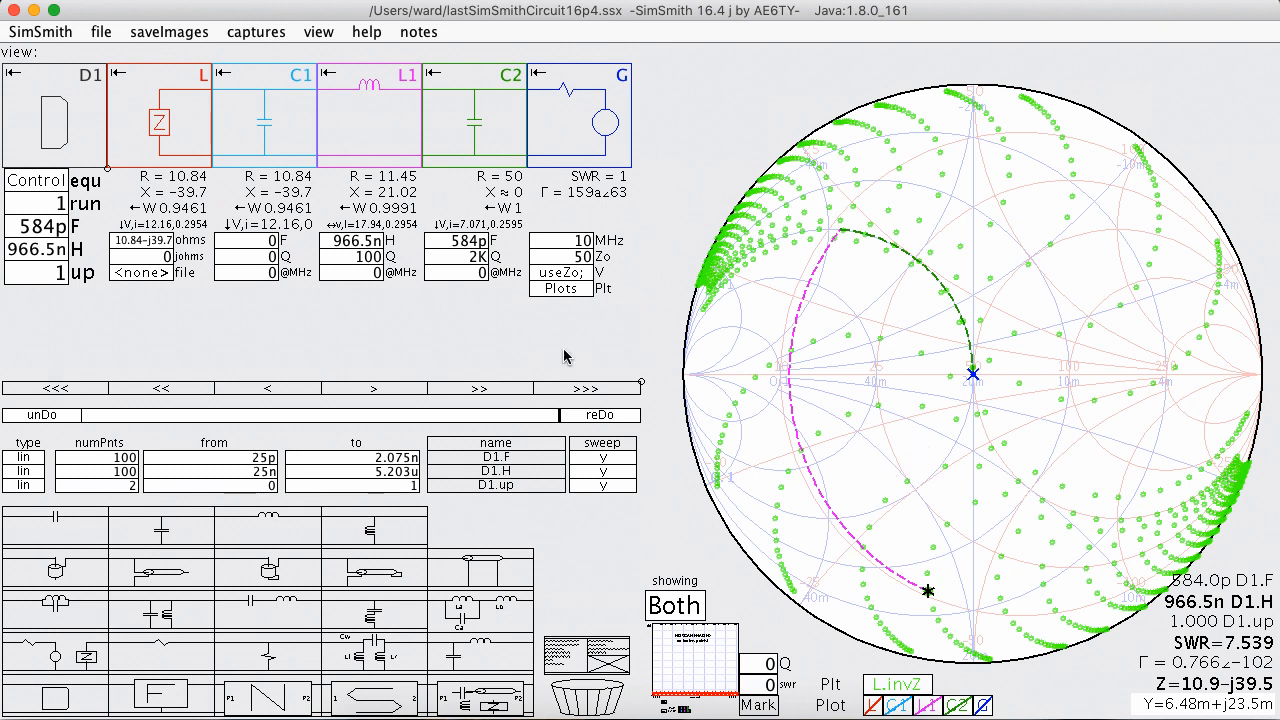
pyautogui.click(40, 32)
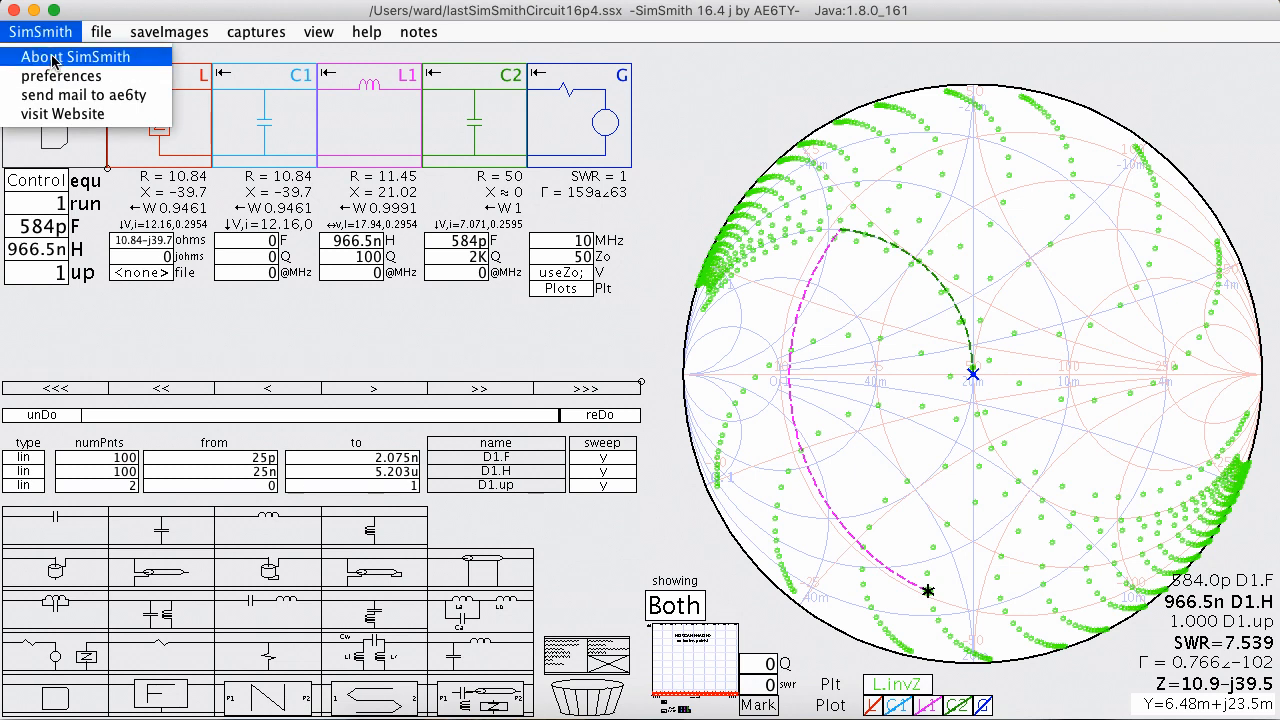
pyautogui.click(62, 76)
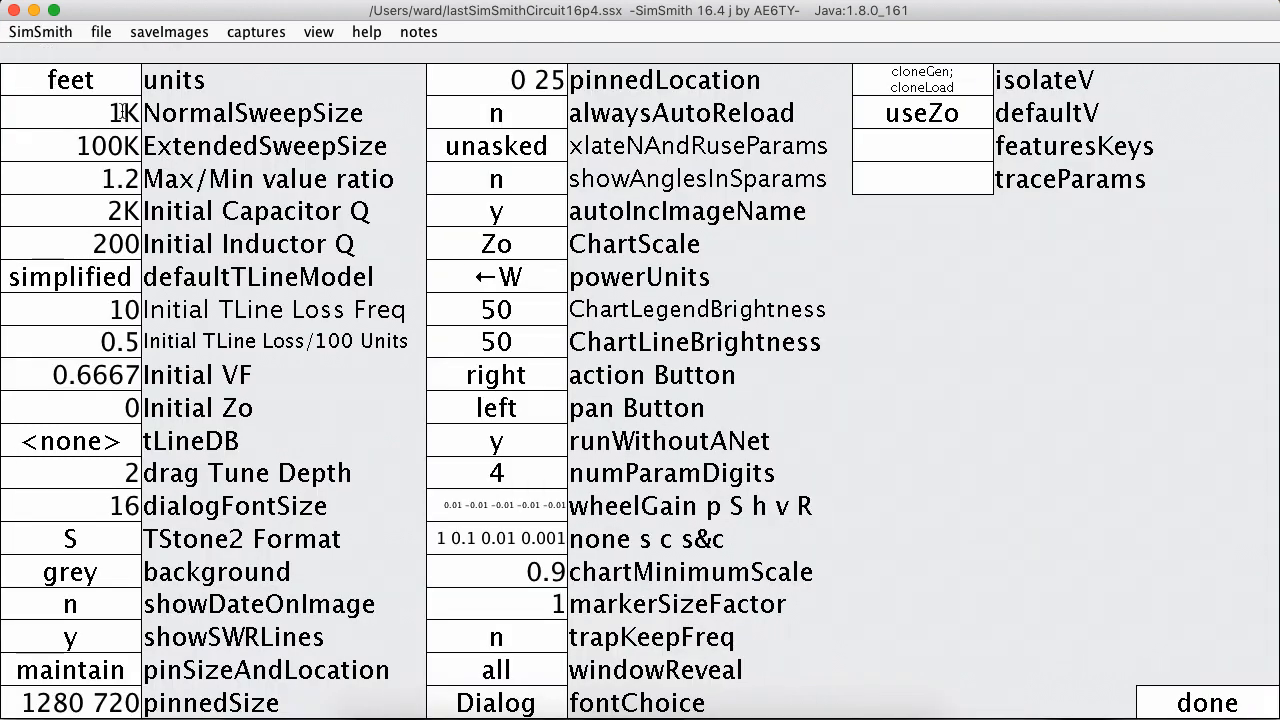
pyautogui.click(70, 112)
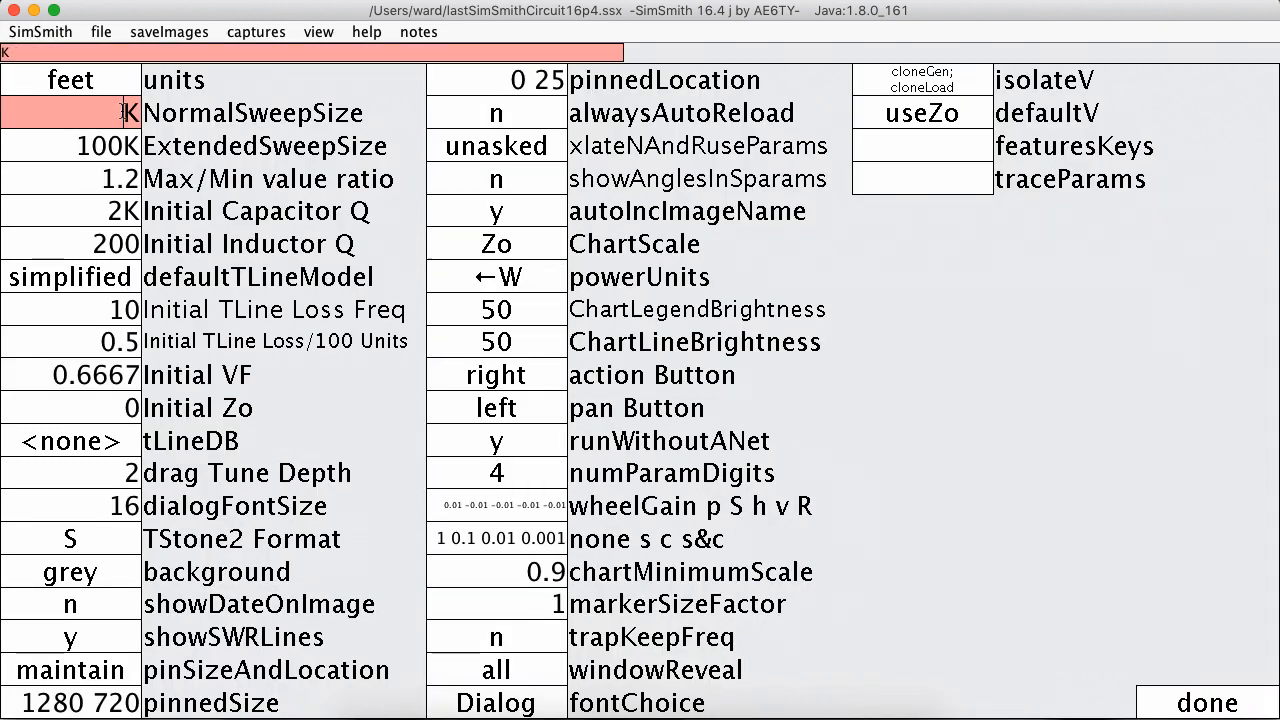
pyautogui.write('5')
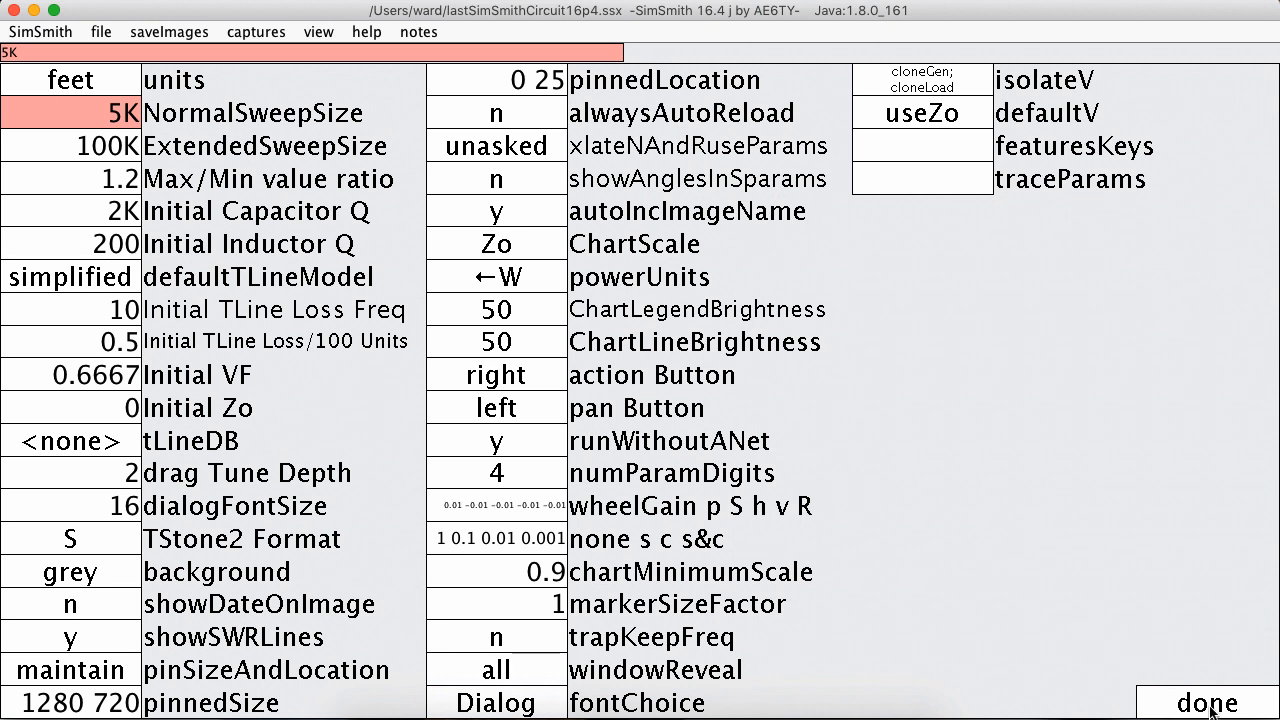
pyautogui.click(1206, 700)
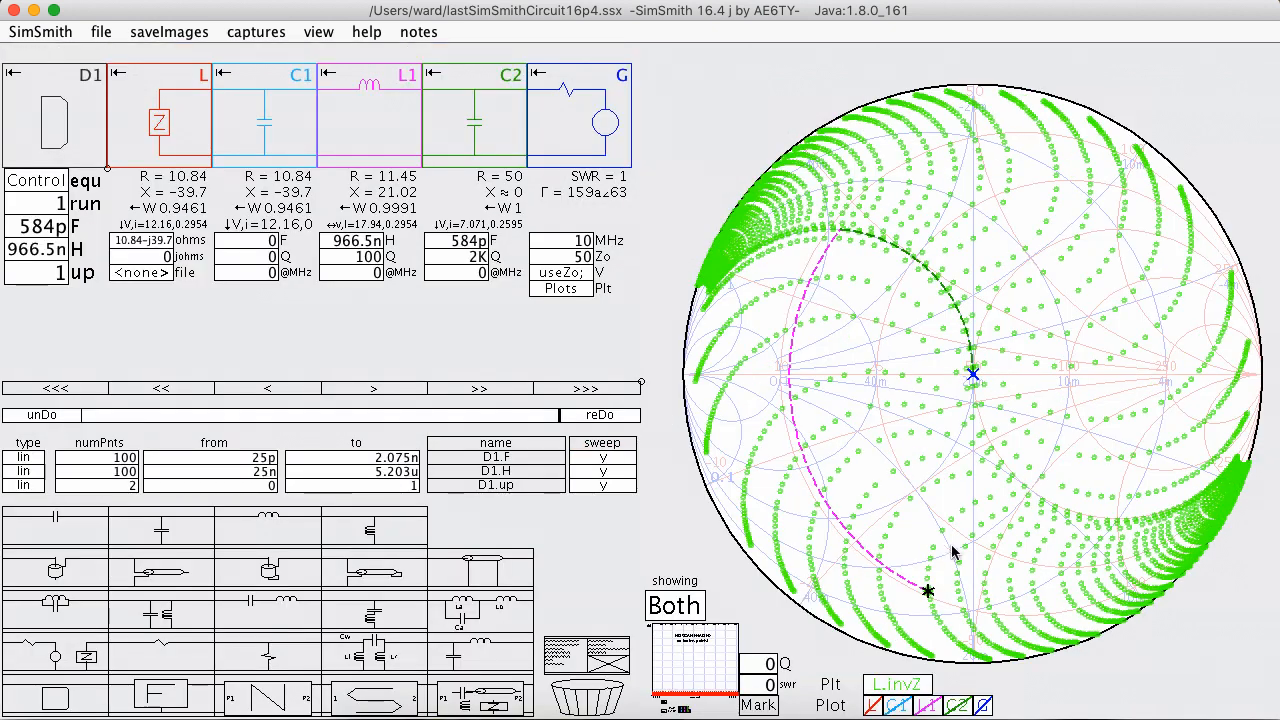
pyautogui.moveTo(896, 414)
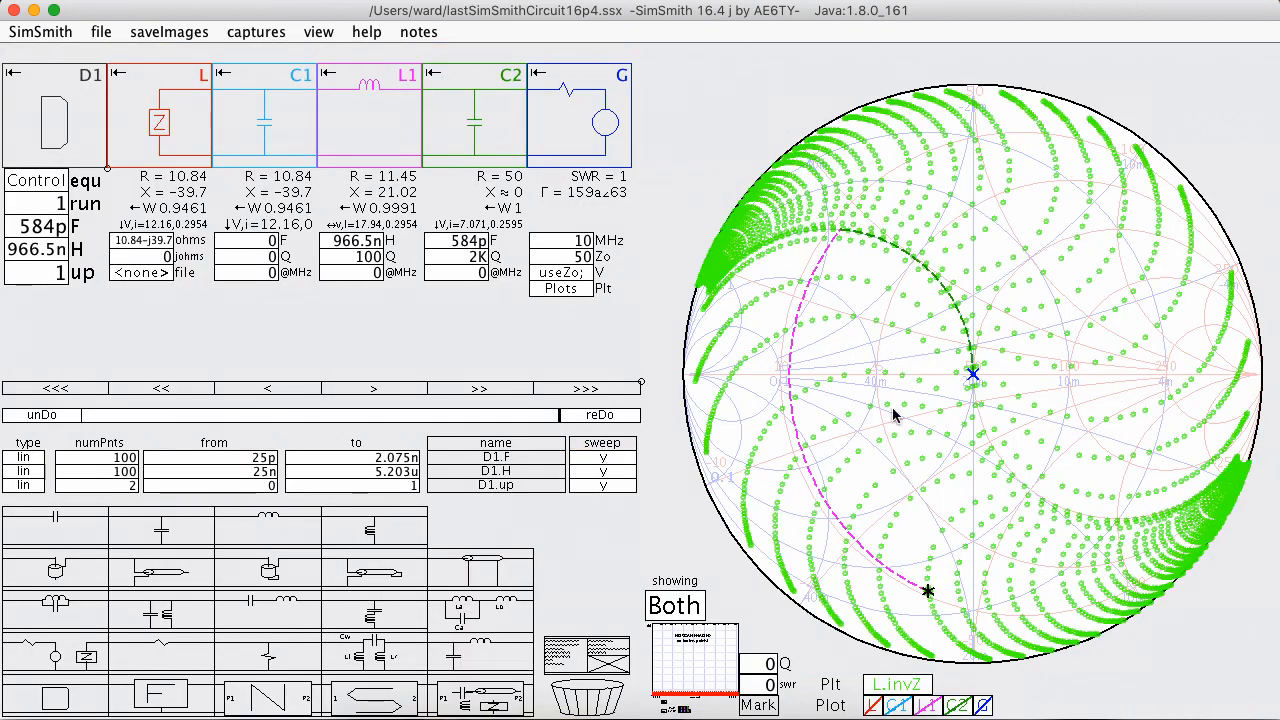
pyautogui.moveTo(596, 510)
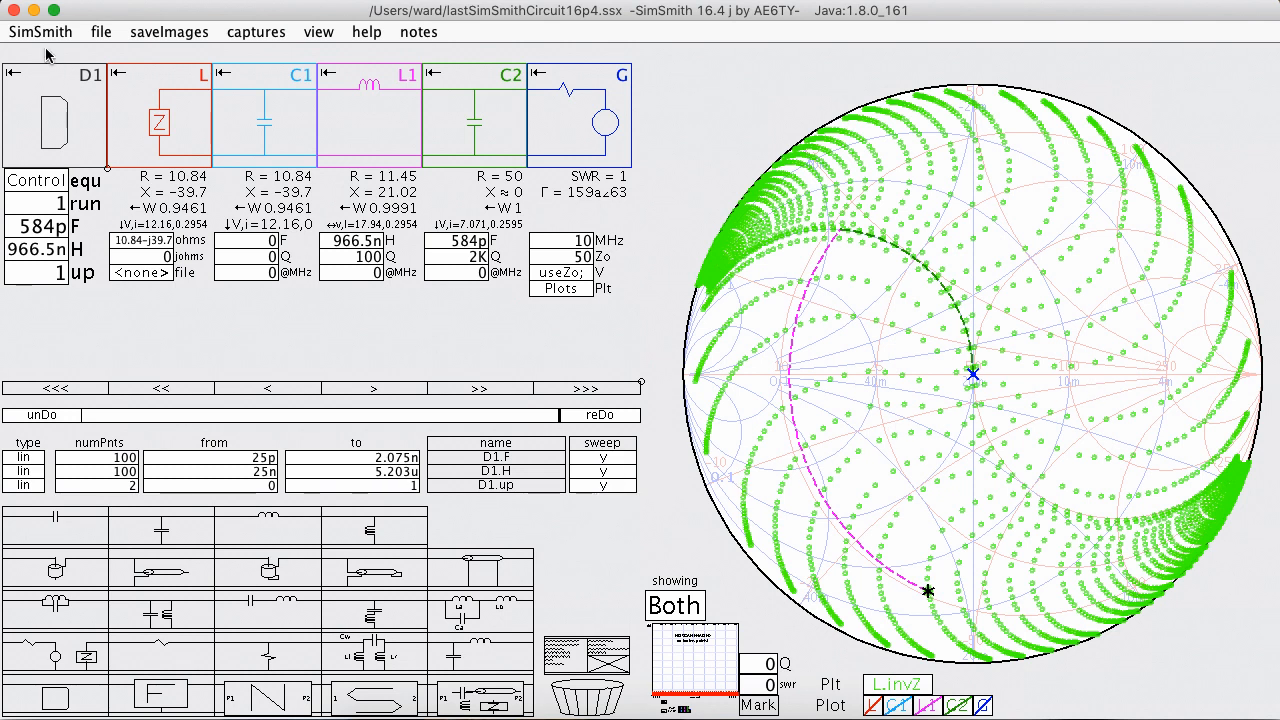
# Step: Review the SimSmith preferences and close them with done
pyautogui.click(40, 32)
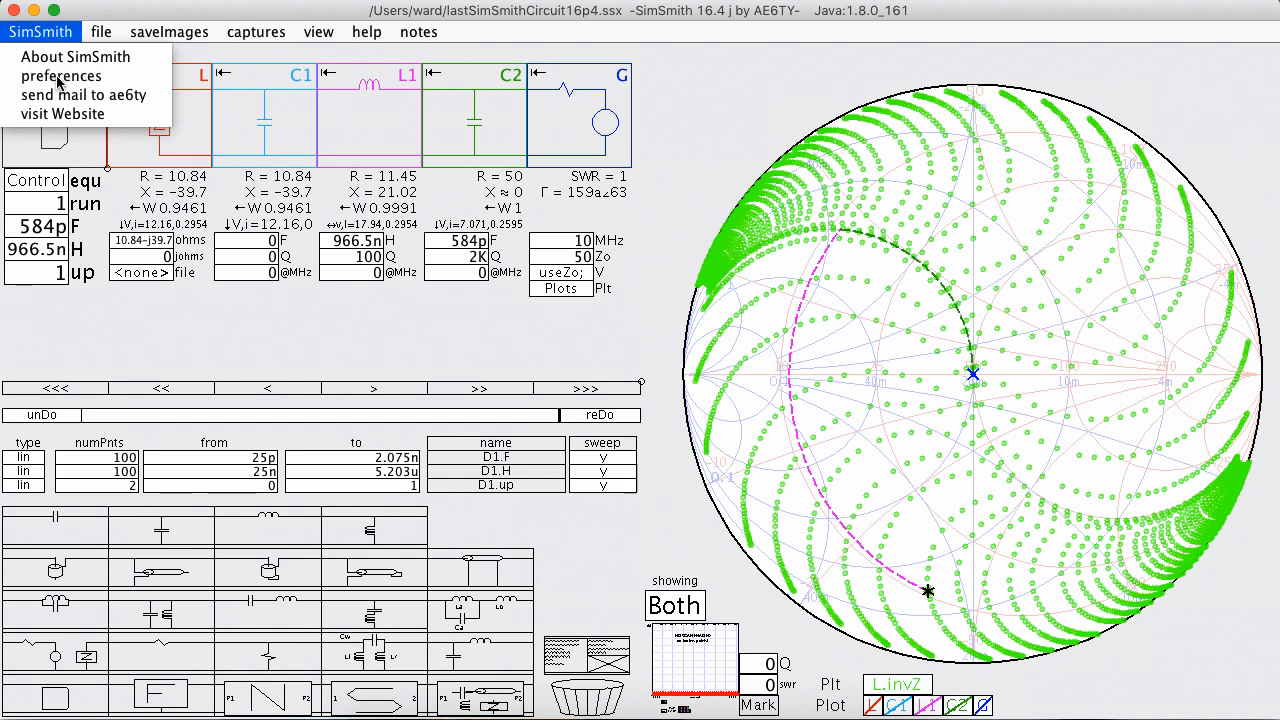
pyautogui.click(60, 76)
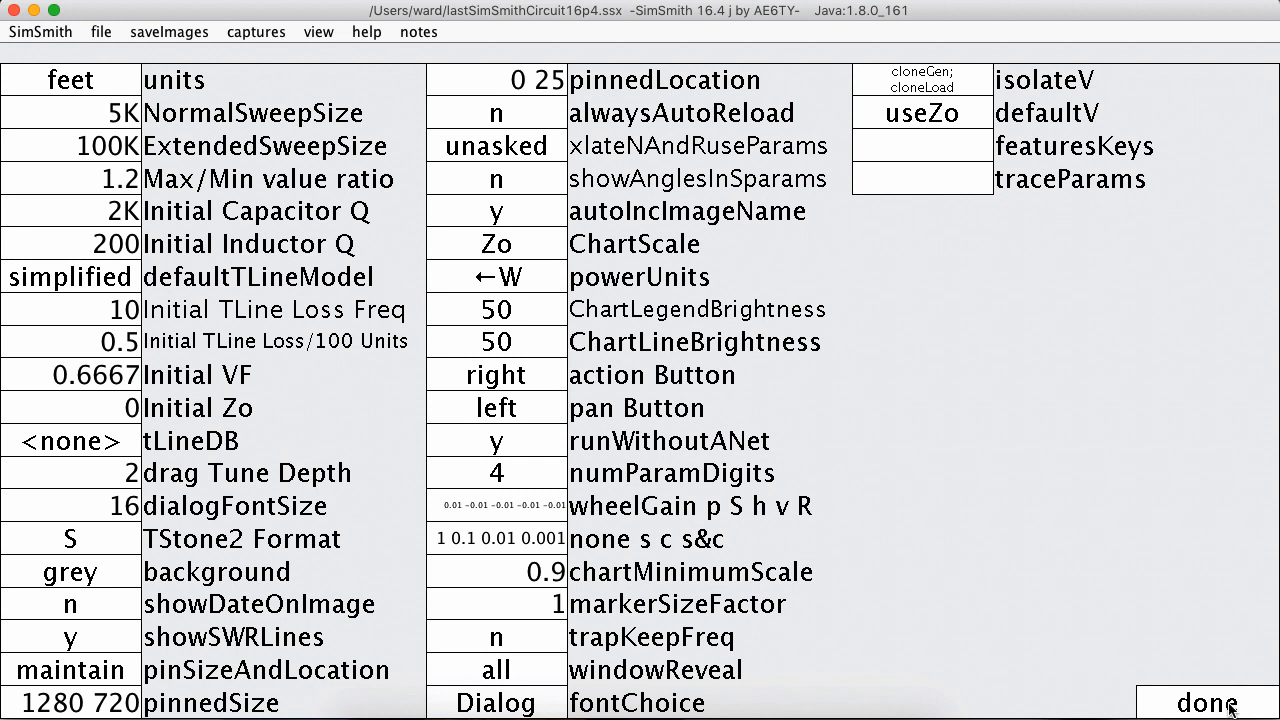
pyautogui.click(1204, 702)
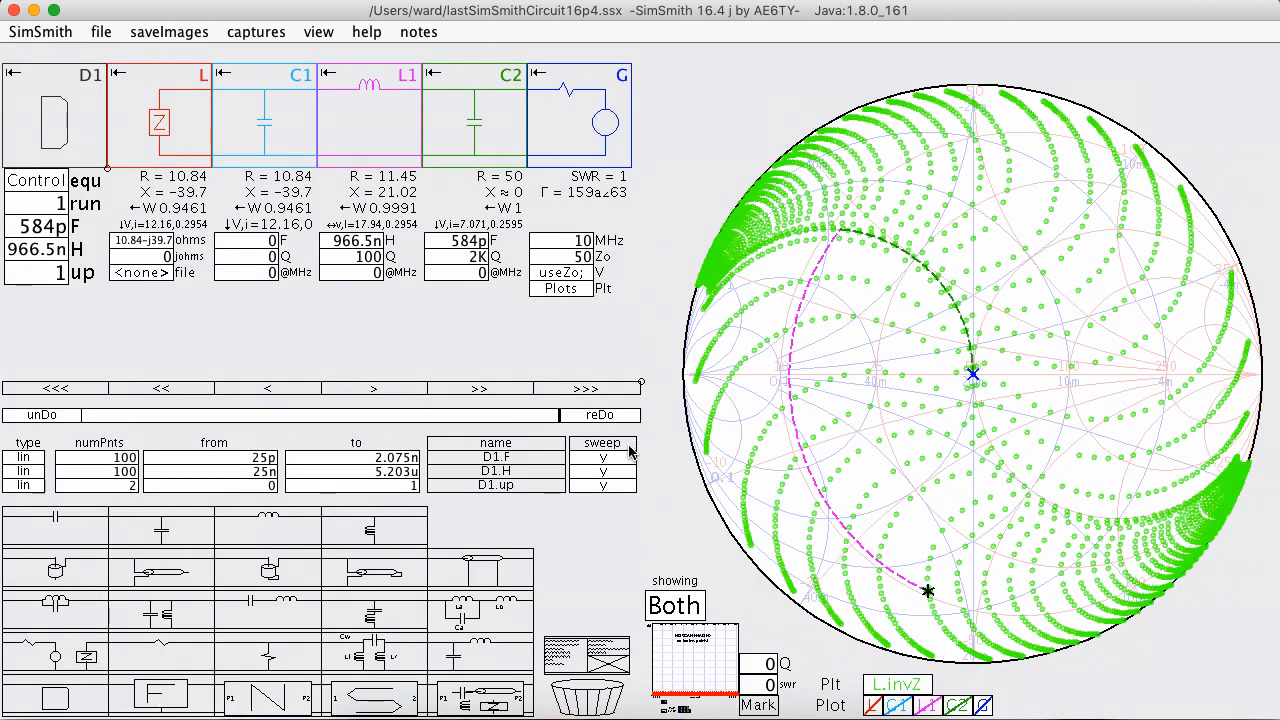
# Step: Enable sweeping via the sweep column header to fill the chart with green match points
pyautogui.click(604, 450)
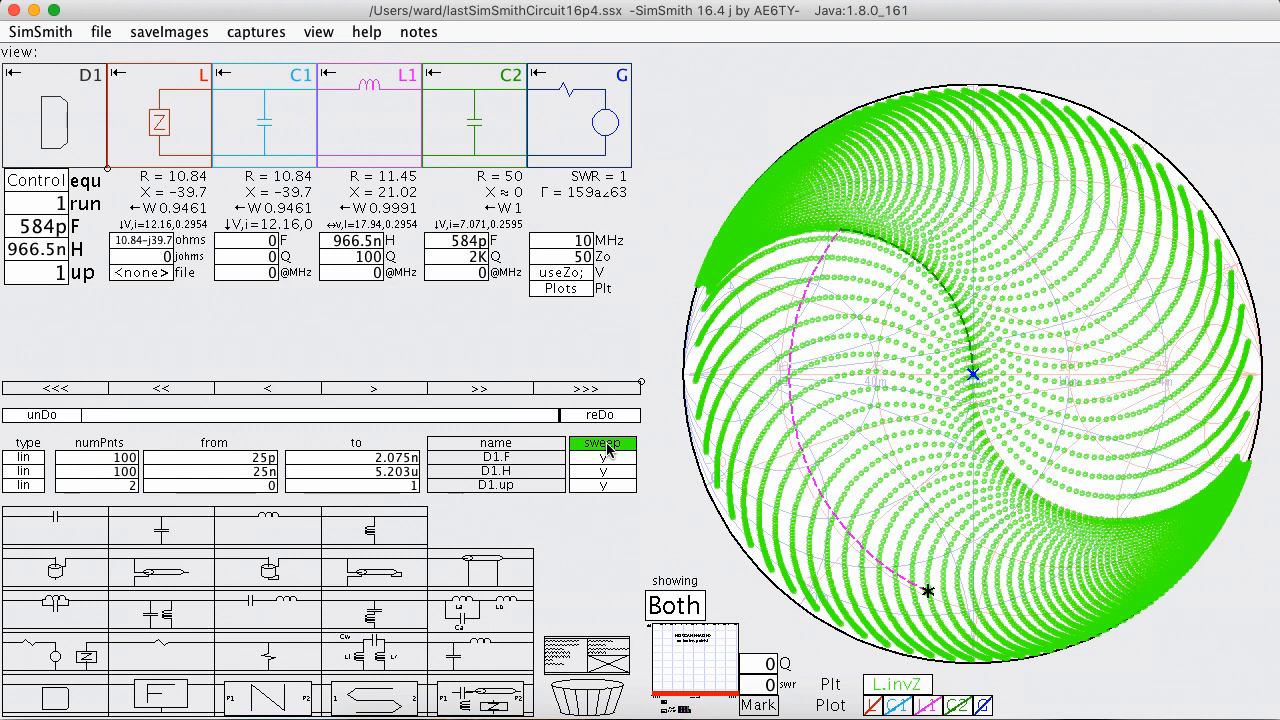
pyautogui.moveTo(1200, 380)
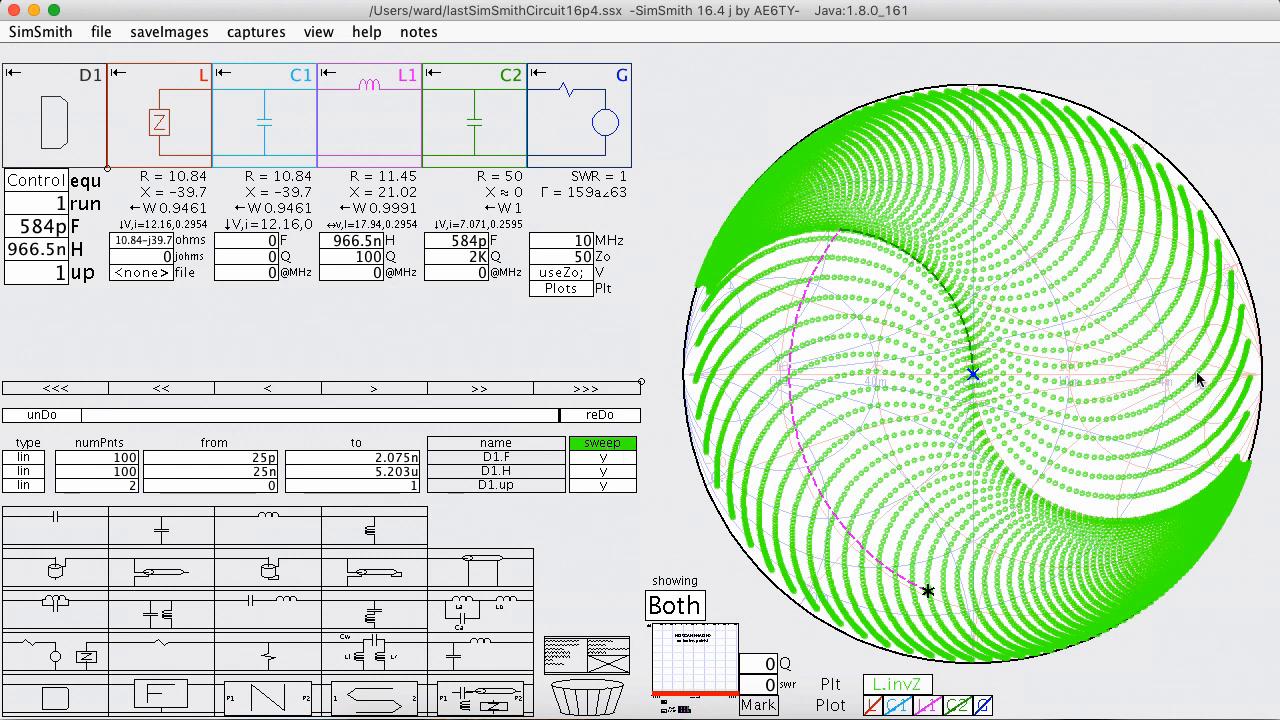
pyautogui.moveTo(424, 112)
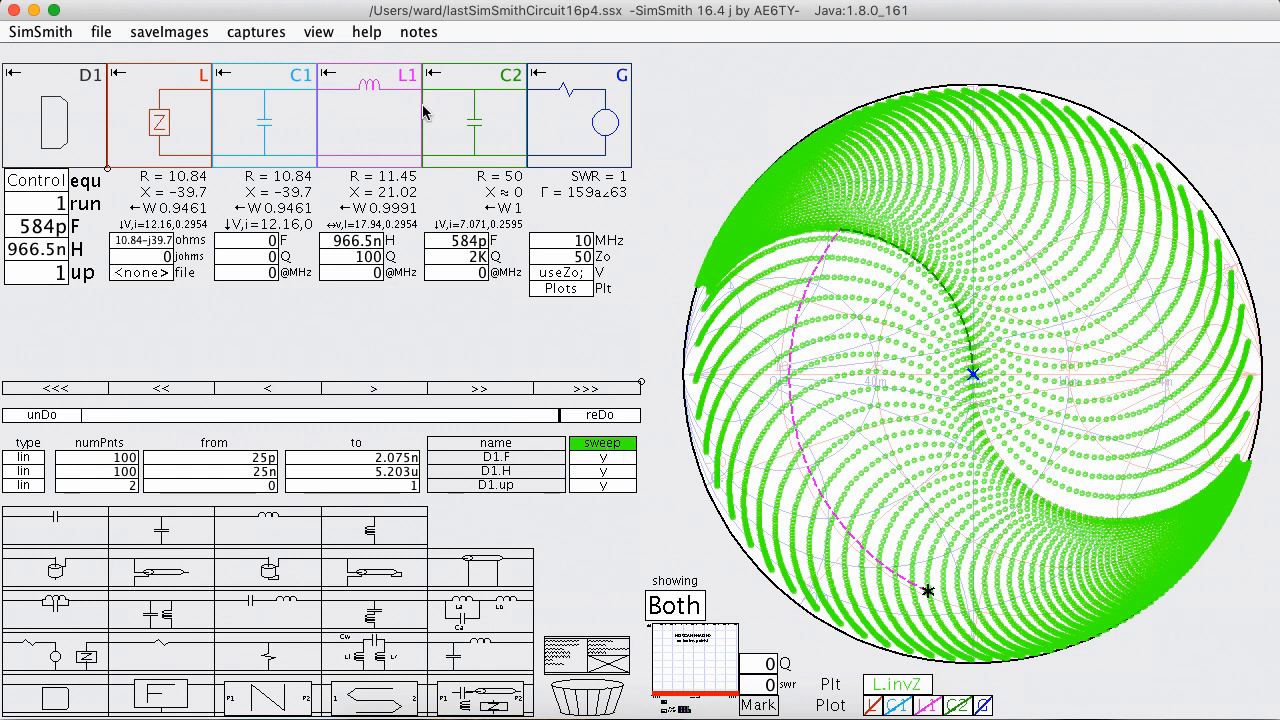
pyautogui.moveTo(322, 110)
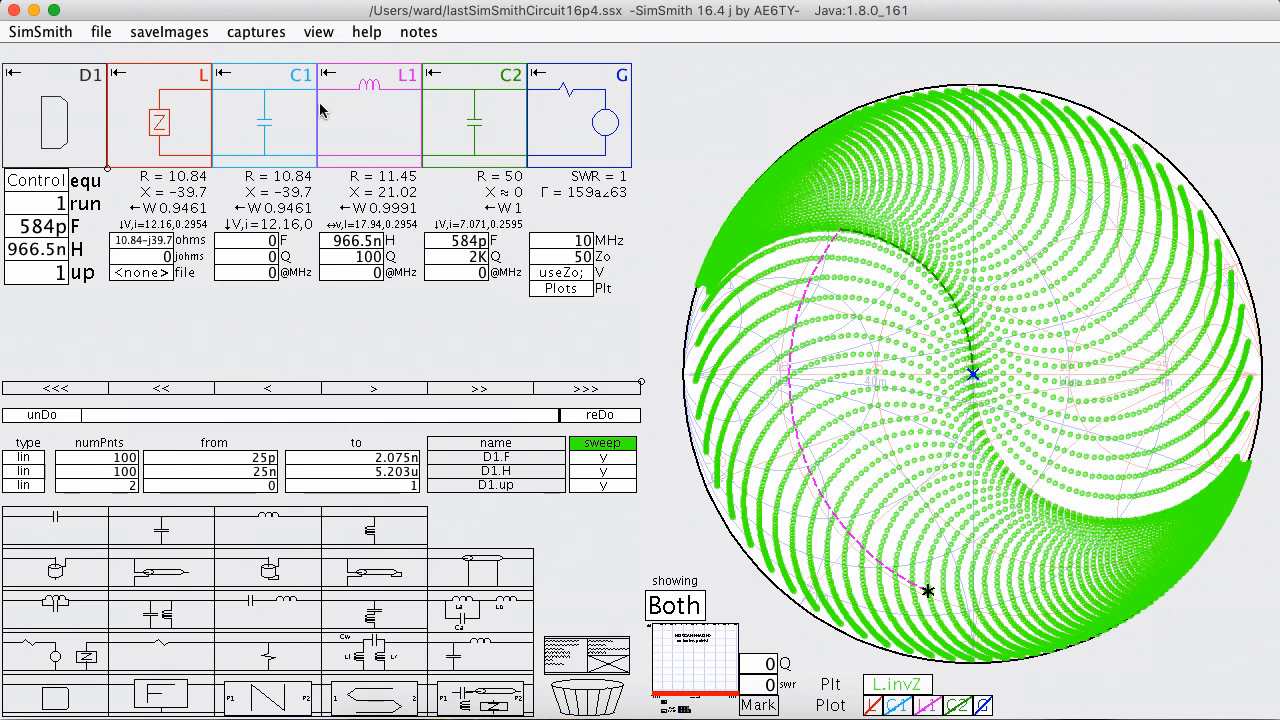
pyautogui.moveTo(624, 296)
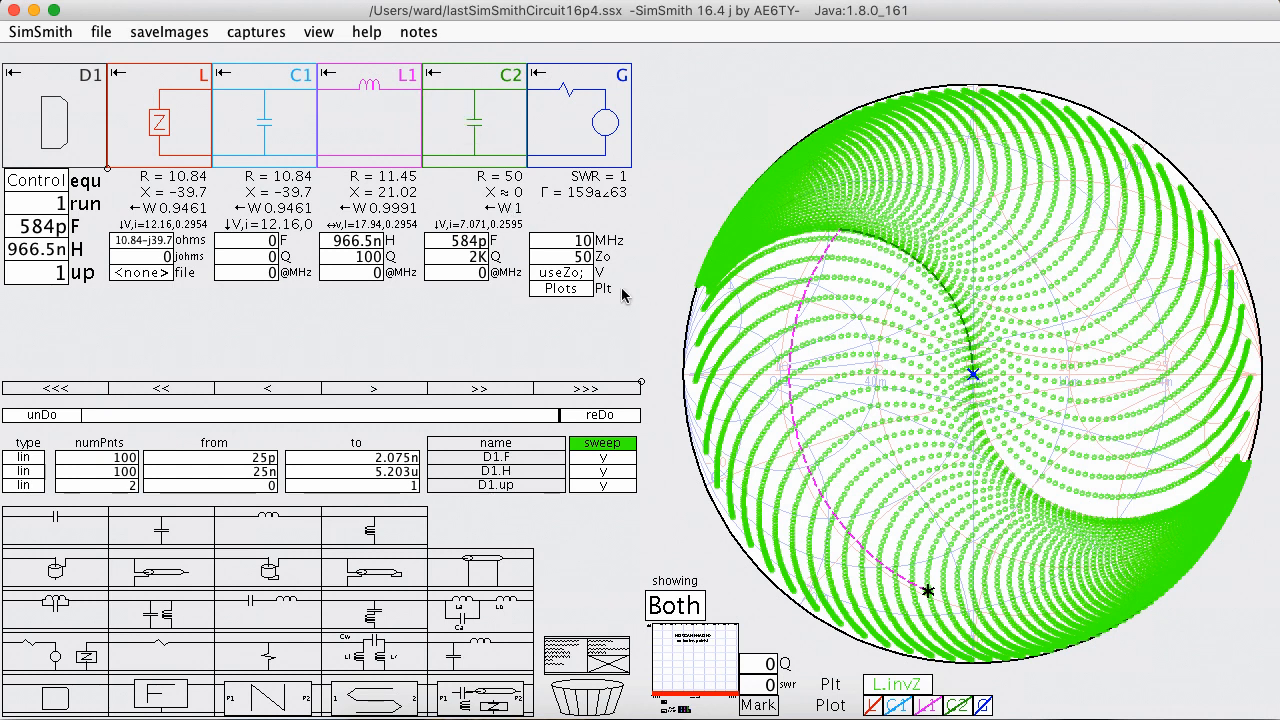
pyautogui.moveTo(1168, 420)
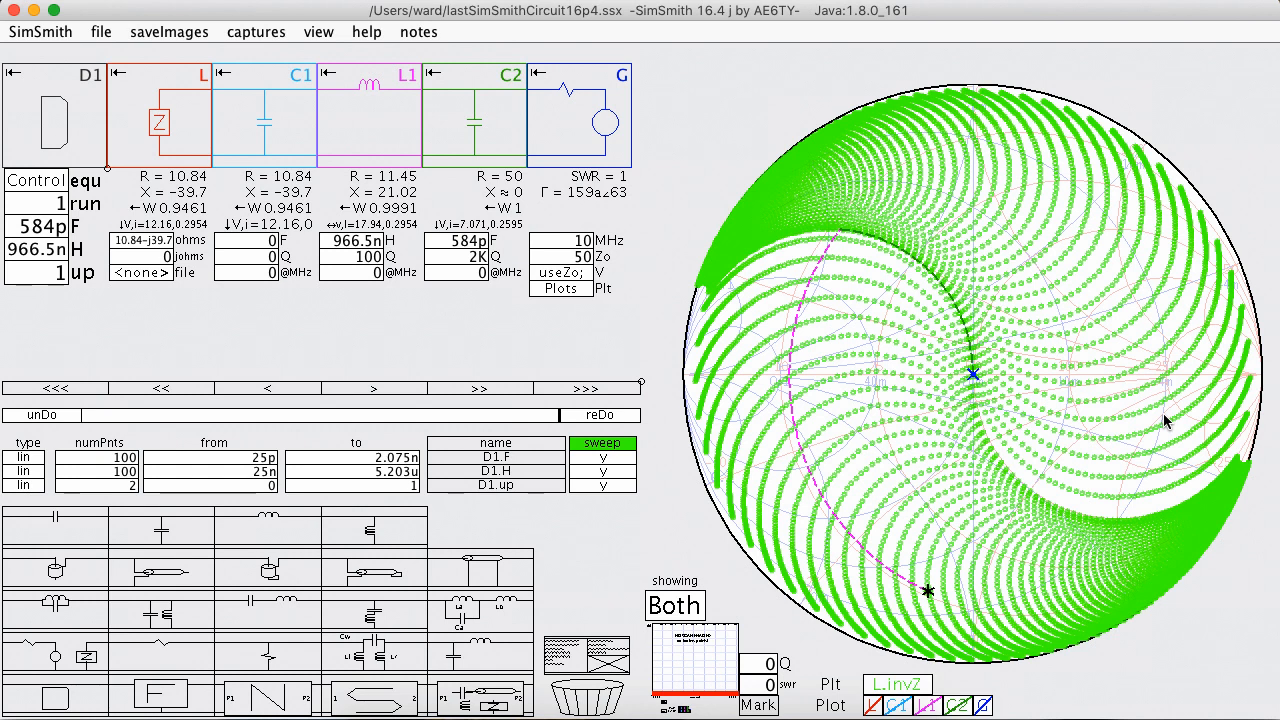
pyautogui.click(604, 444)
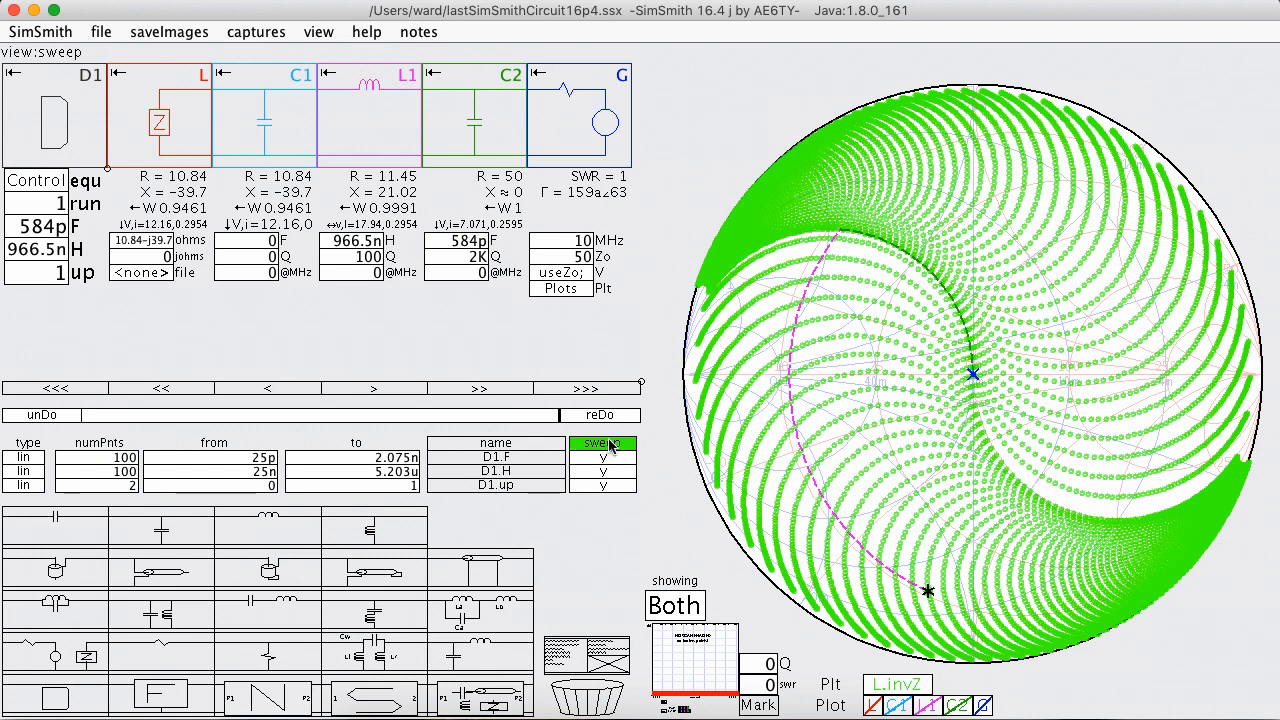
pyautogui.moveTo(900, 360)
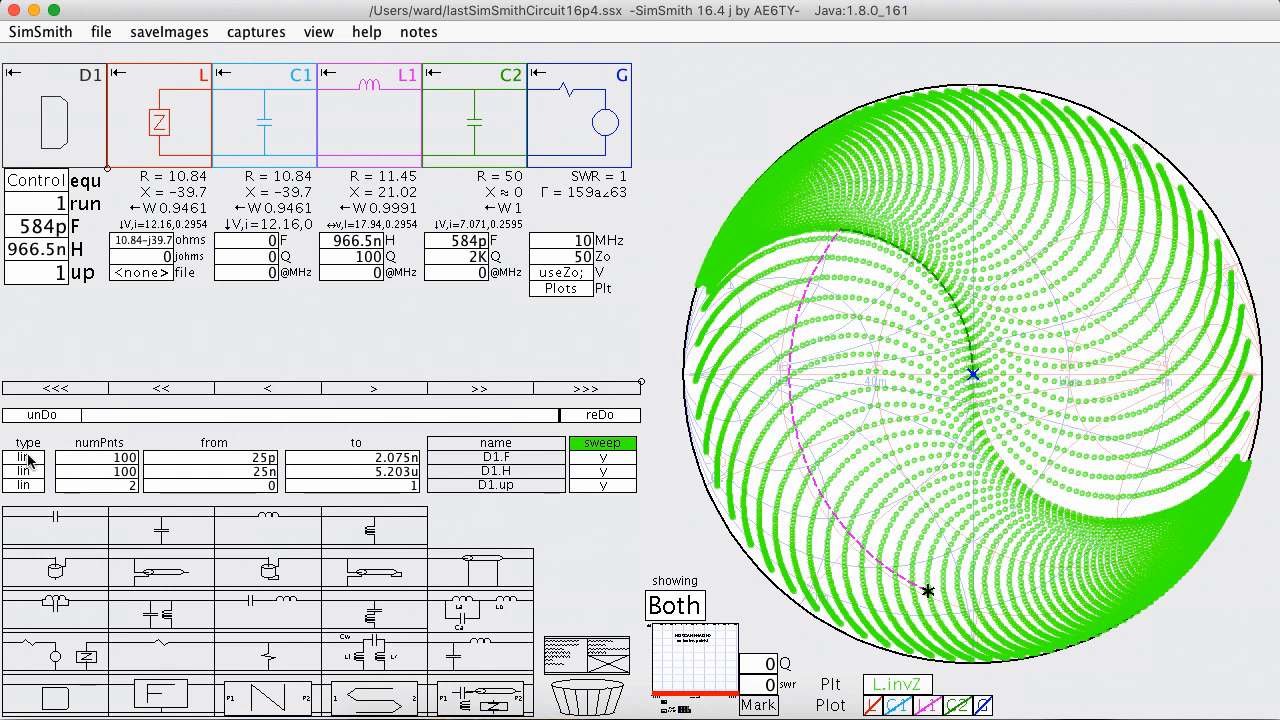
# Step: Try log steps for the D1.F and D1.H sweeps, then restore both to lin
pyautogui.click(24, 456)
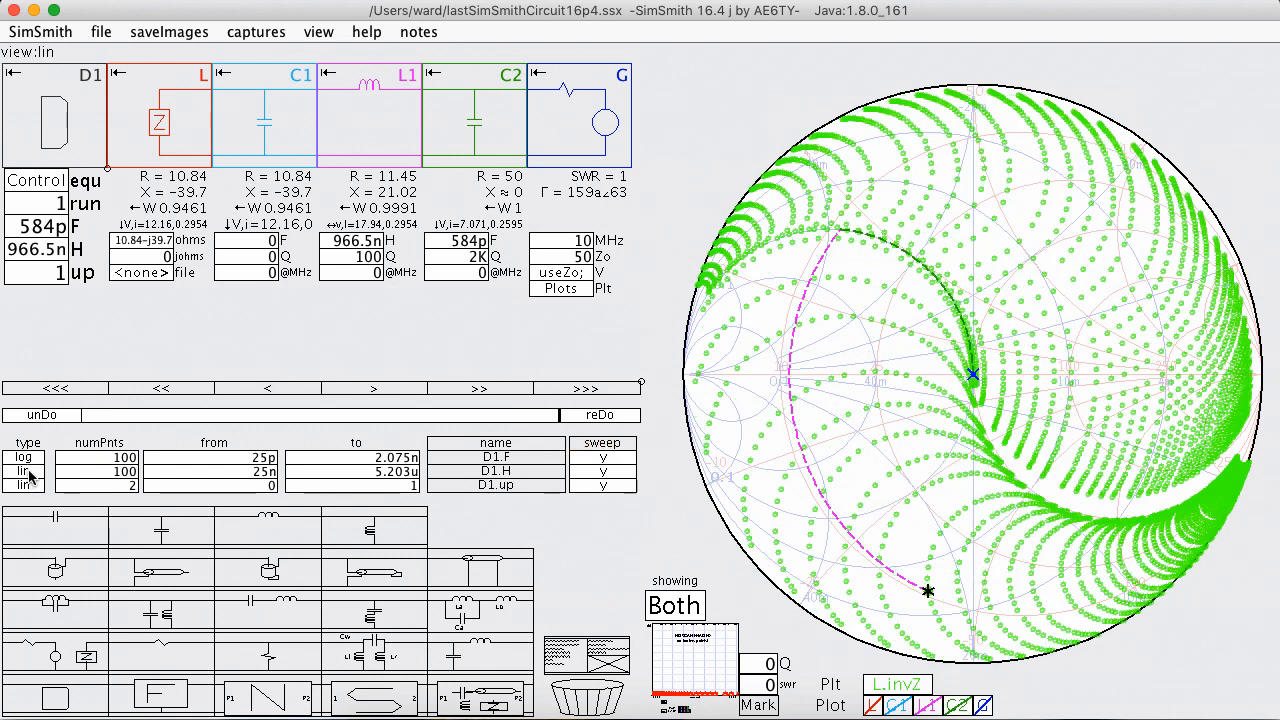
pyautogui.click(22, 470)
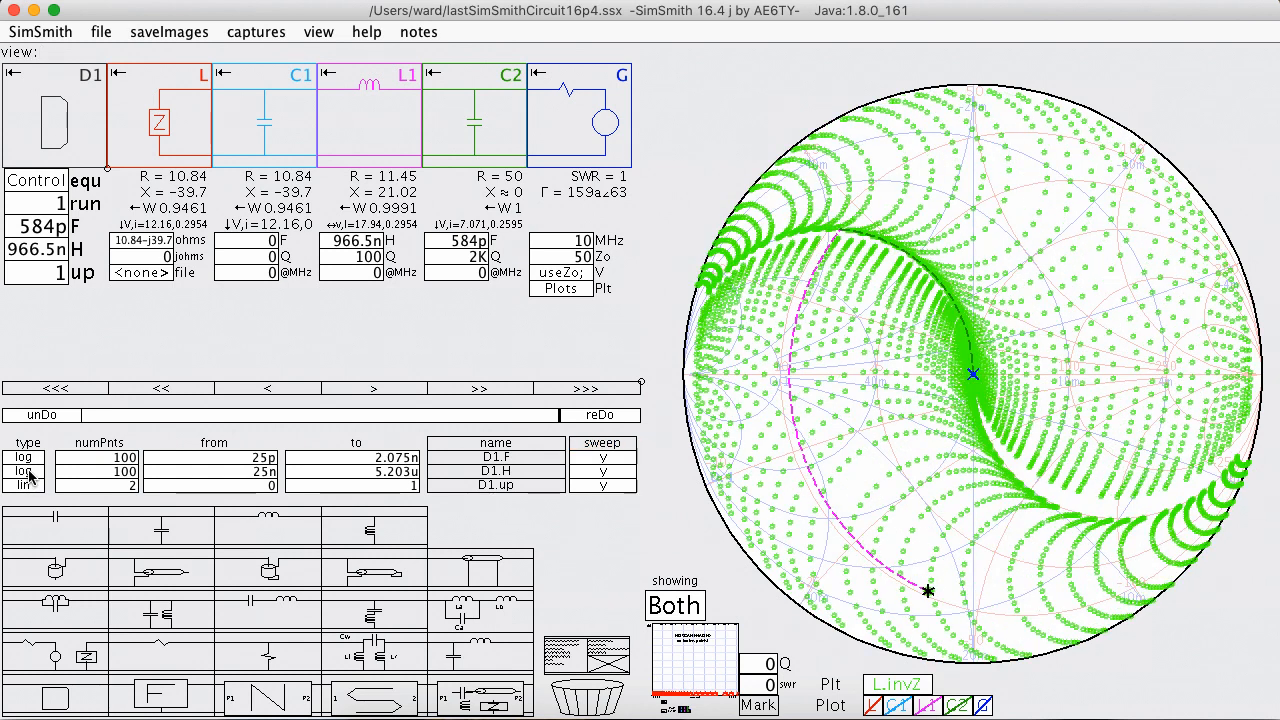
pyautogui.moveTo(952, 336)
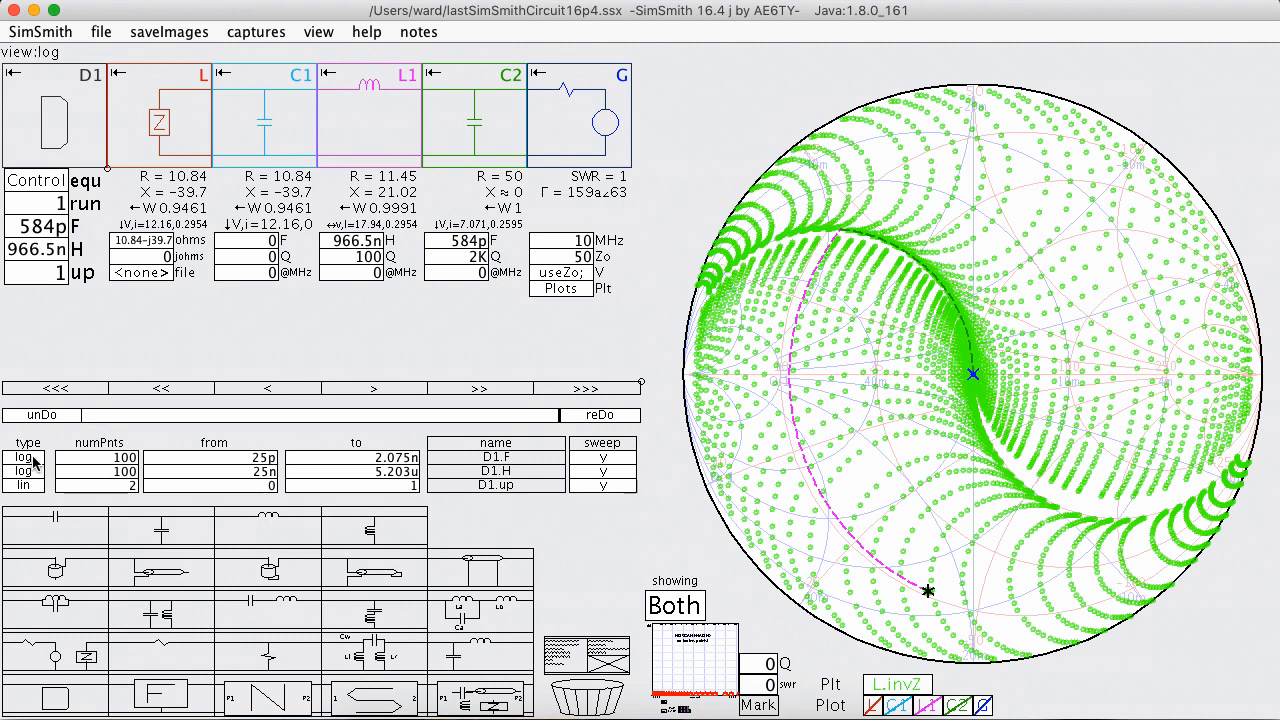
pyautogui.click(22, 456)
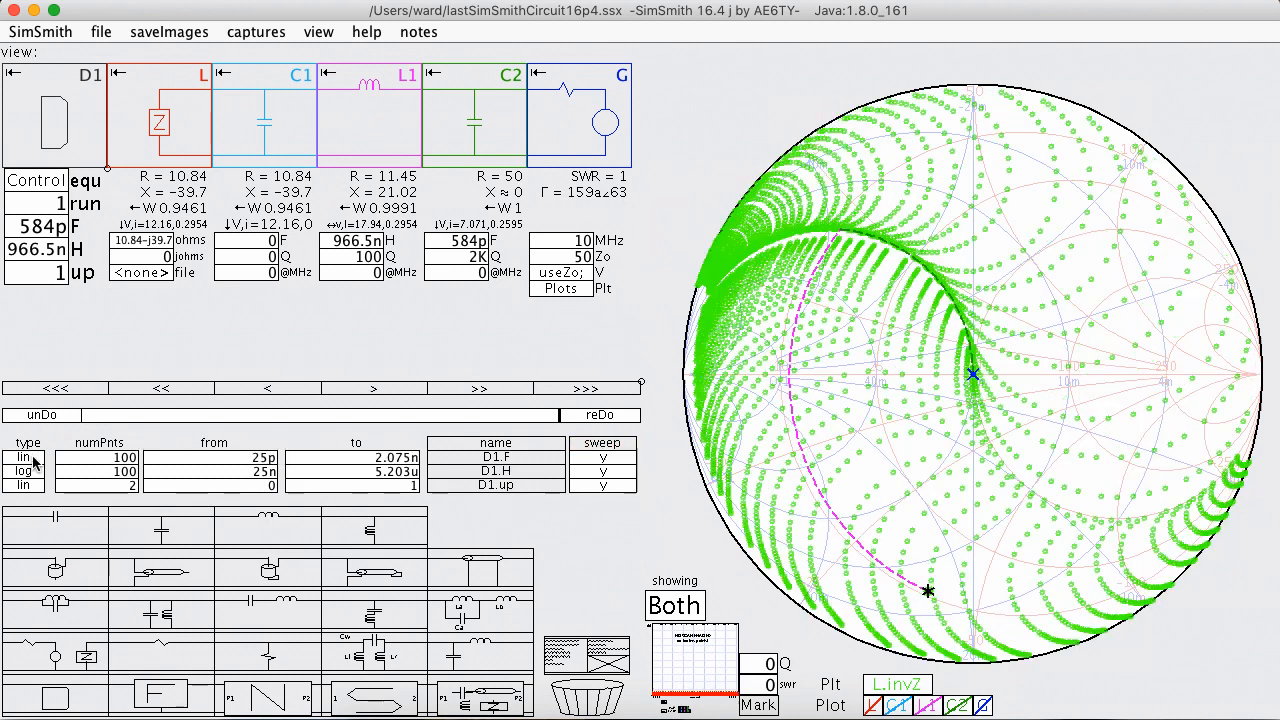
pyautogui.click(24, 472)
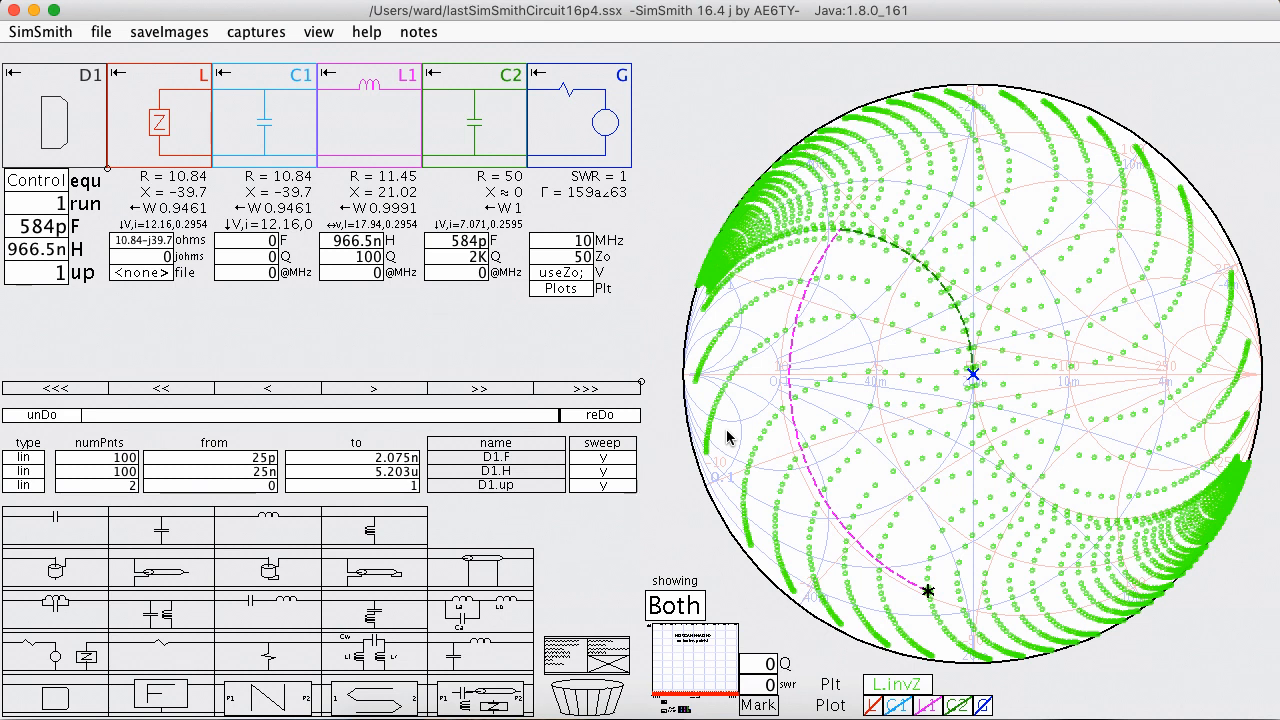
pyautogui.moveTo(736, 396)
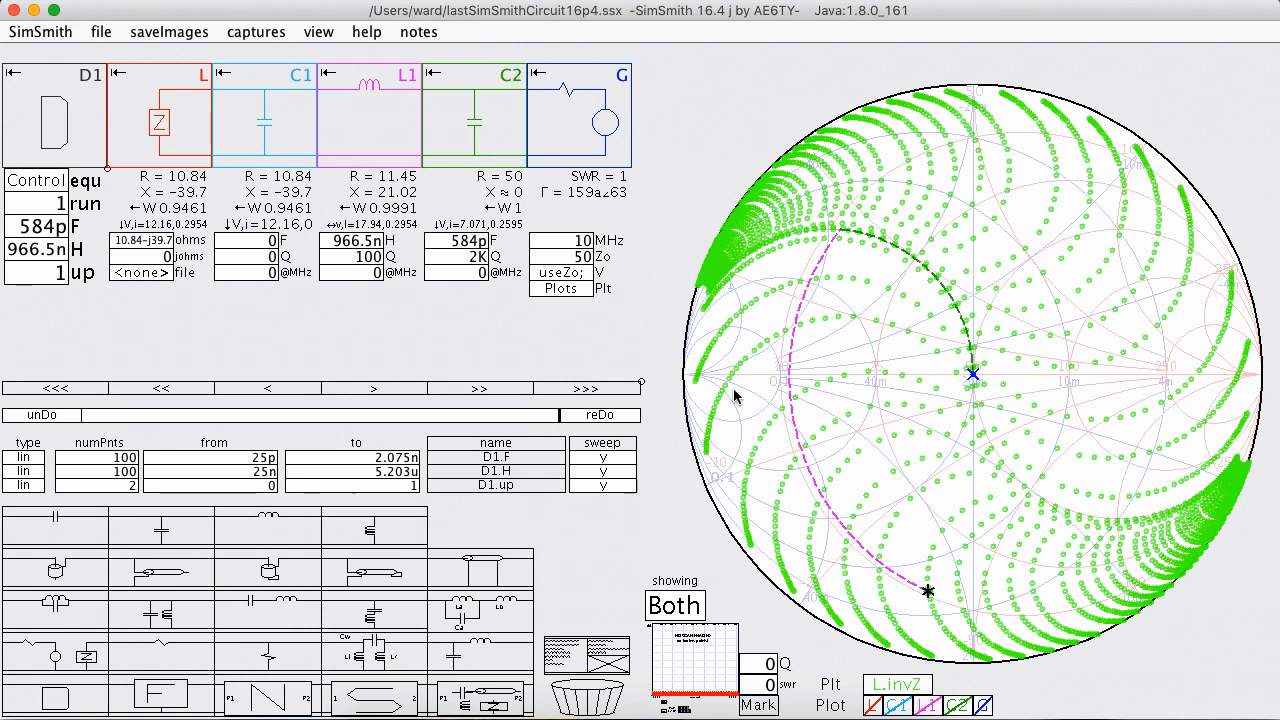
pyautogui.moveTo(312, 148)
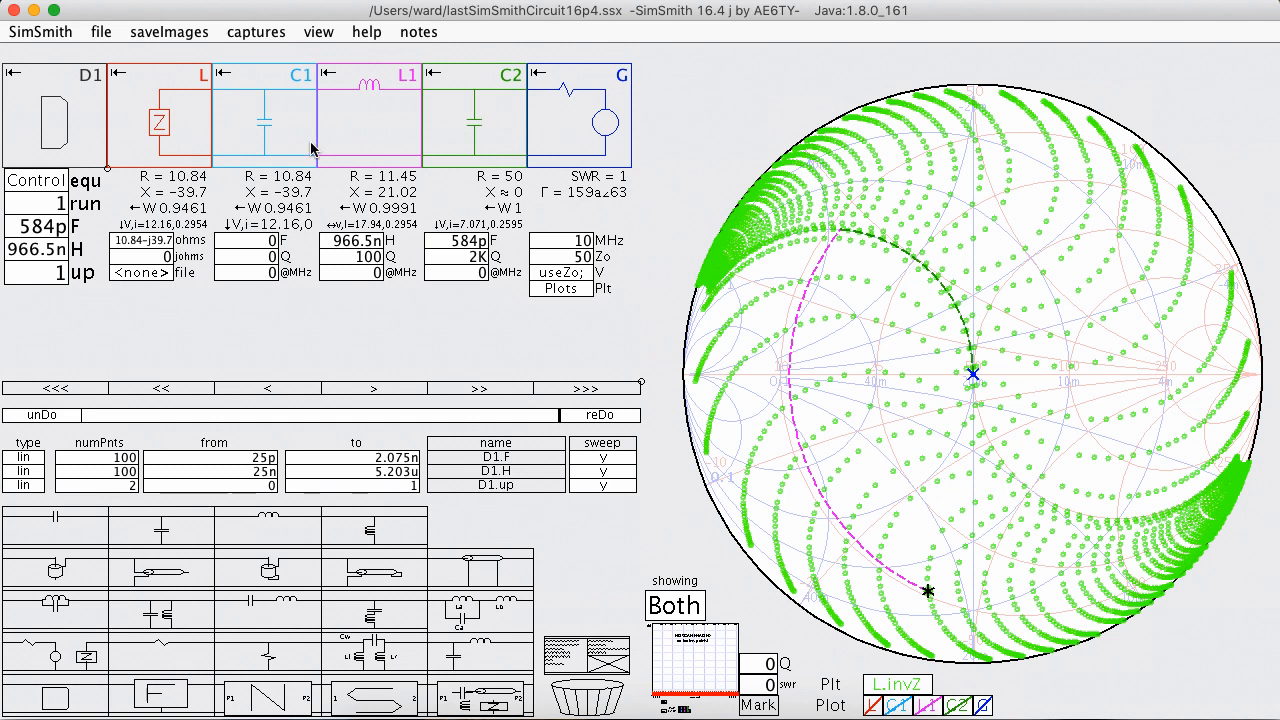
pyautogui.moveTo(278, 170)
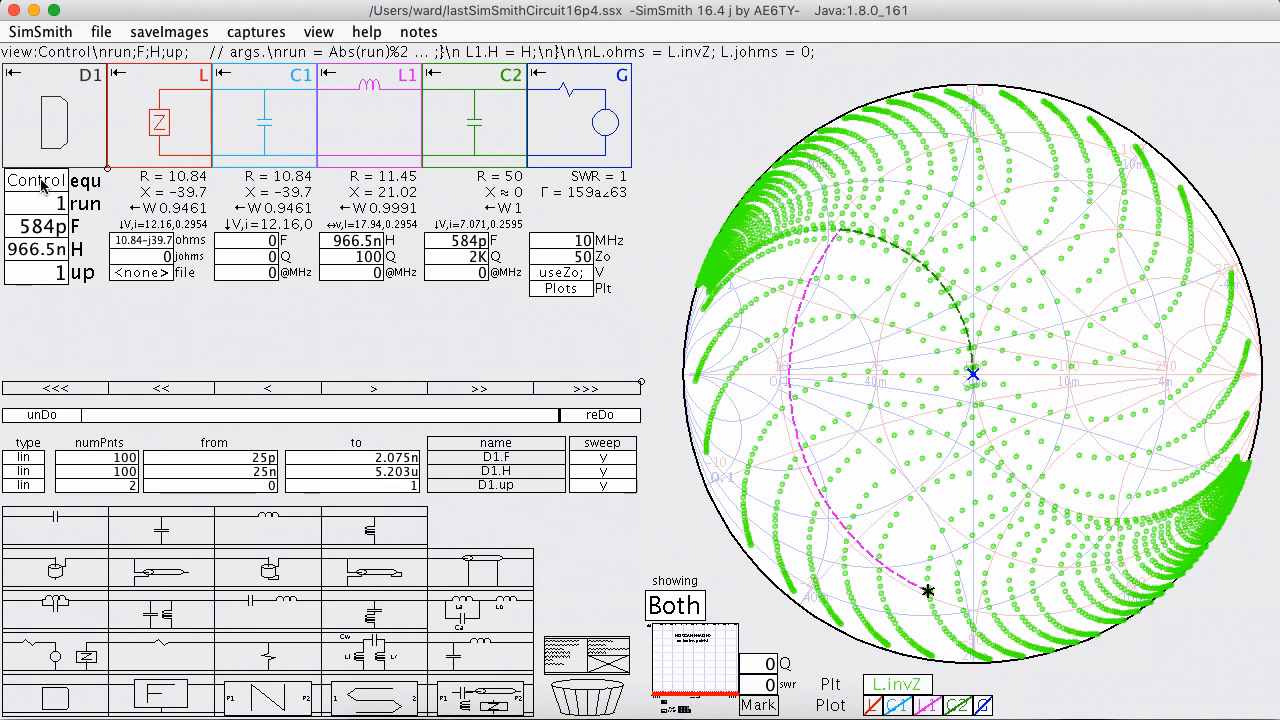
# Step: Commit D1 code 'L.ohms = L.invZ; L.johms = 0;', retuning C1 to 294.1 pF and L1 to 1.176 µH
pyautogui.click(86, 180)
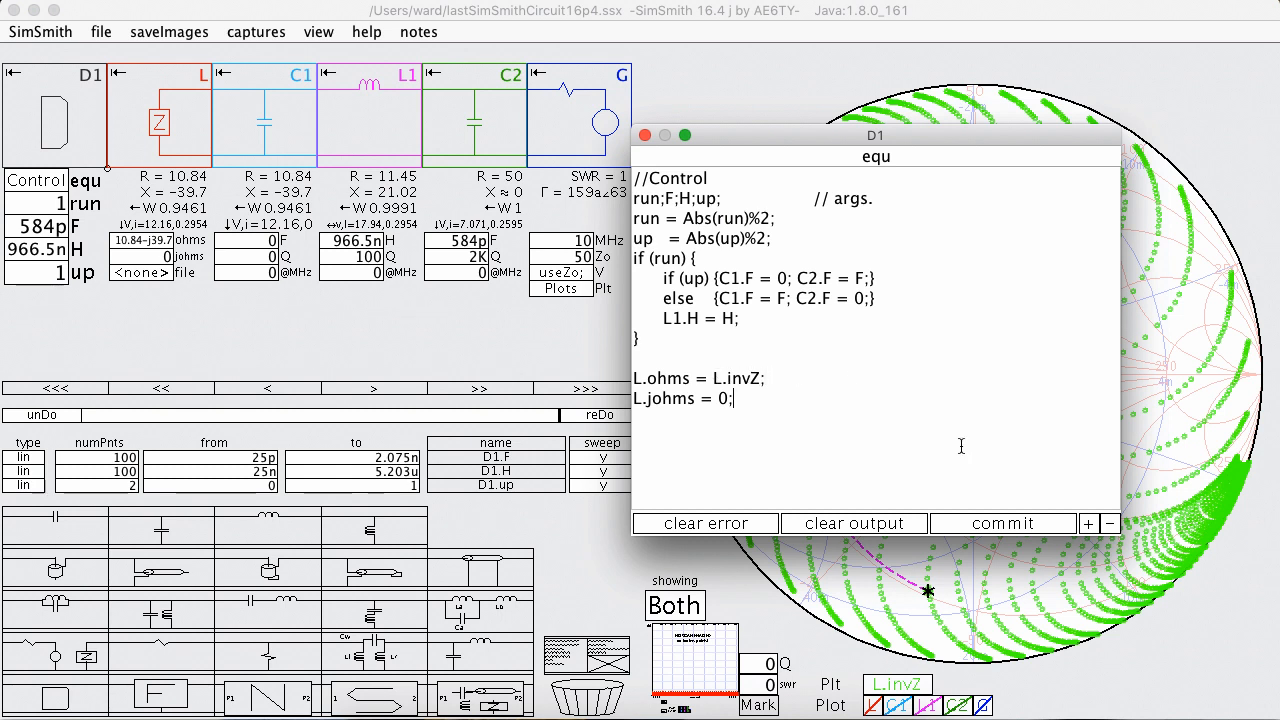
pyautogui.click(644, 136)
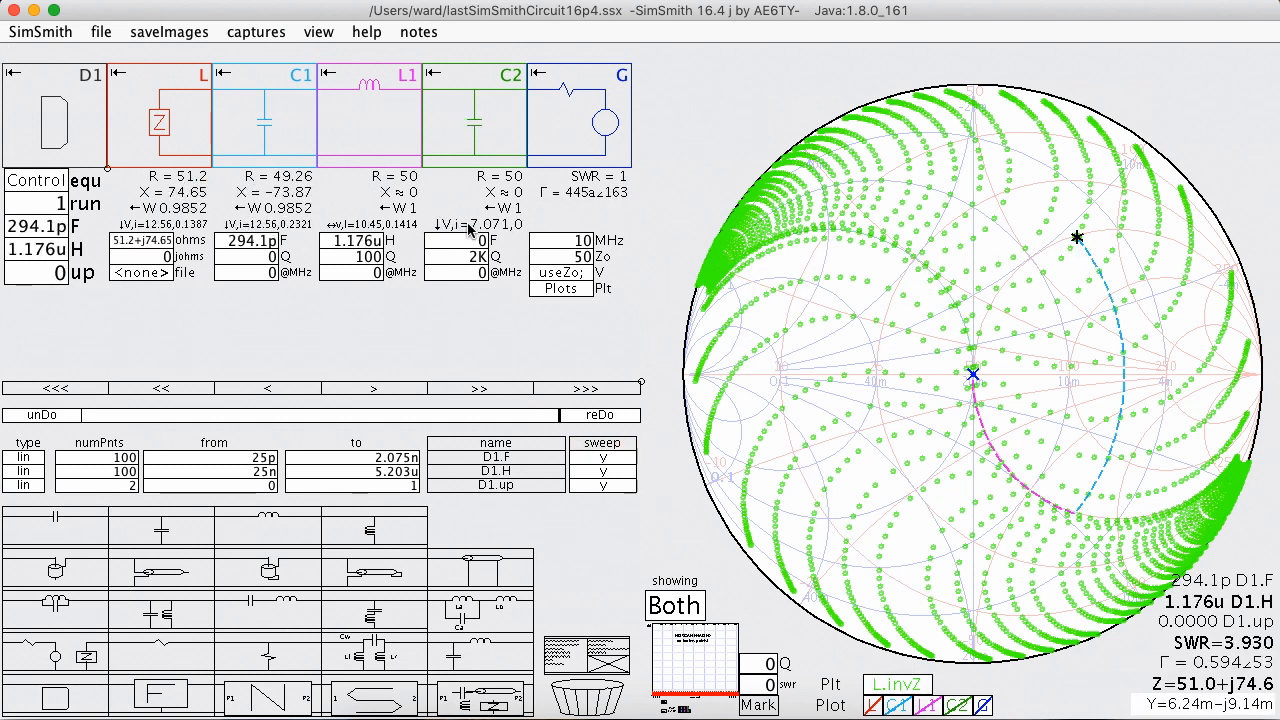
# Step: Set the G.Plt Smith dots RGBA alpha to .25 and commit so the green dots draw translucent
pyautogui.click(560, 288)
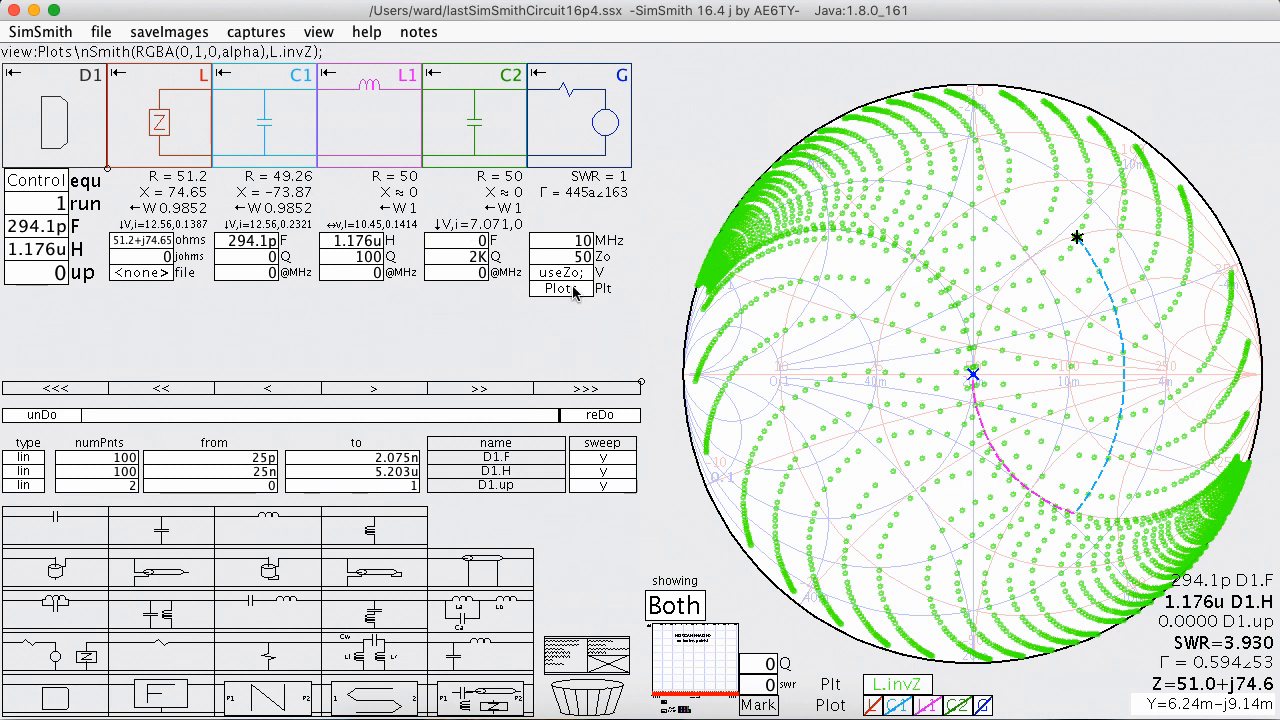
pyautogui.click(560, 288)
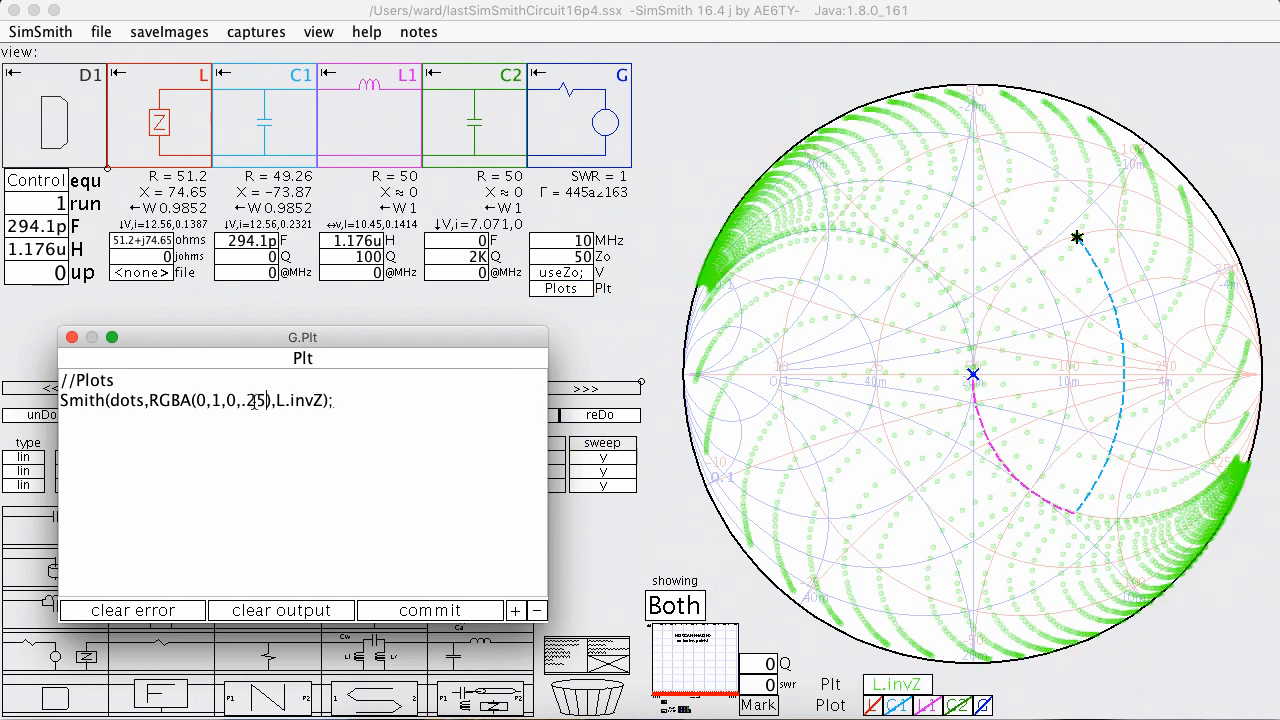
pyautogui.click(430, 610)
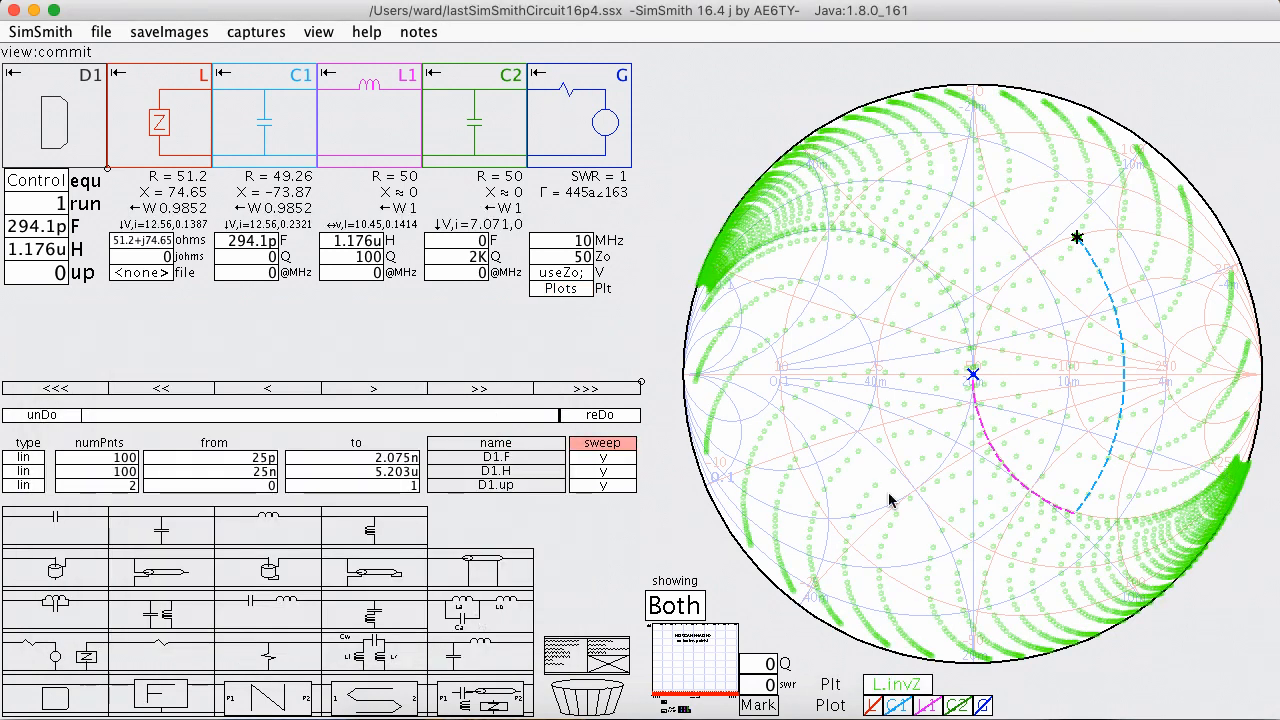